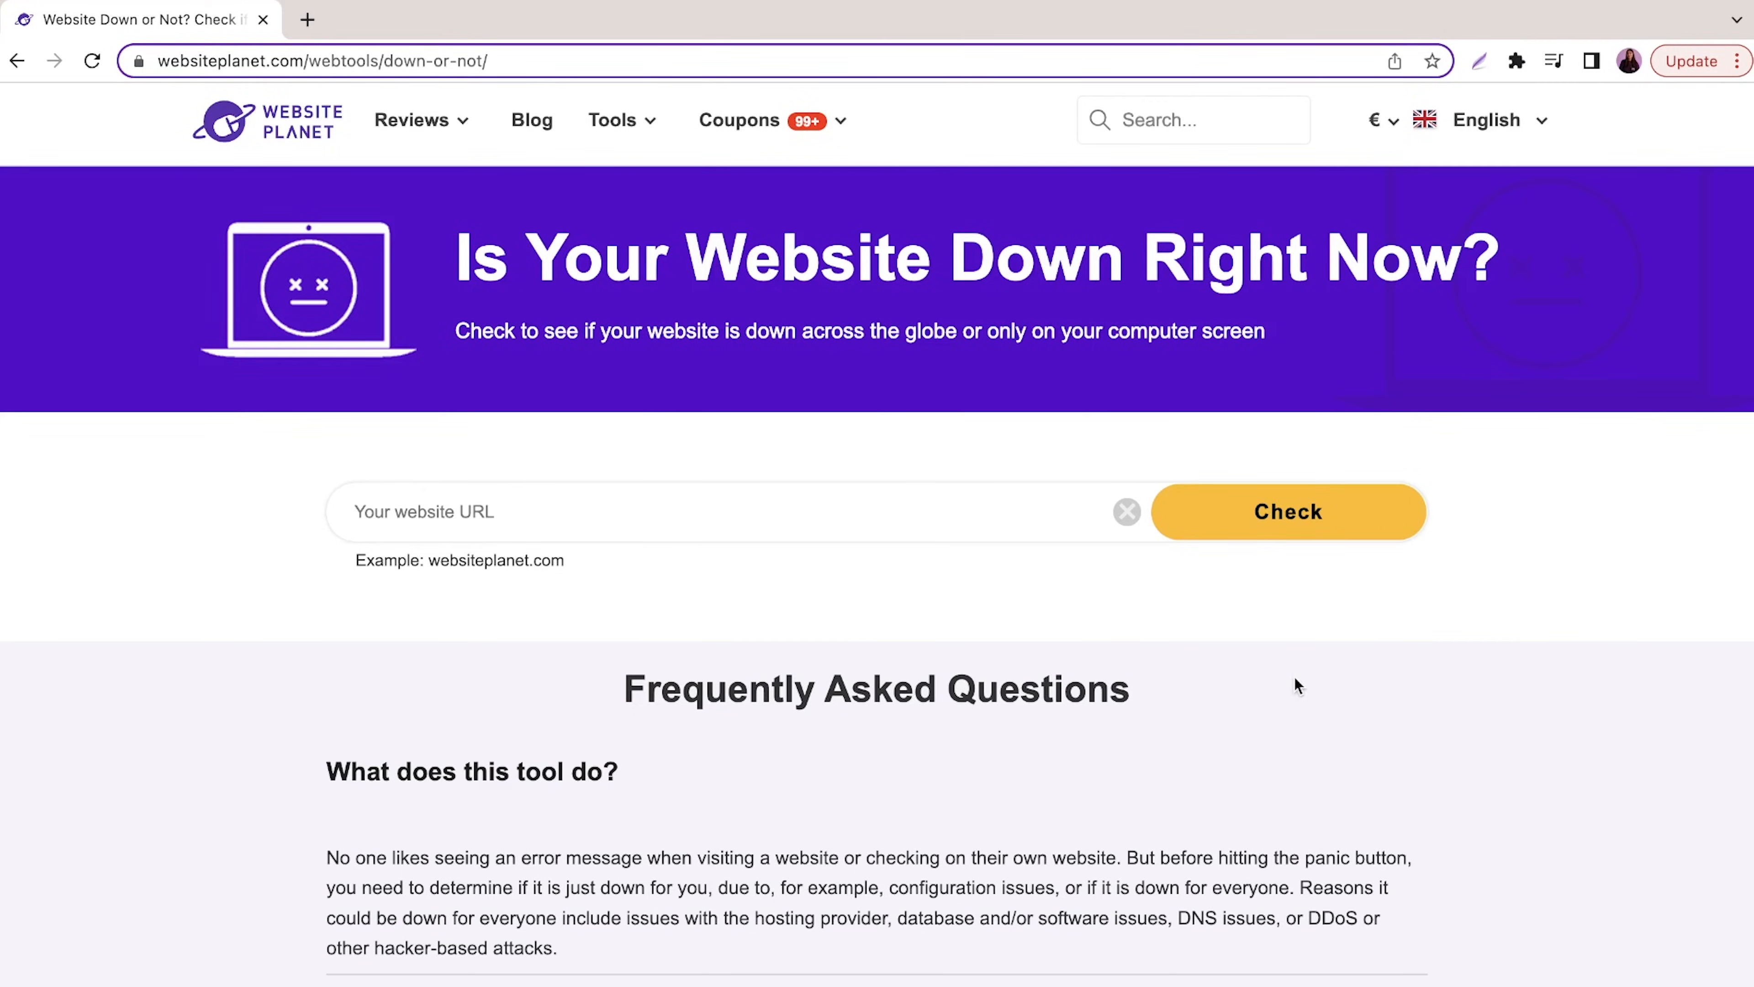
# Check whether cookingacademy.website is down for everyone using Website Planet's down-checker
pyautogui.write('cookingacademy.website')
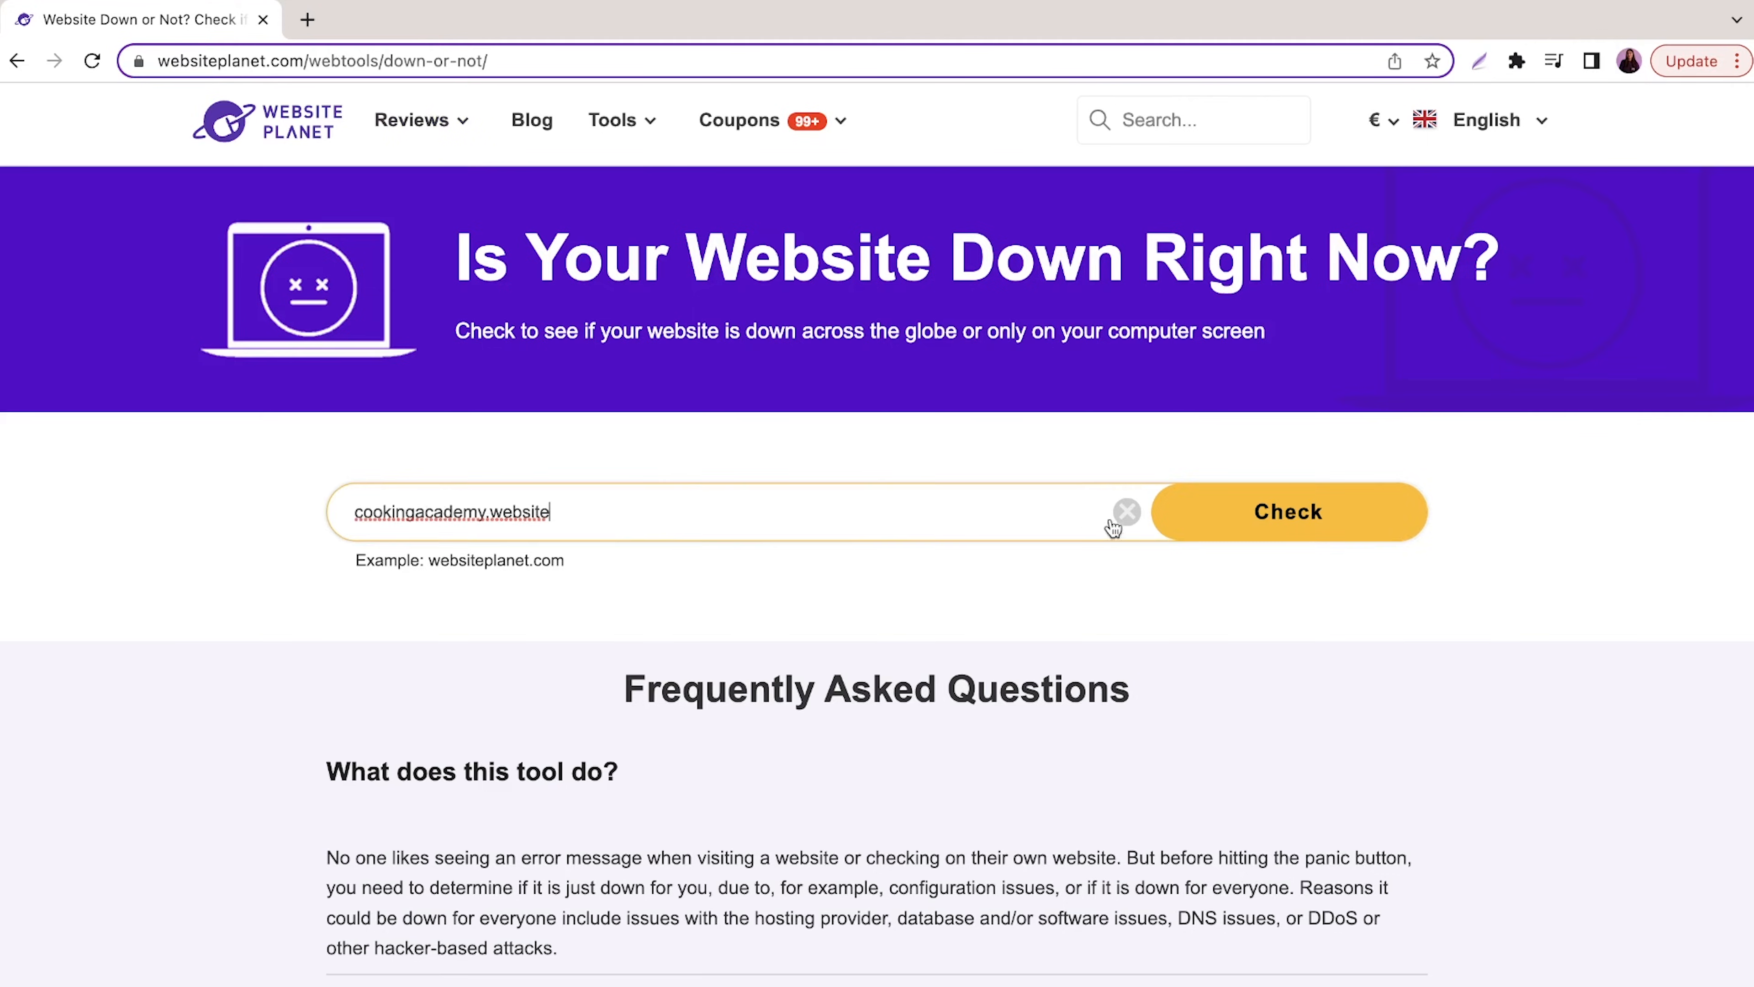
pyautogui.click(1287, 511)
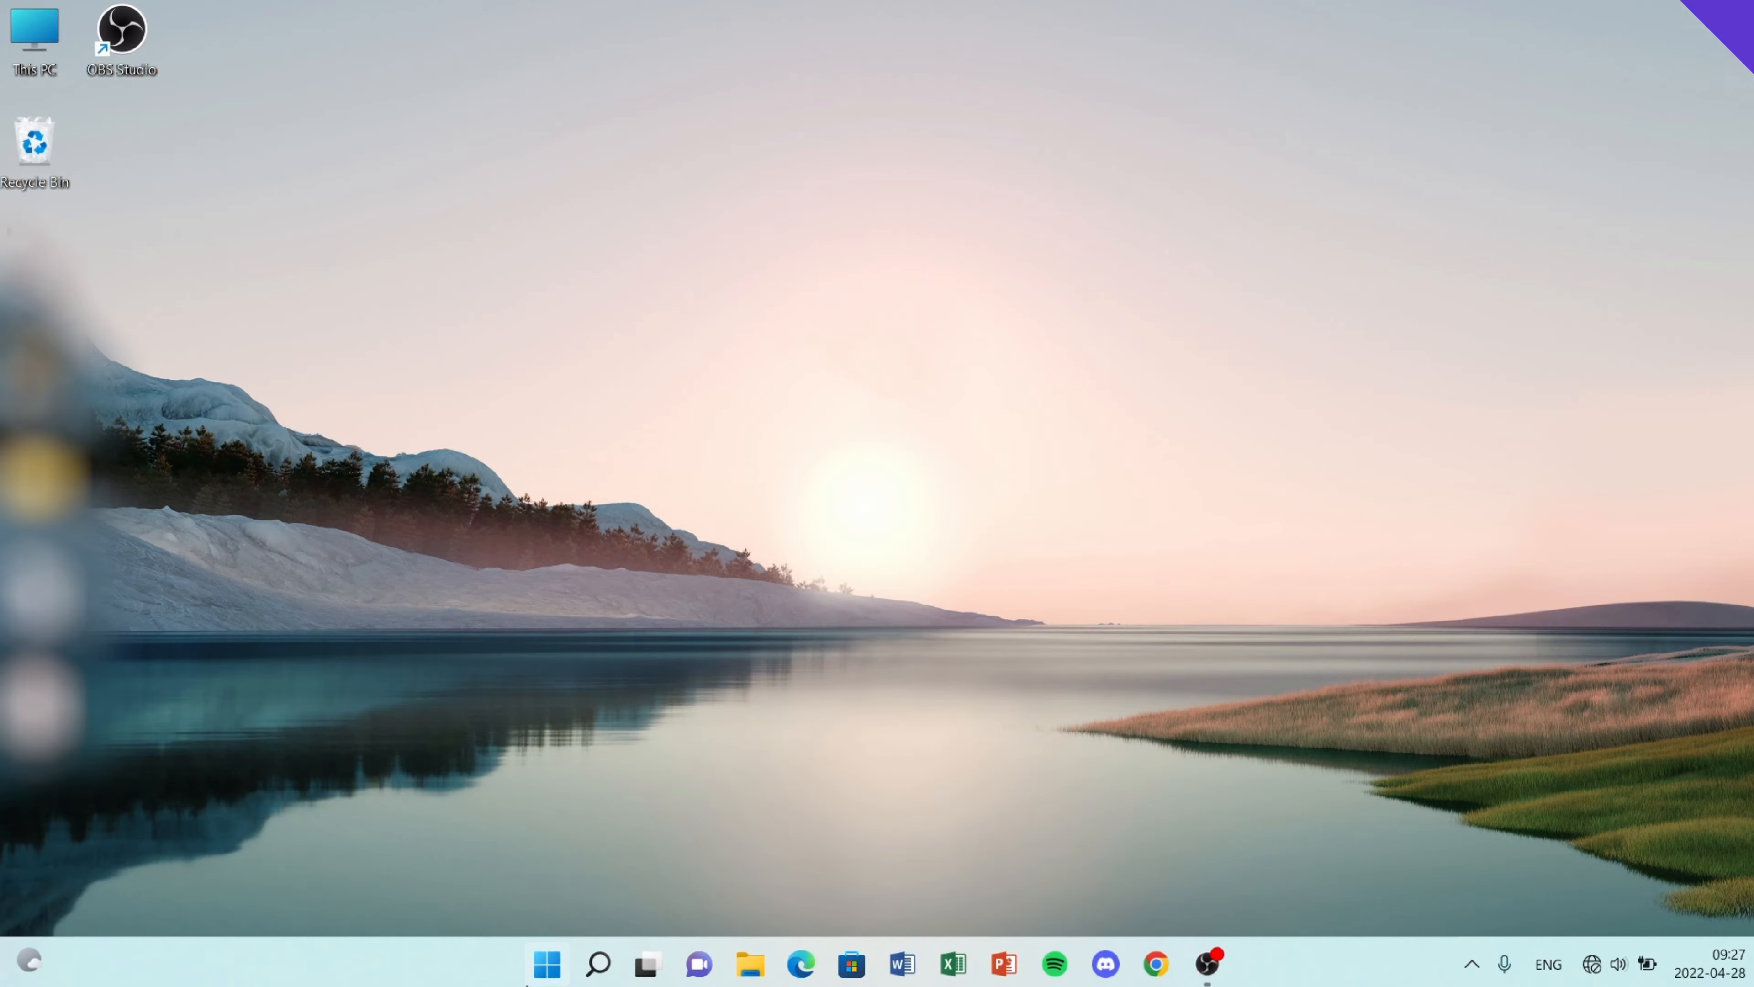
# Run the network troubleshooter on all network adapters, fixing the wireless adapter, and toggle Wi-Fi on
pyautogui.write('setting')
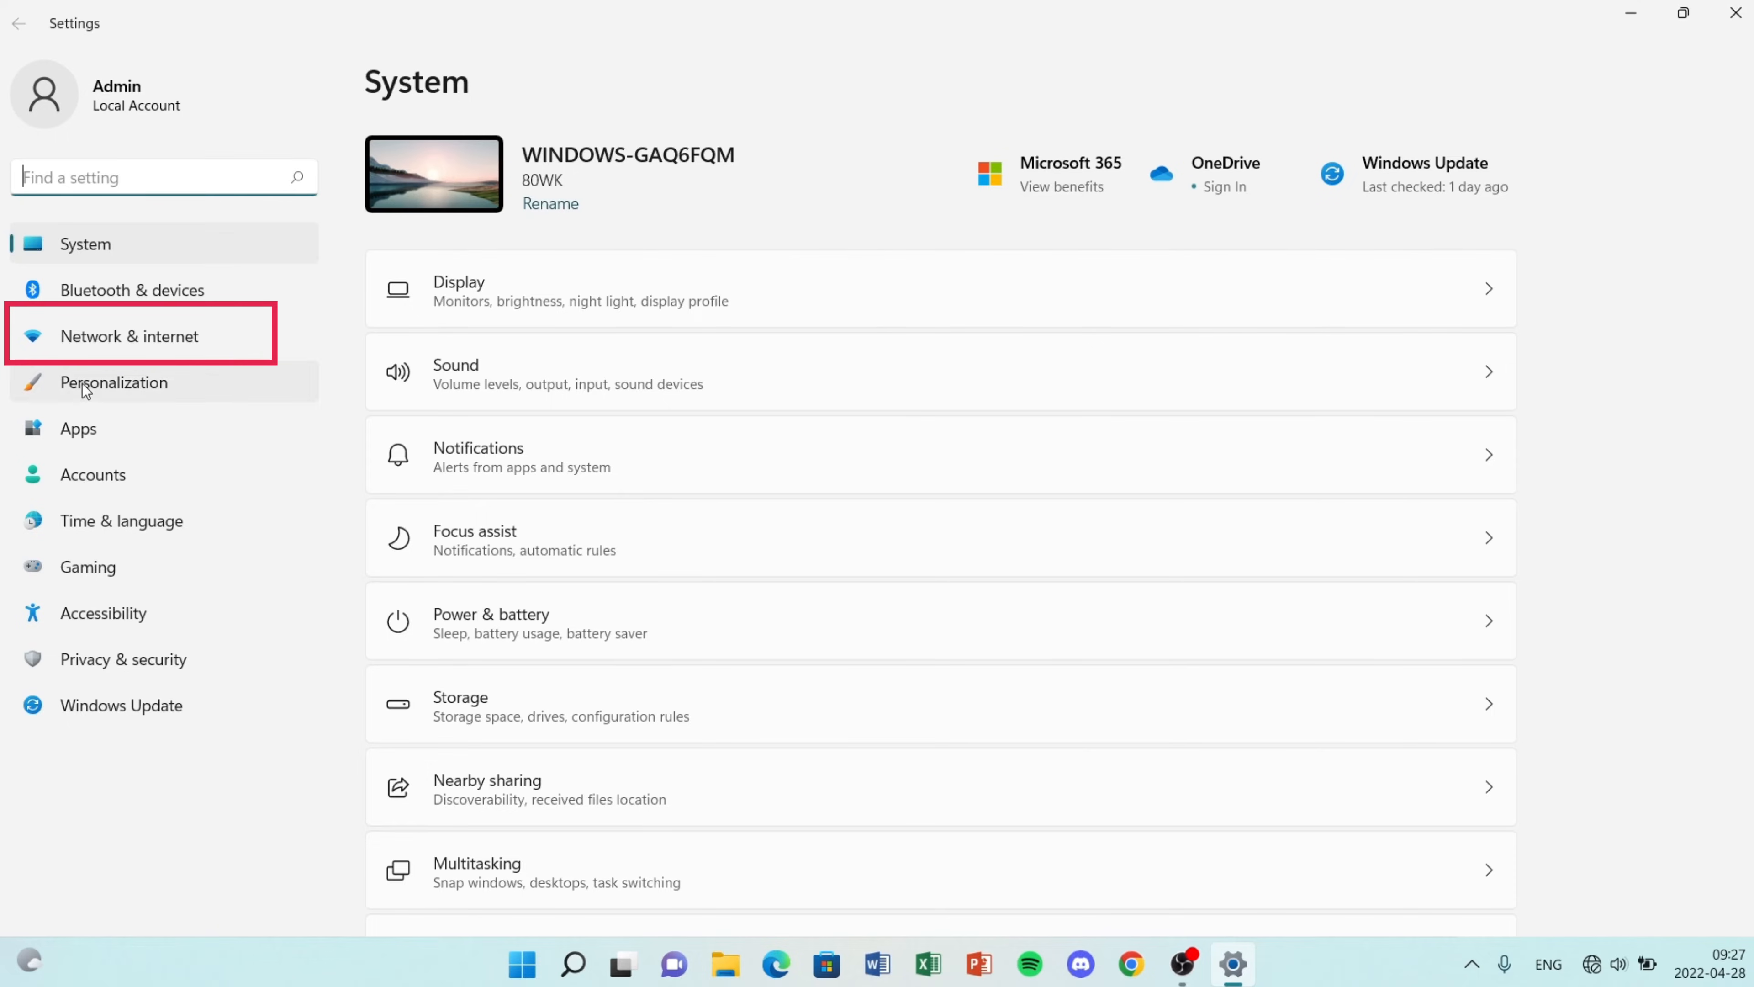
pyautogui.click(128, 335)
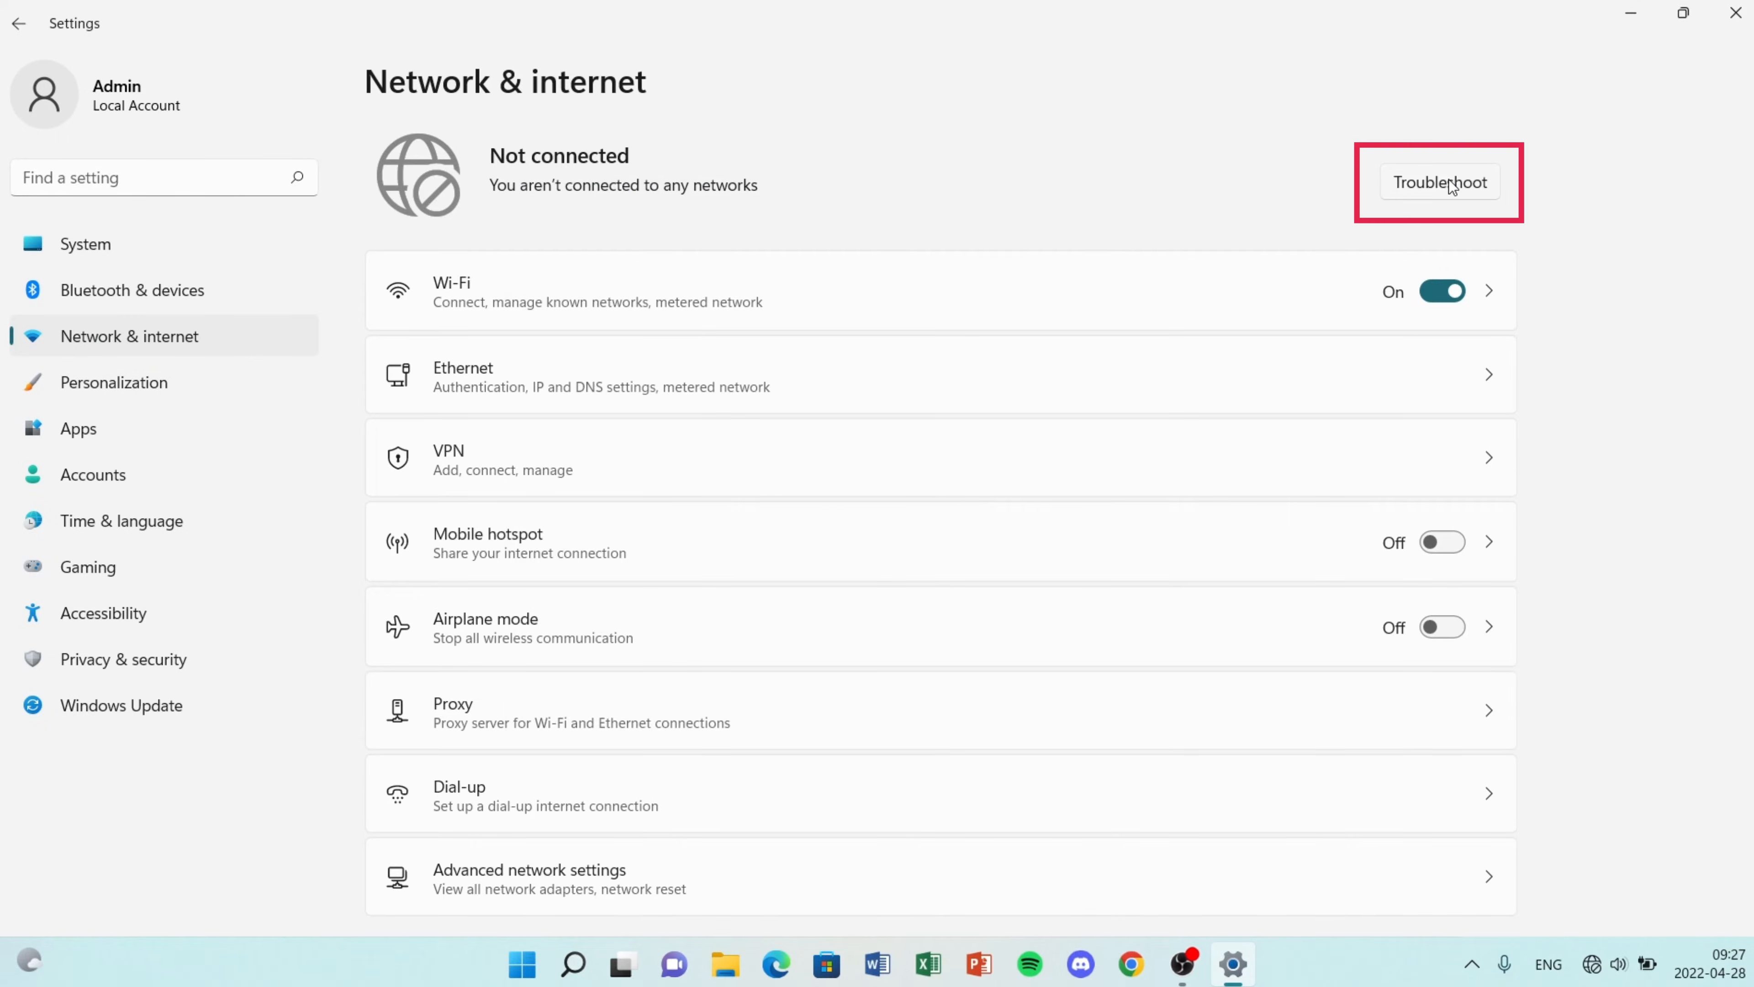
pyautogui.click(1439, 181)
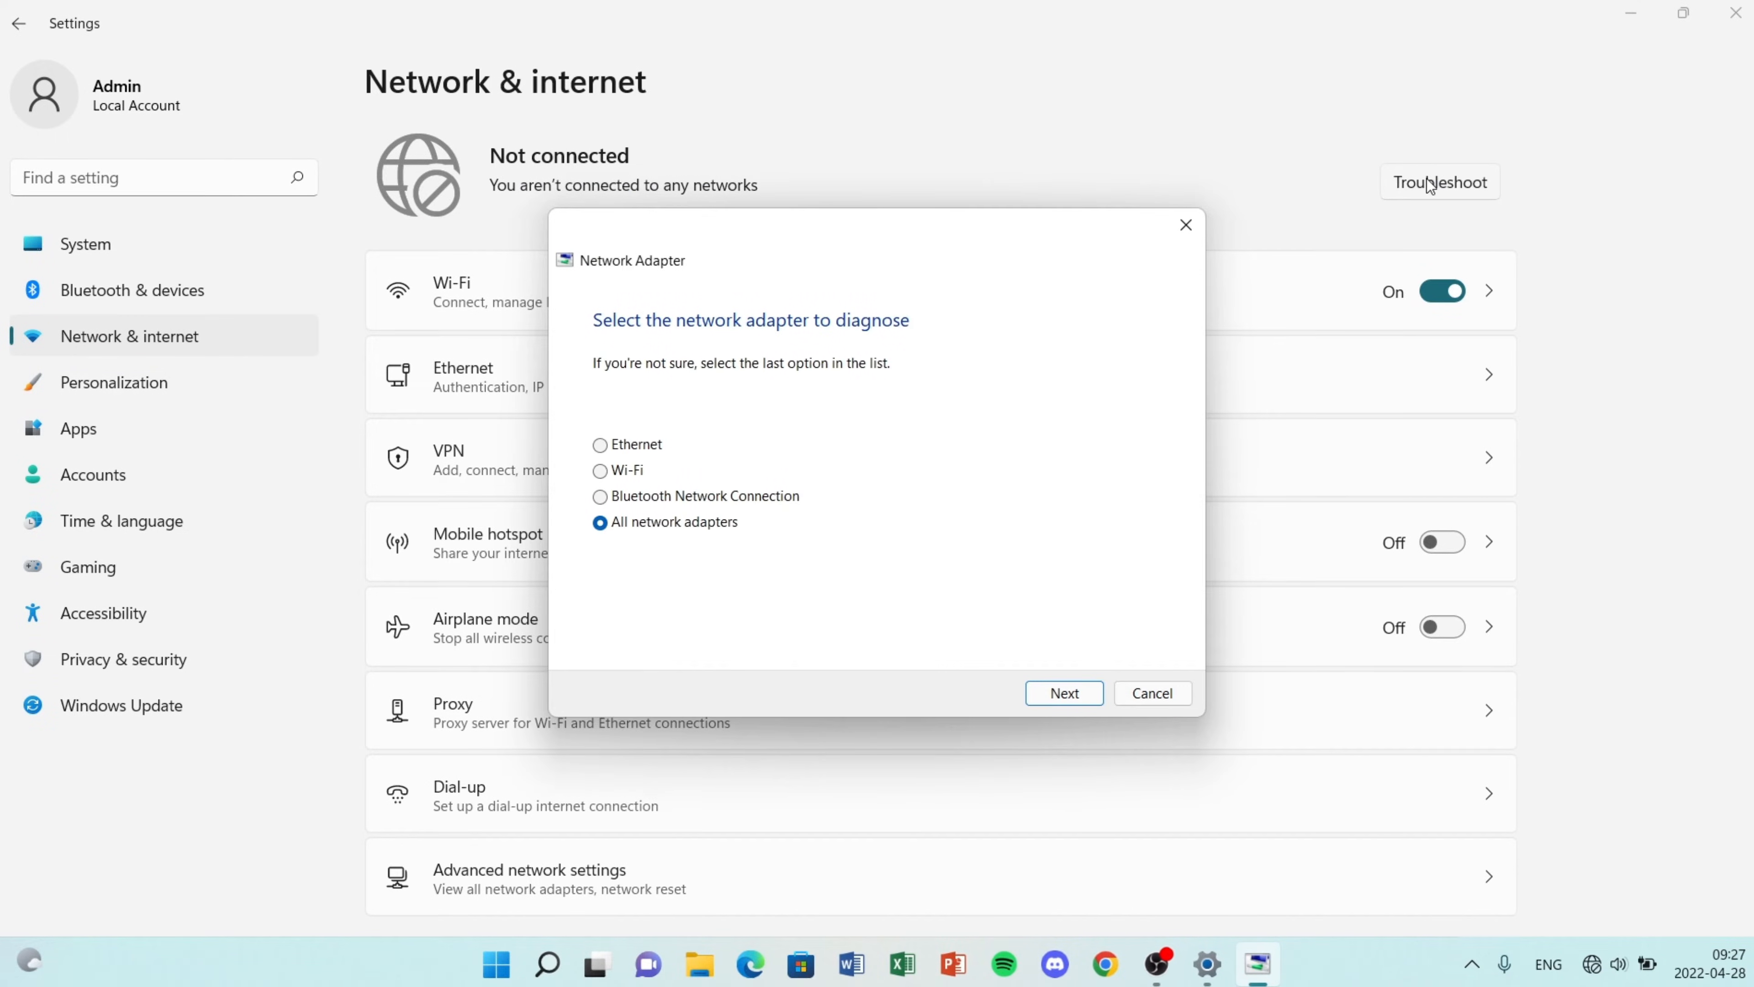
pyautogui.moveTo(632, 469)
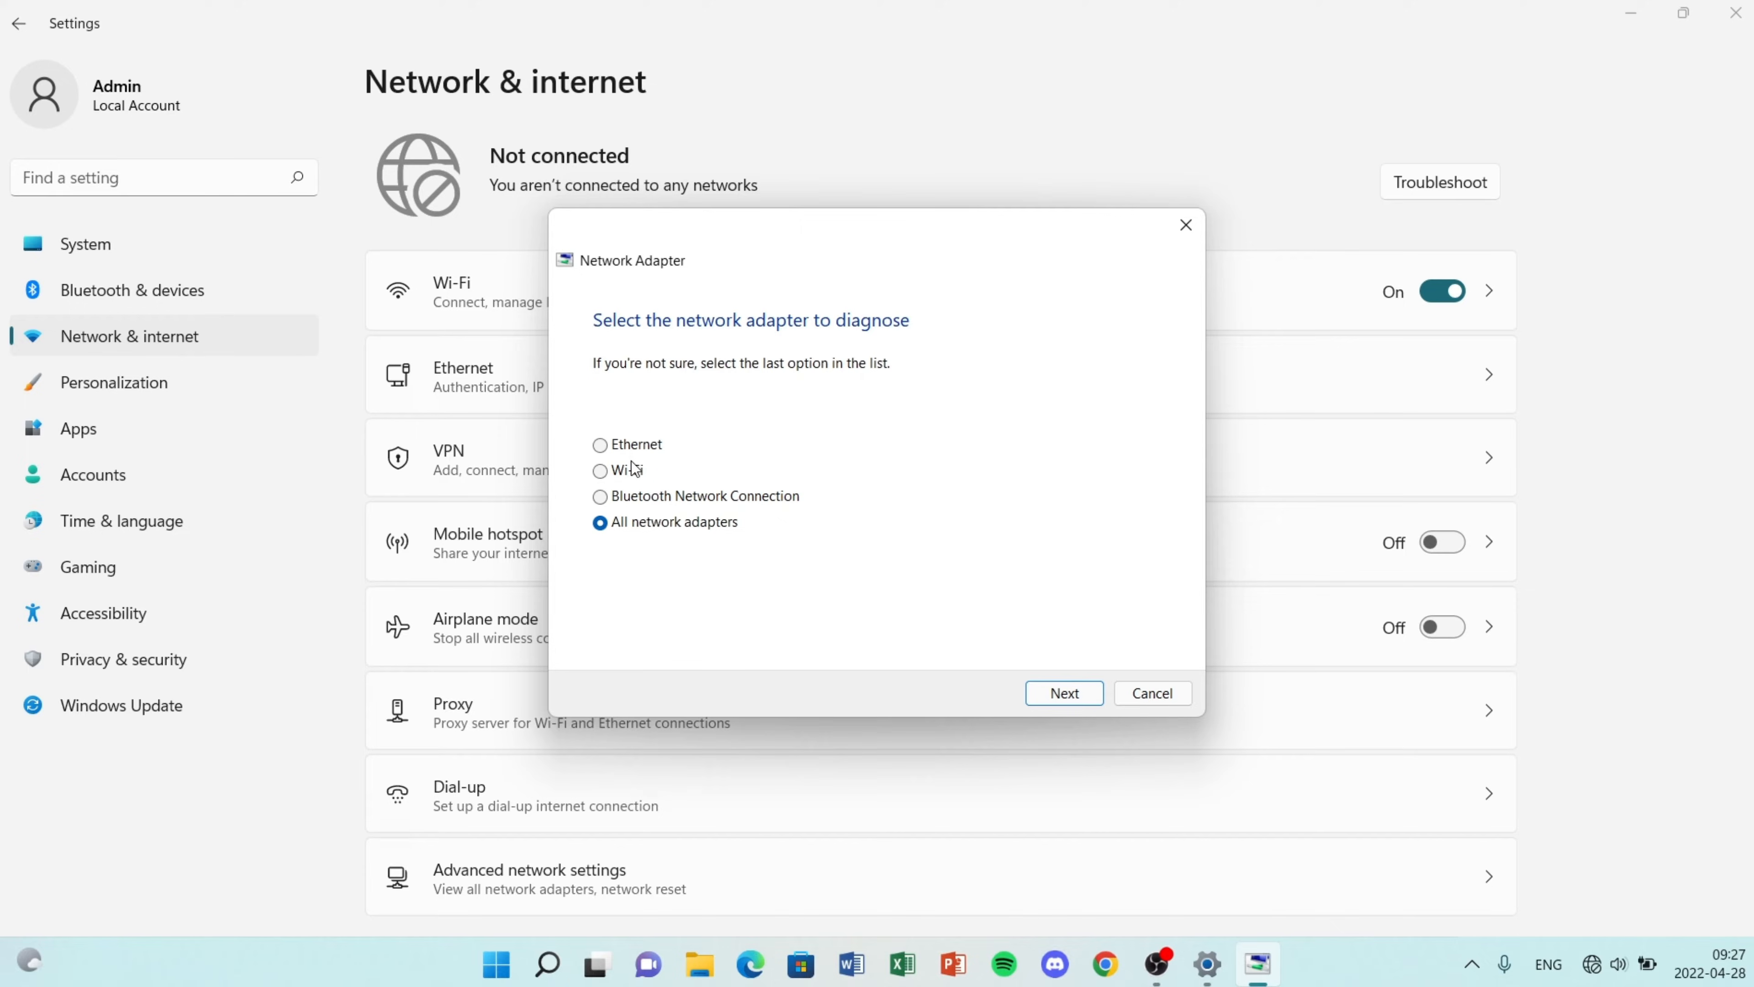
pyautogui.click(1061, 693)
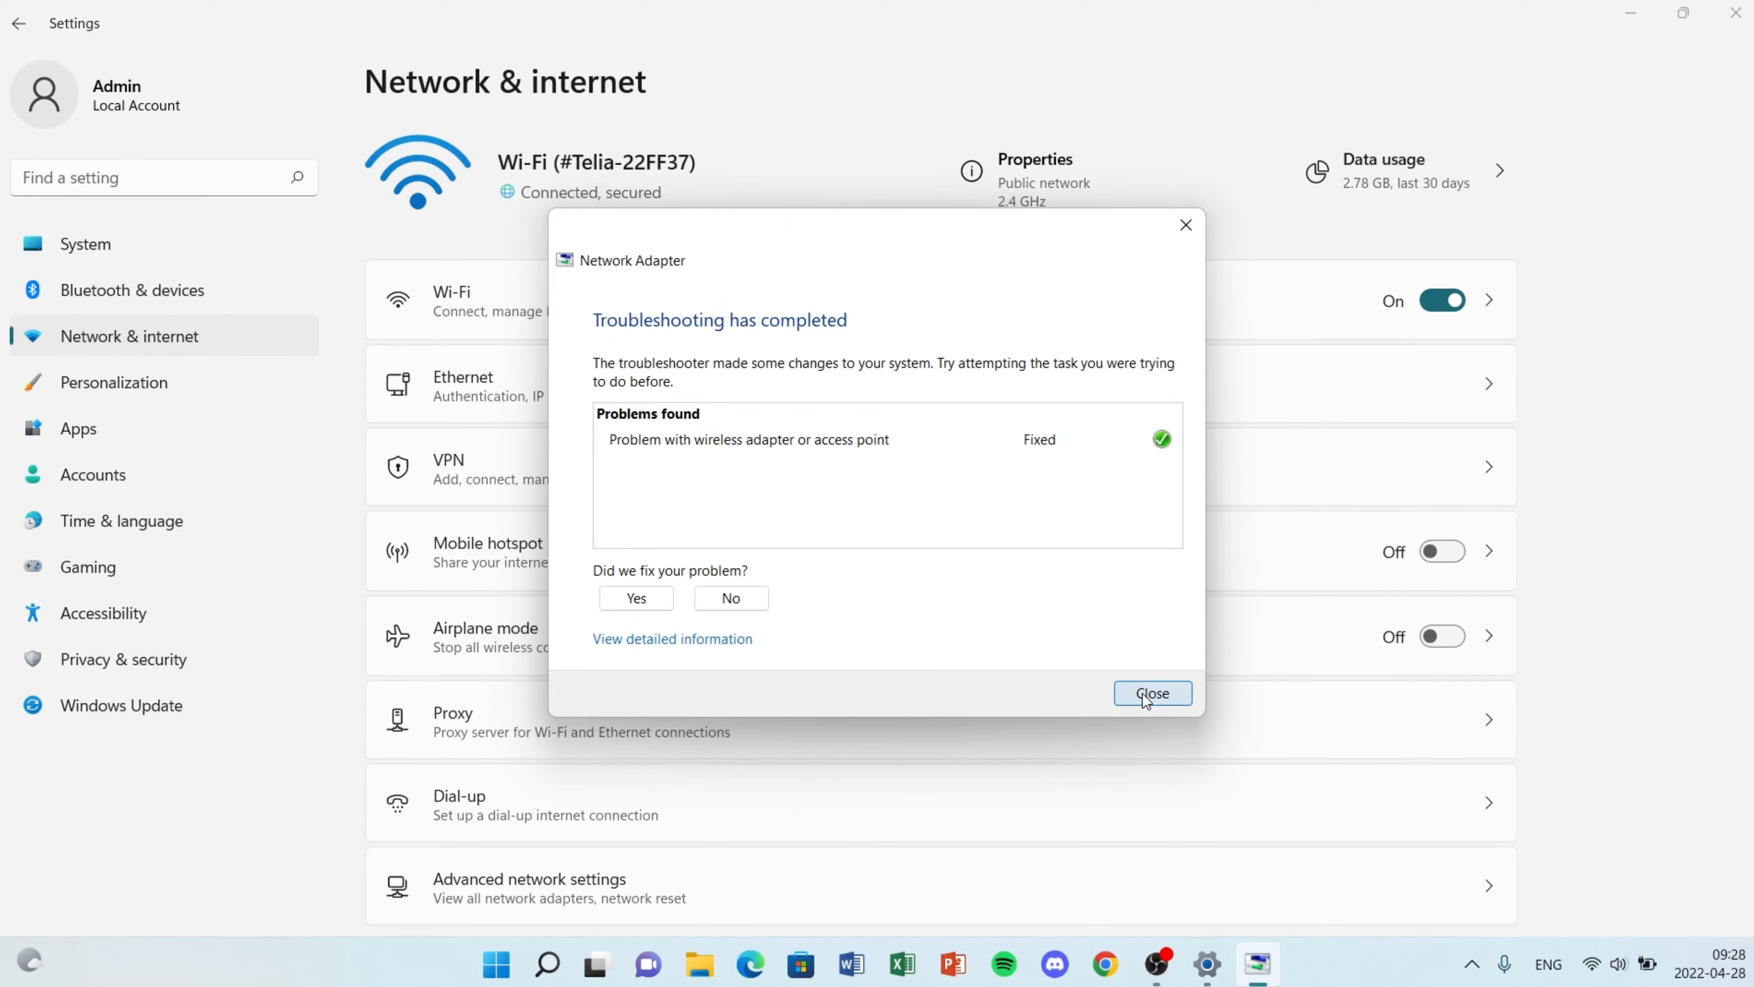
pyautogui.click(1152, 693)
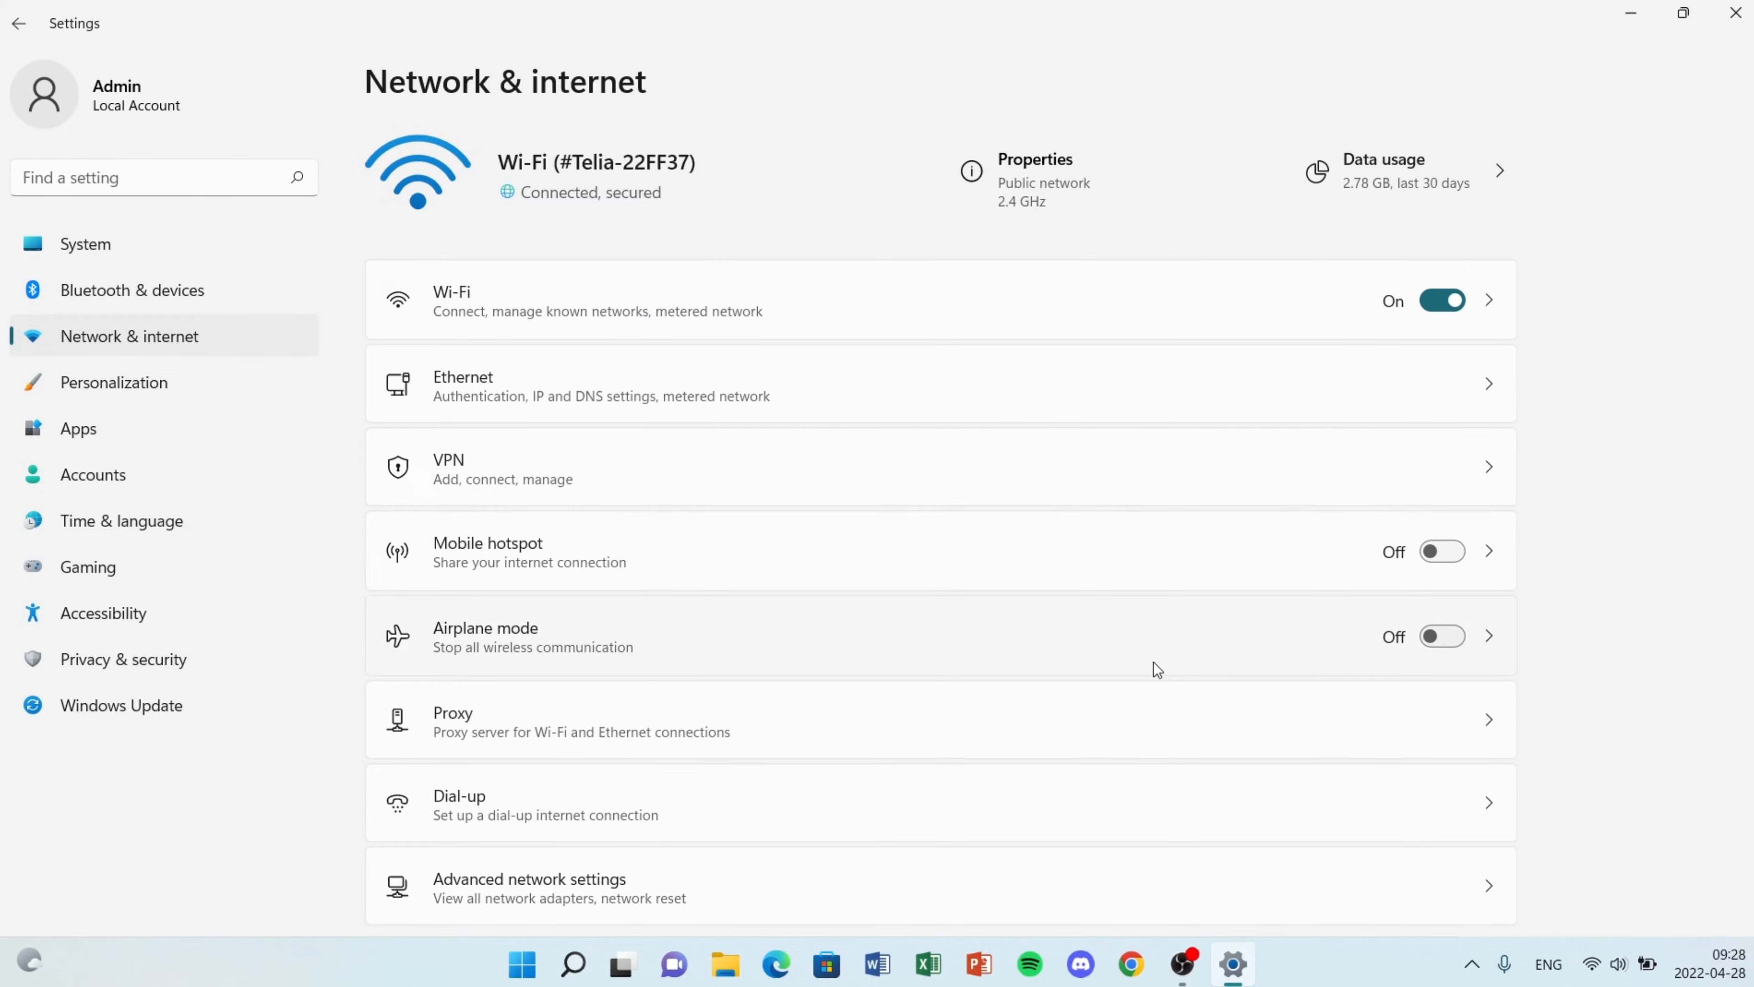
pyautogui.moveTo(1441, 299)
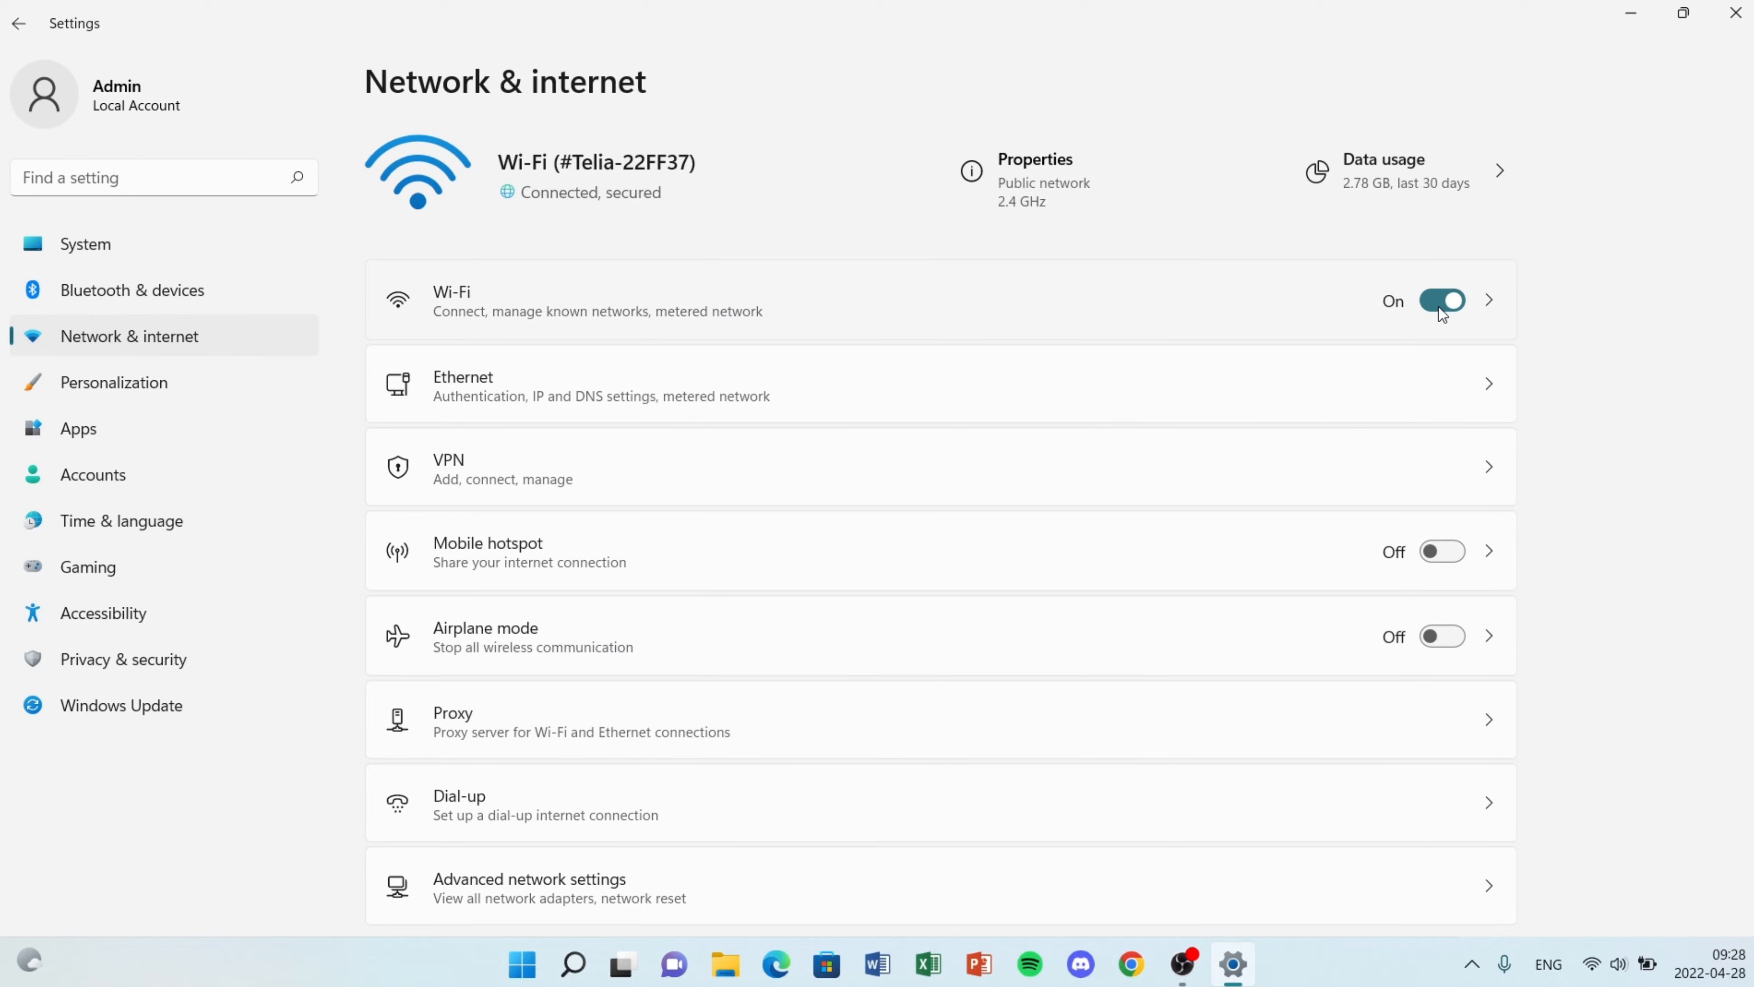
pyautogui.click(1441, 298)
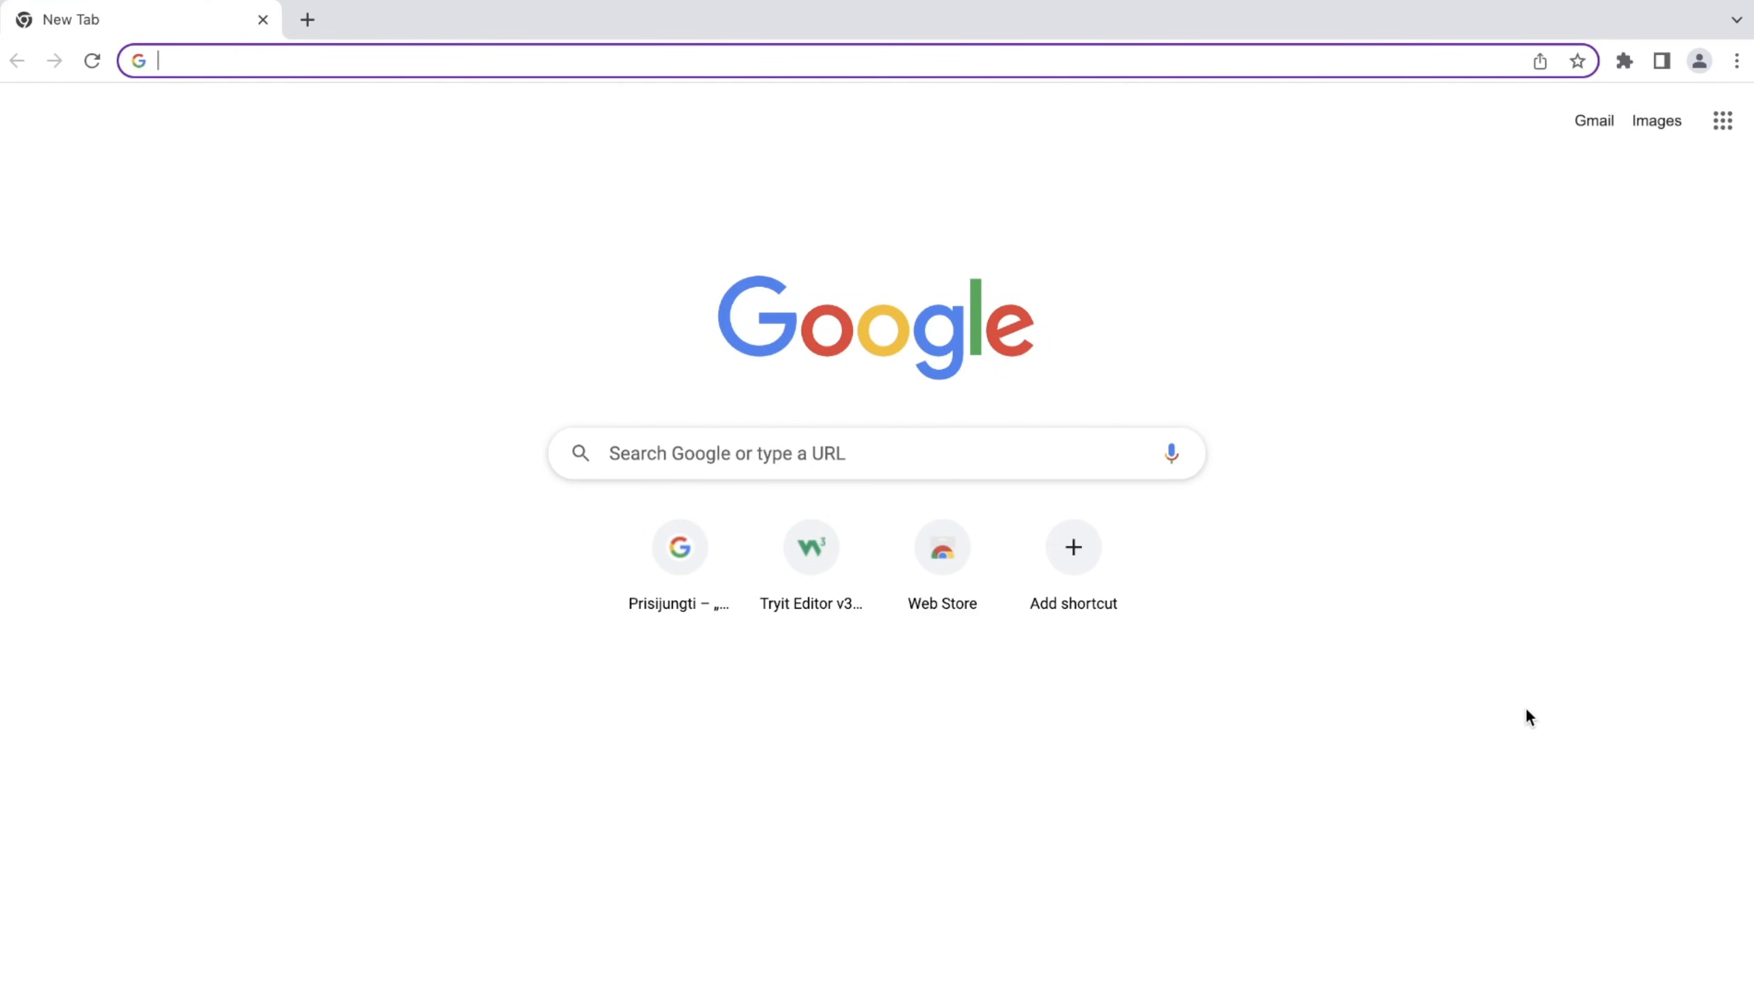
pyautogui.click(1736, 60)
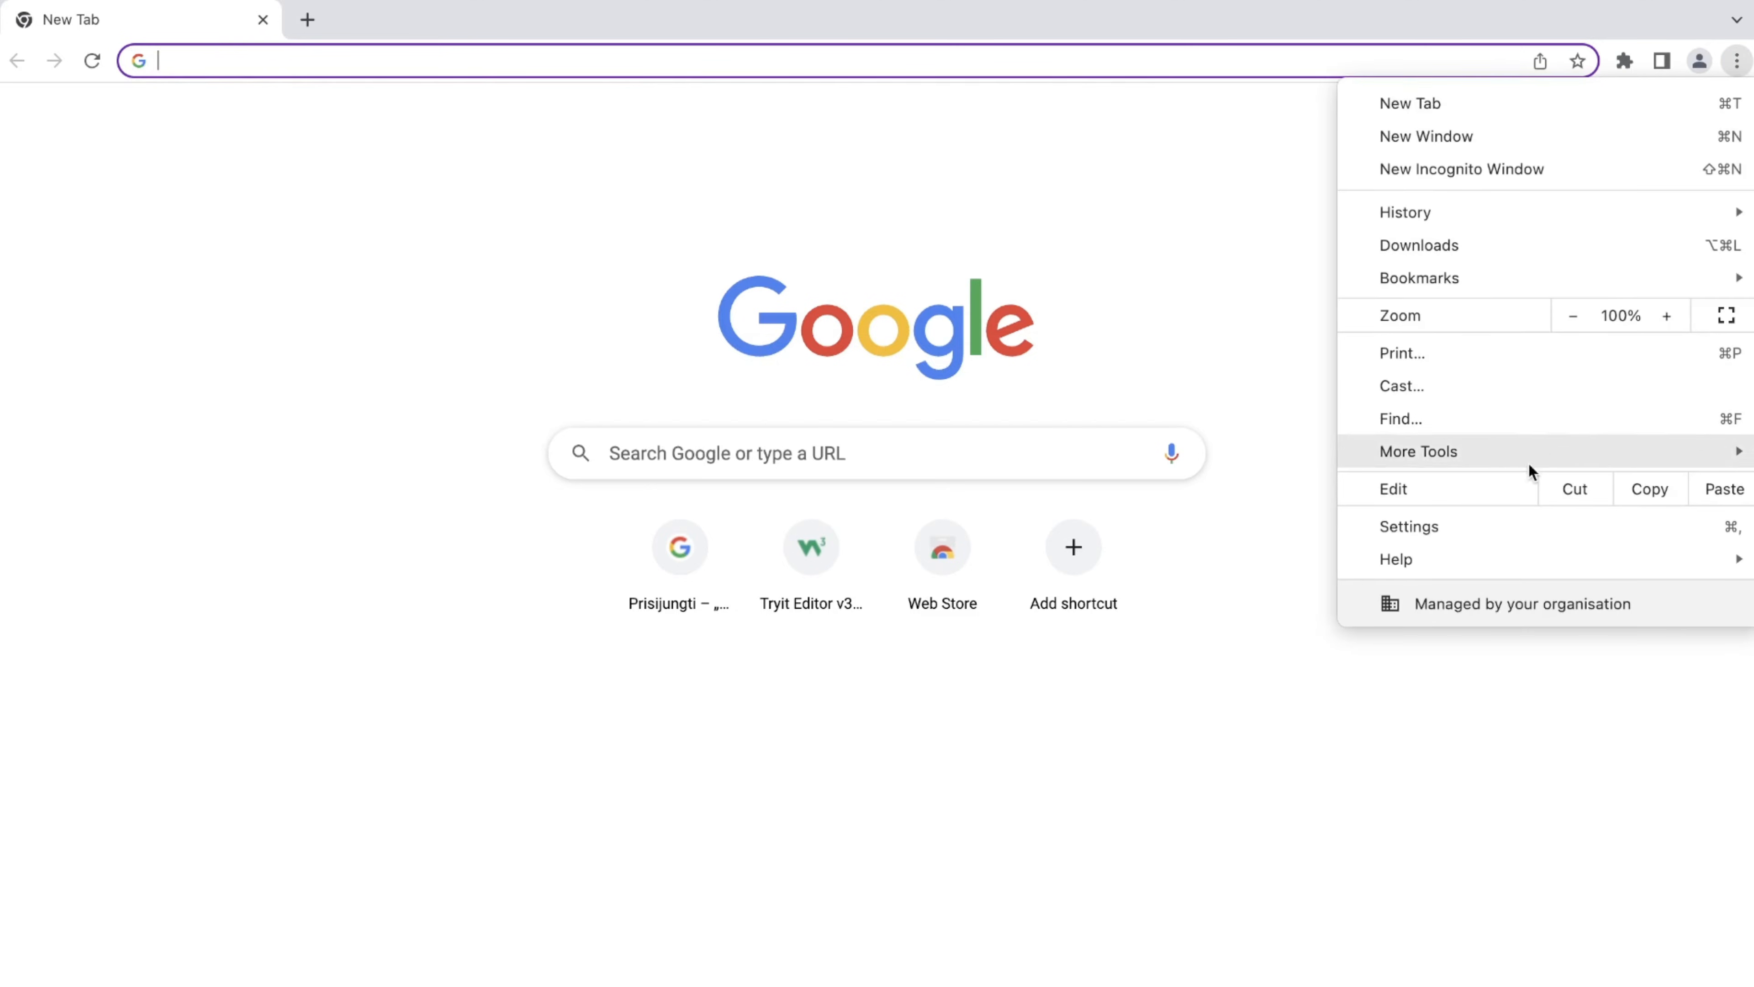
pyautogui.click(1409, 526)
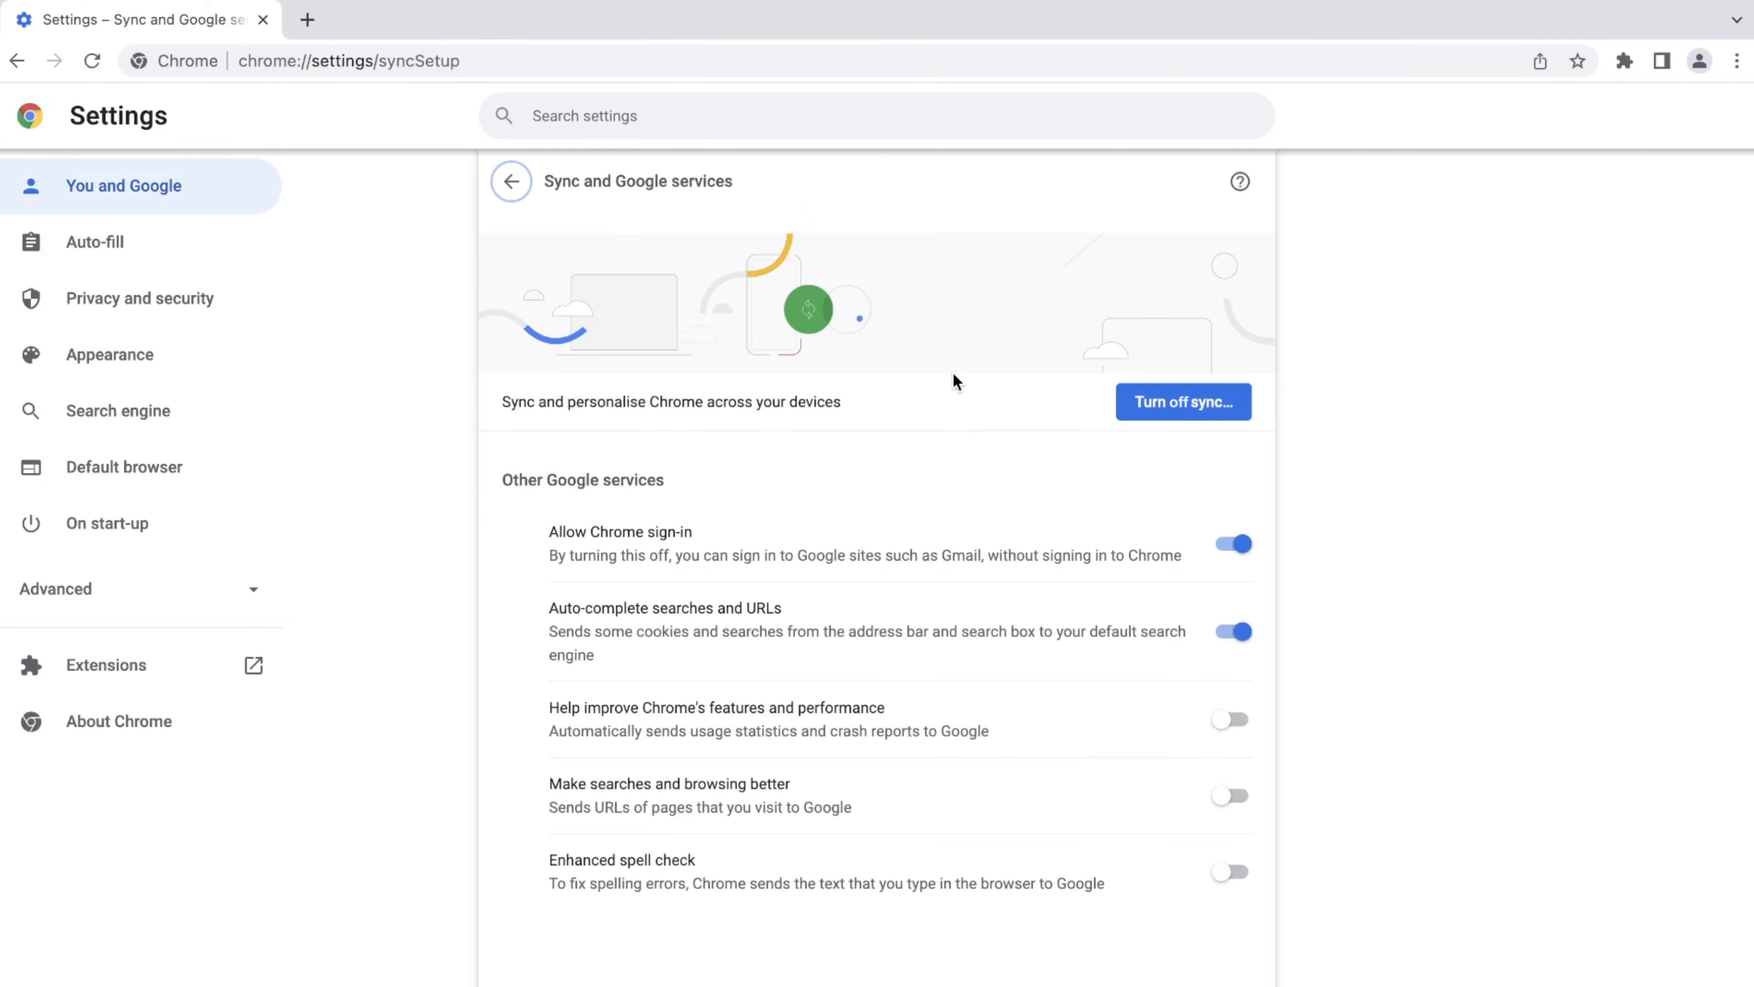
pyautogui.moveTo(1182, 402)
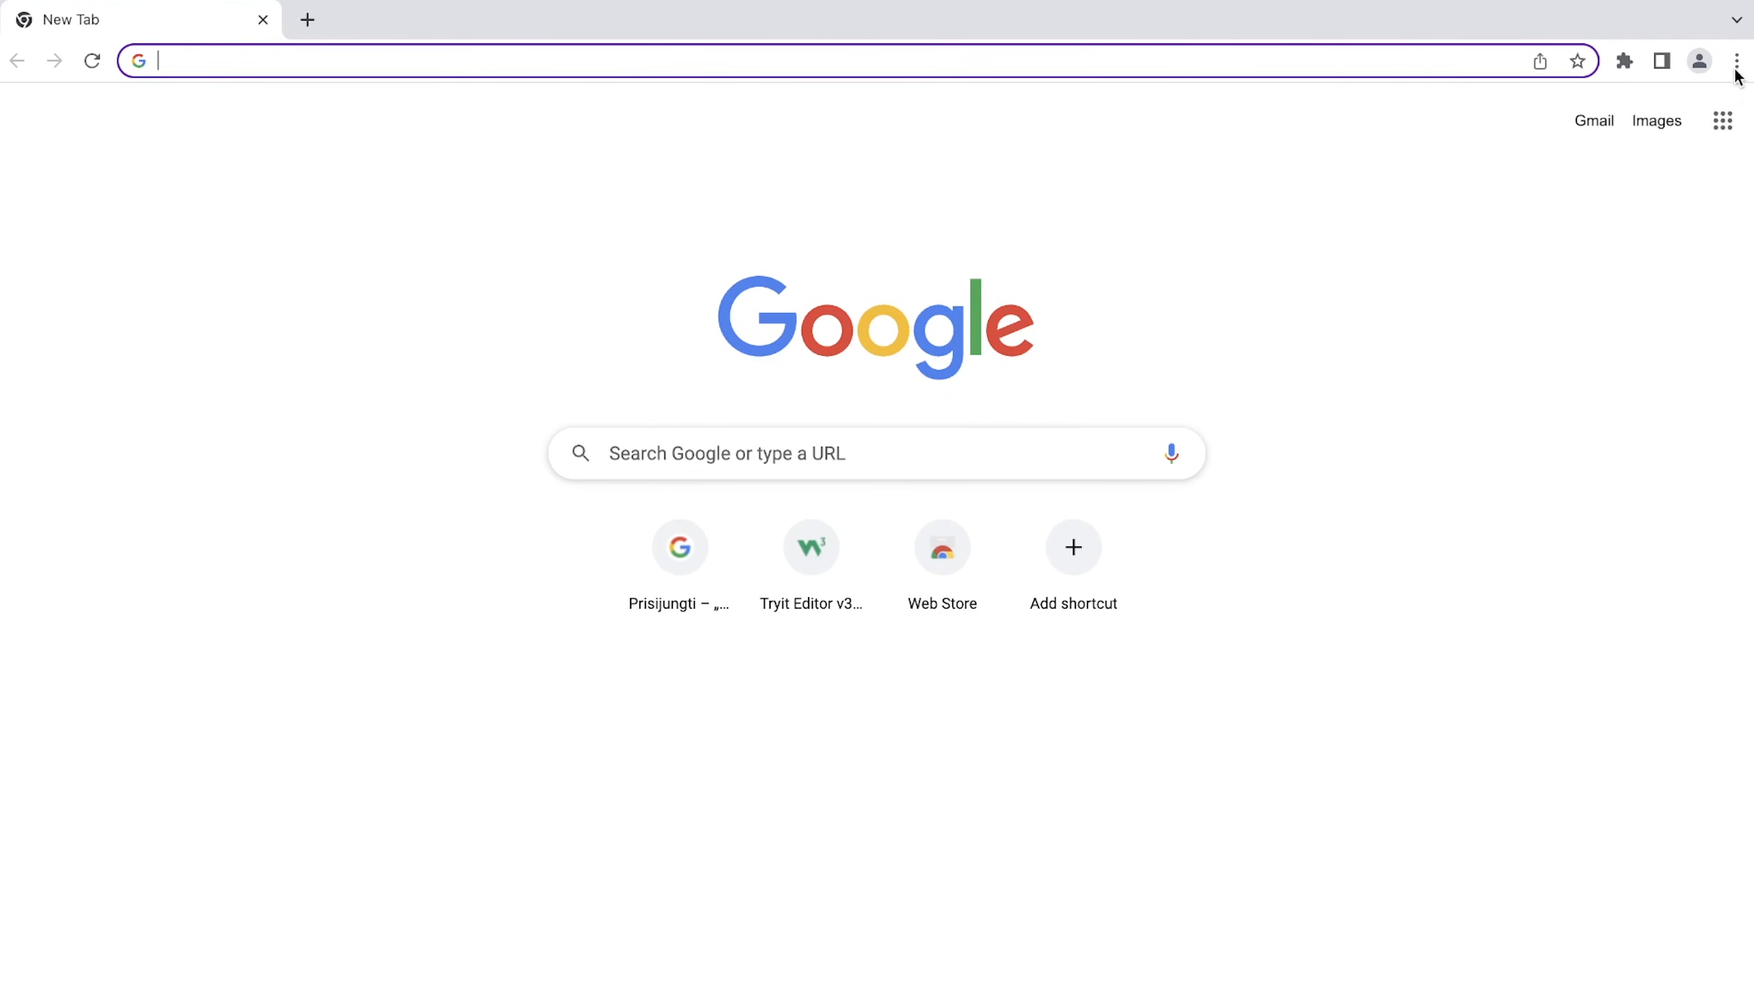
# Remove the Grammarly for Chrome extension from the installed extensions list and confirm
pyautogui.click(1735, 60)
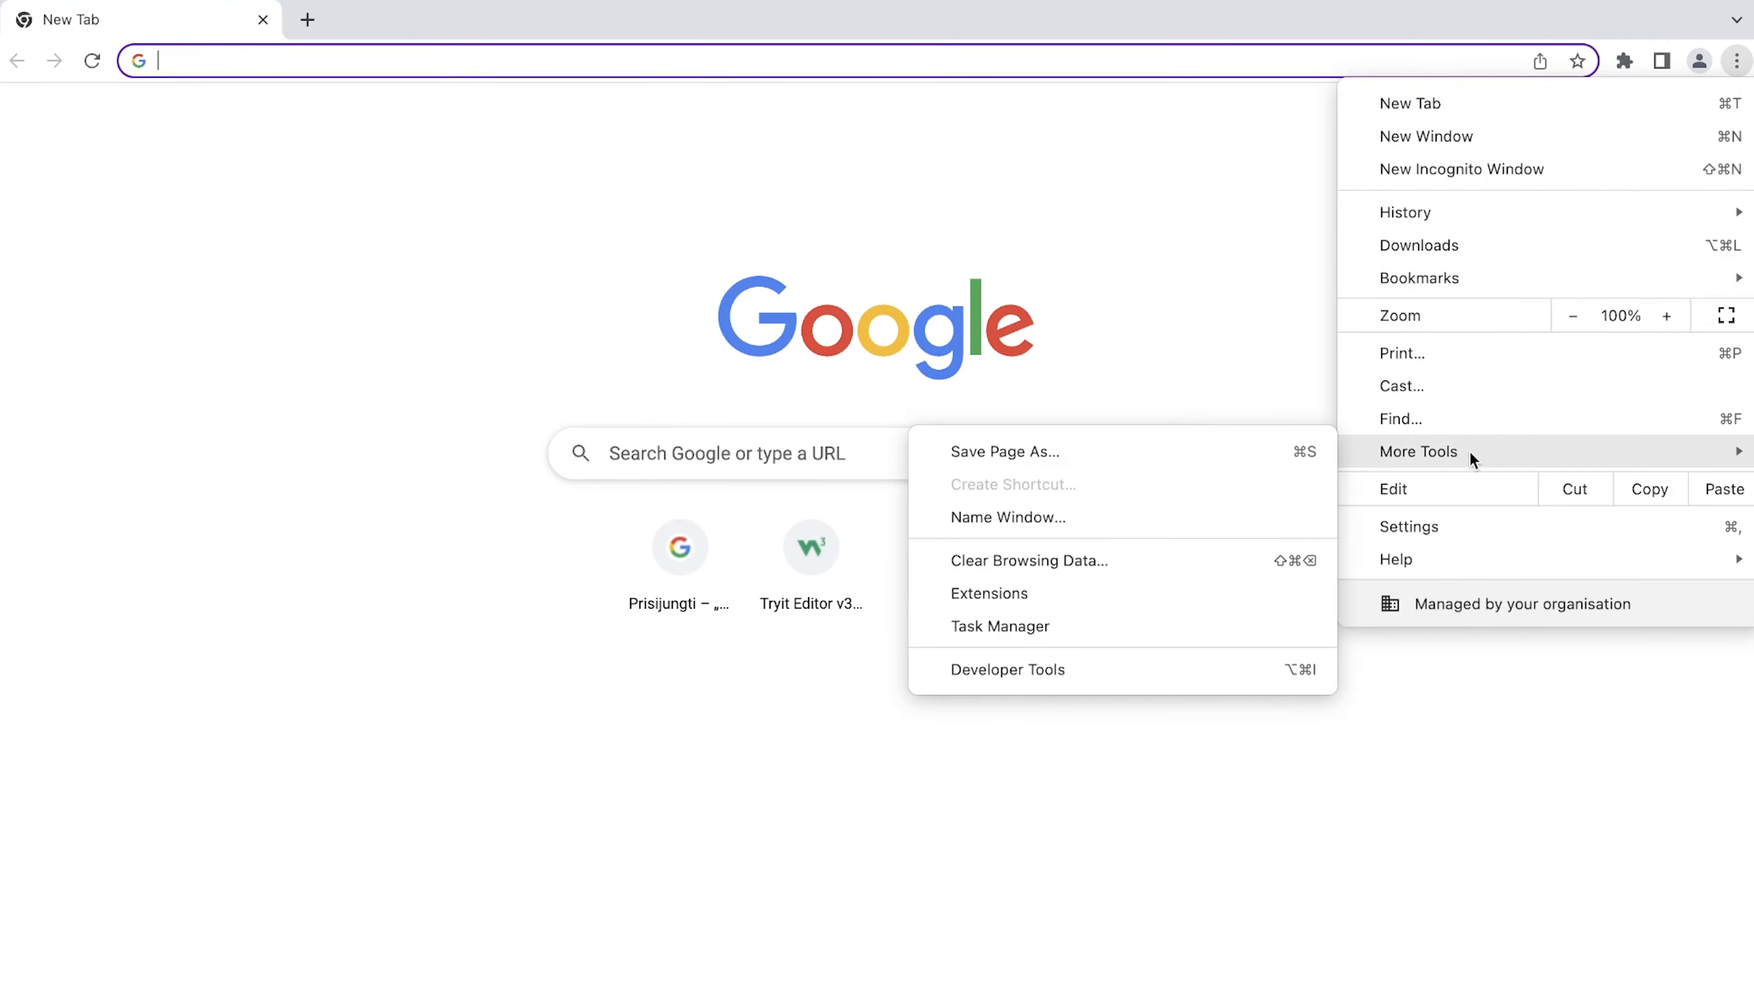
pyautogui.click(988, 593)
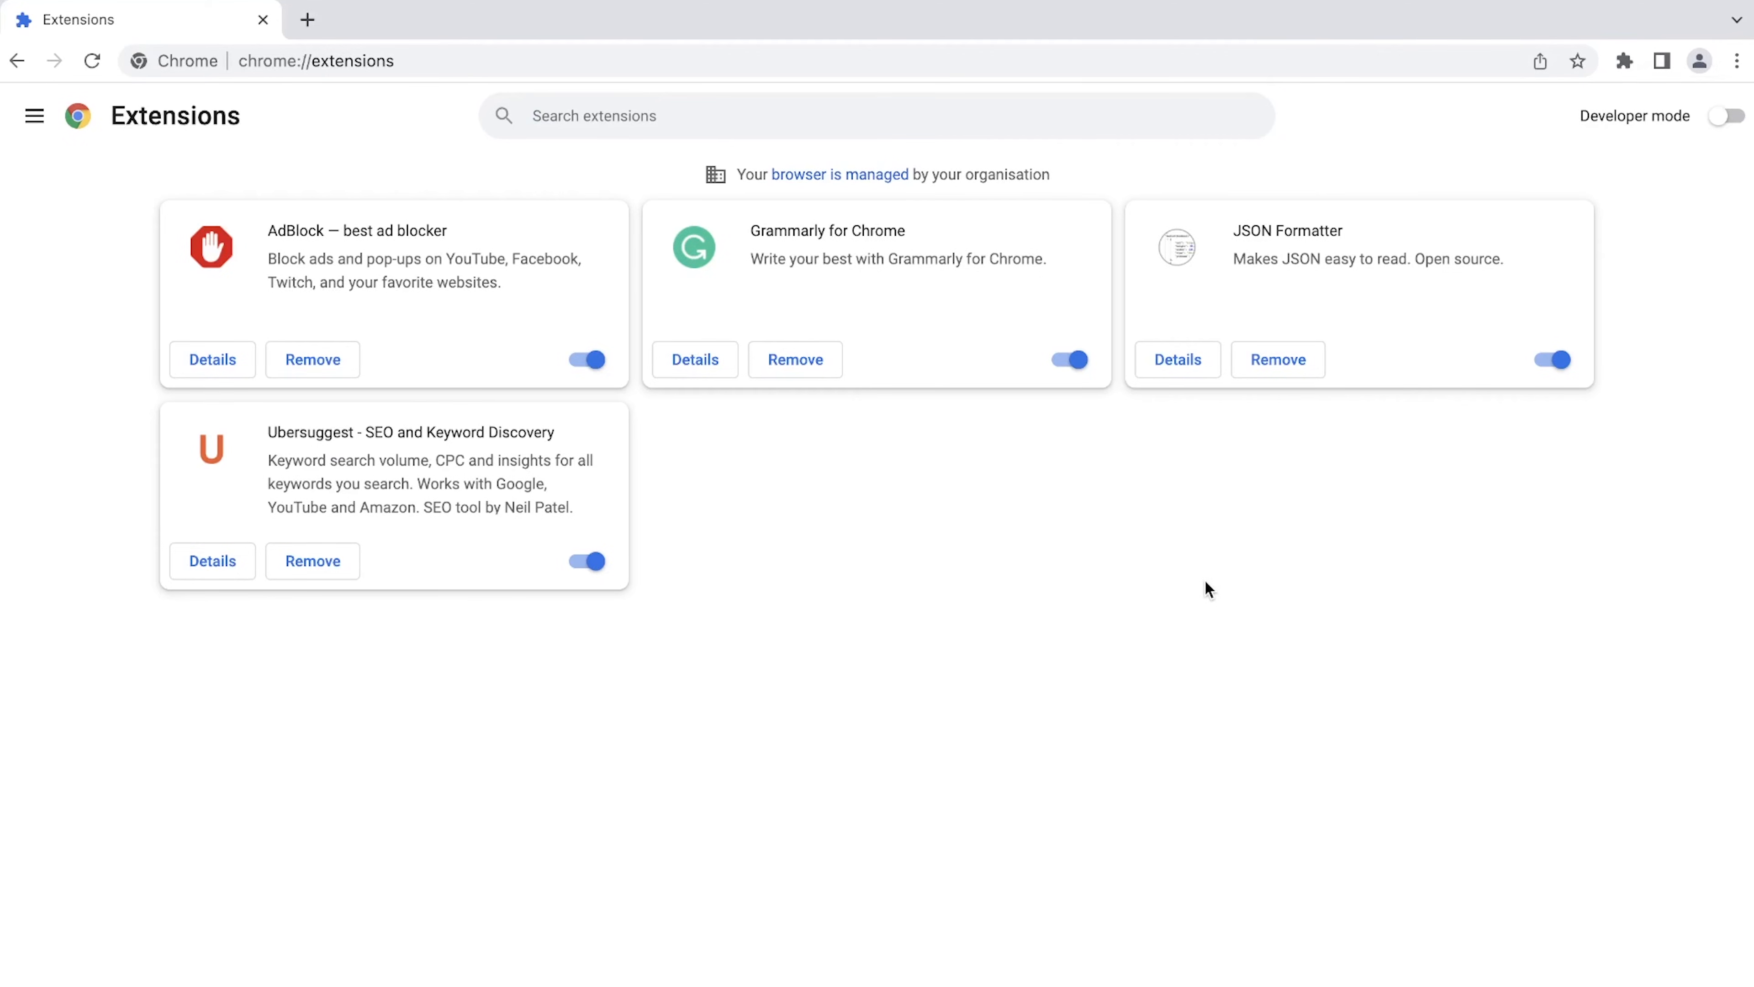
pyautogui.click(794, 359)
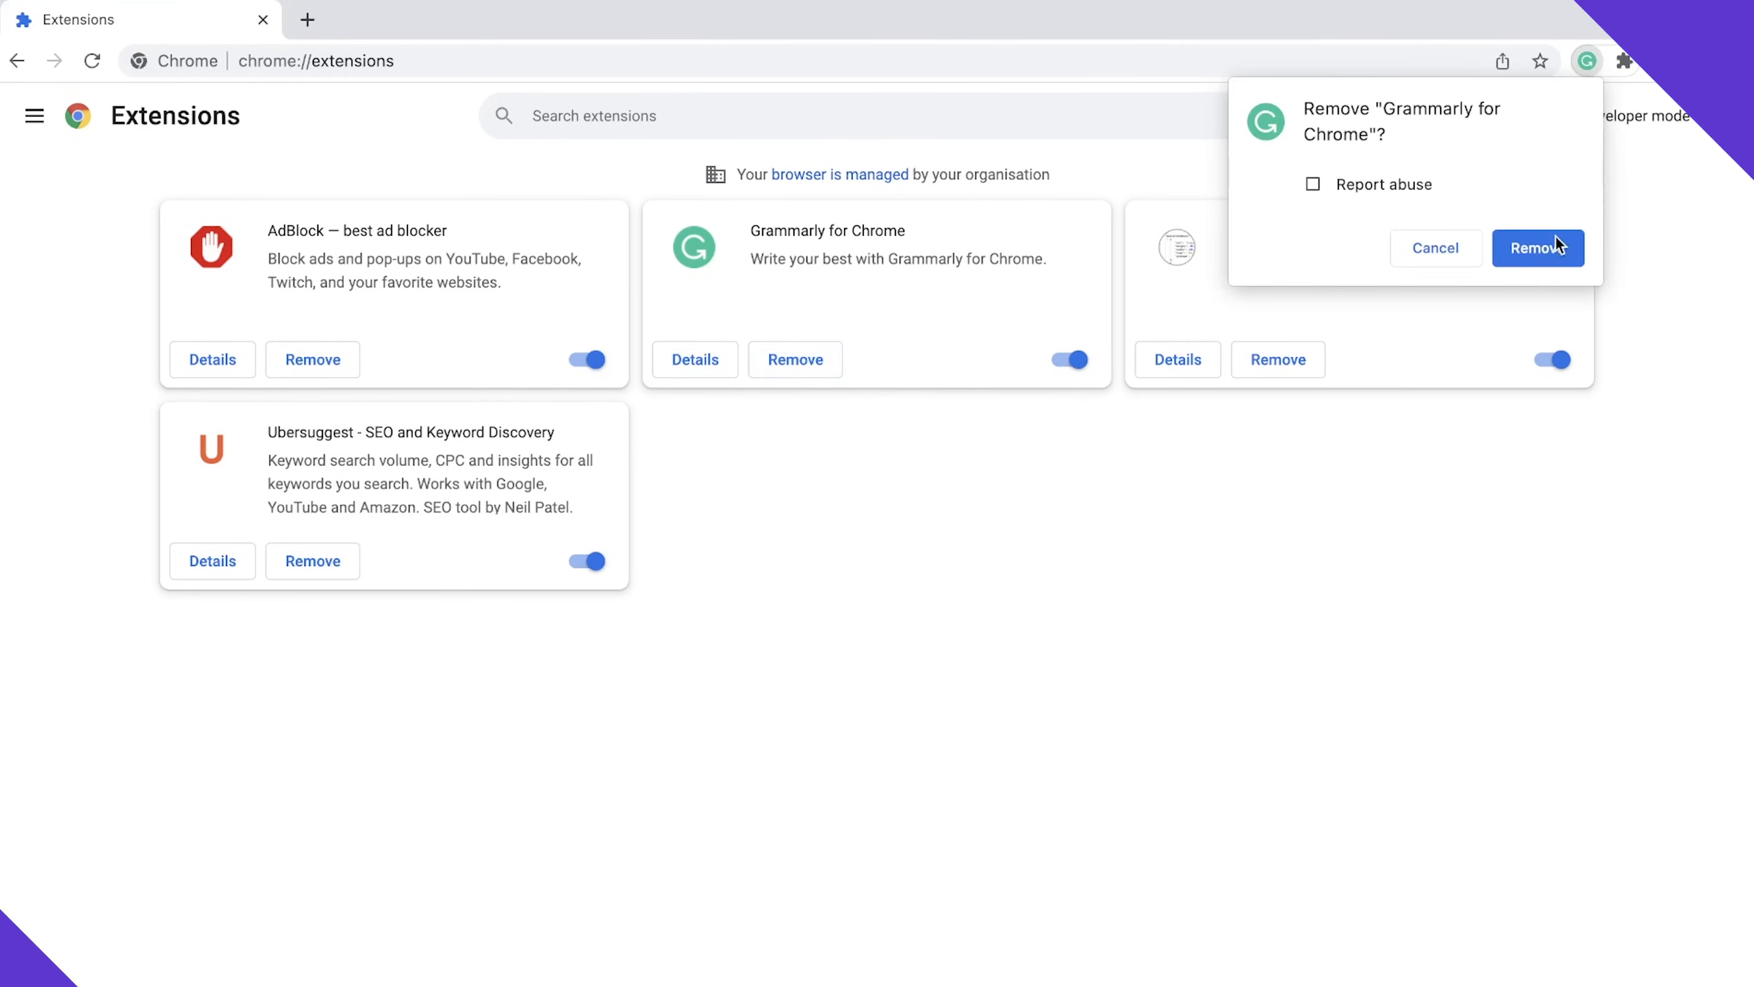
pyautogui.click(1535, 247)
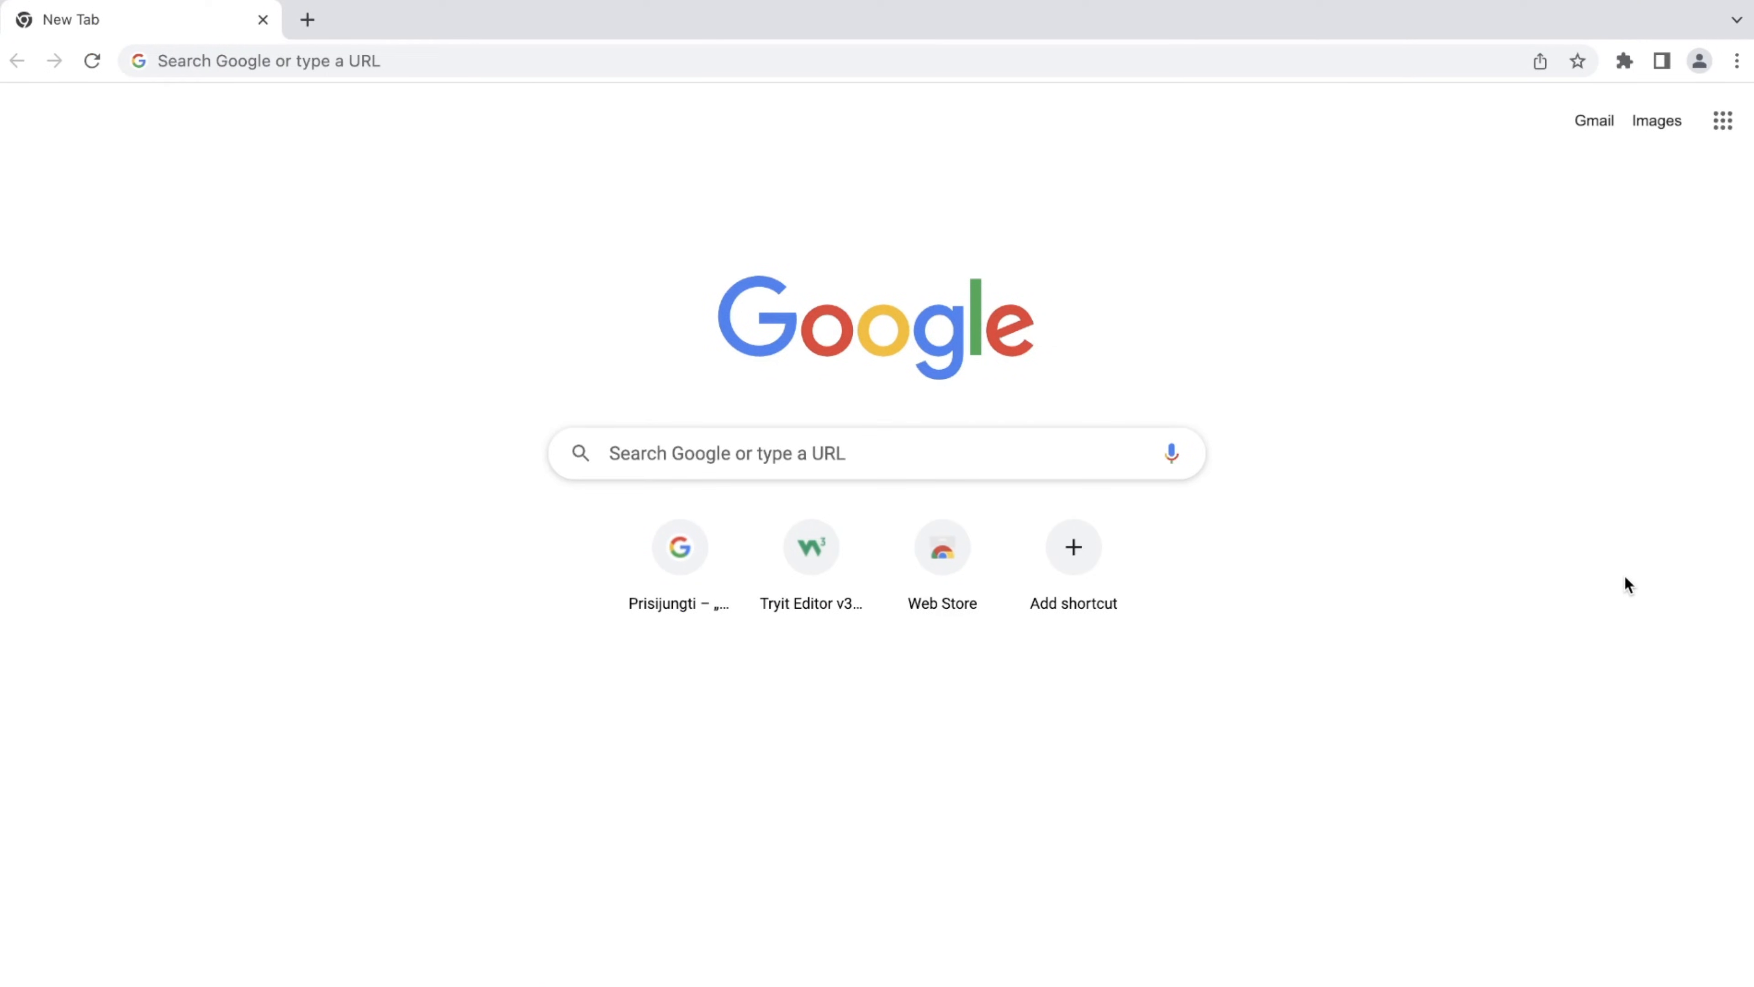
pyautogui.moveTo(1740, 73)
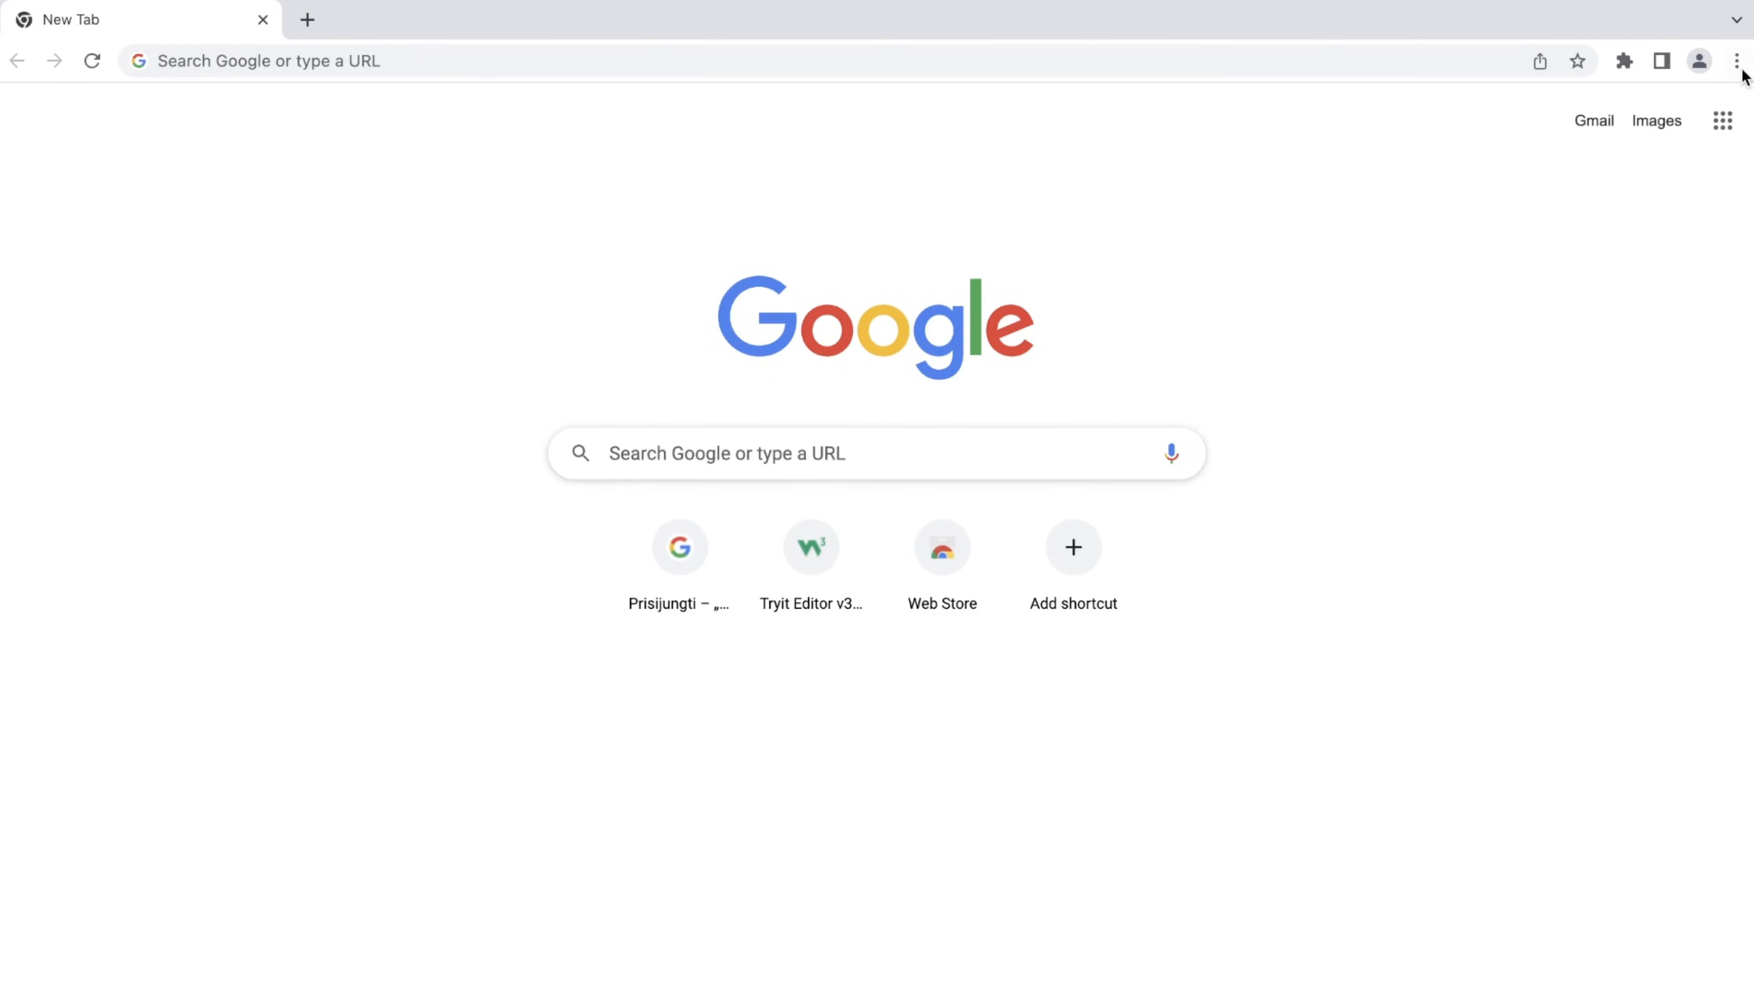
# Reach Chrome's Reset settings section under the expanded Advanced settings
pyautogui.click(1735, 60)
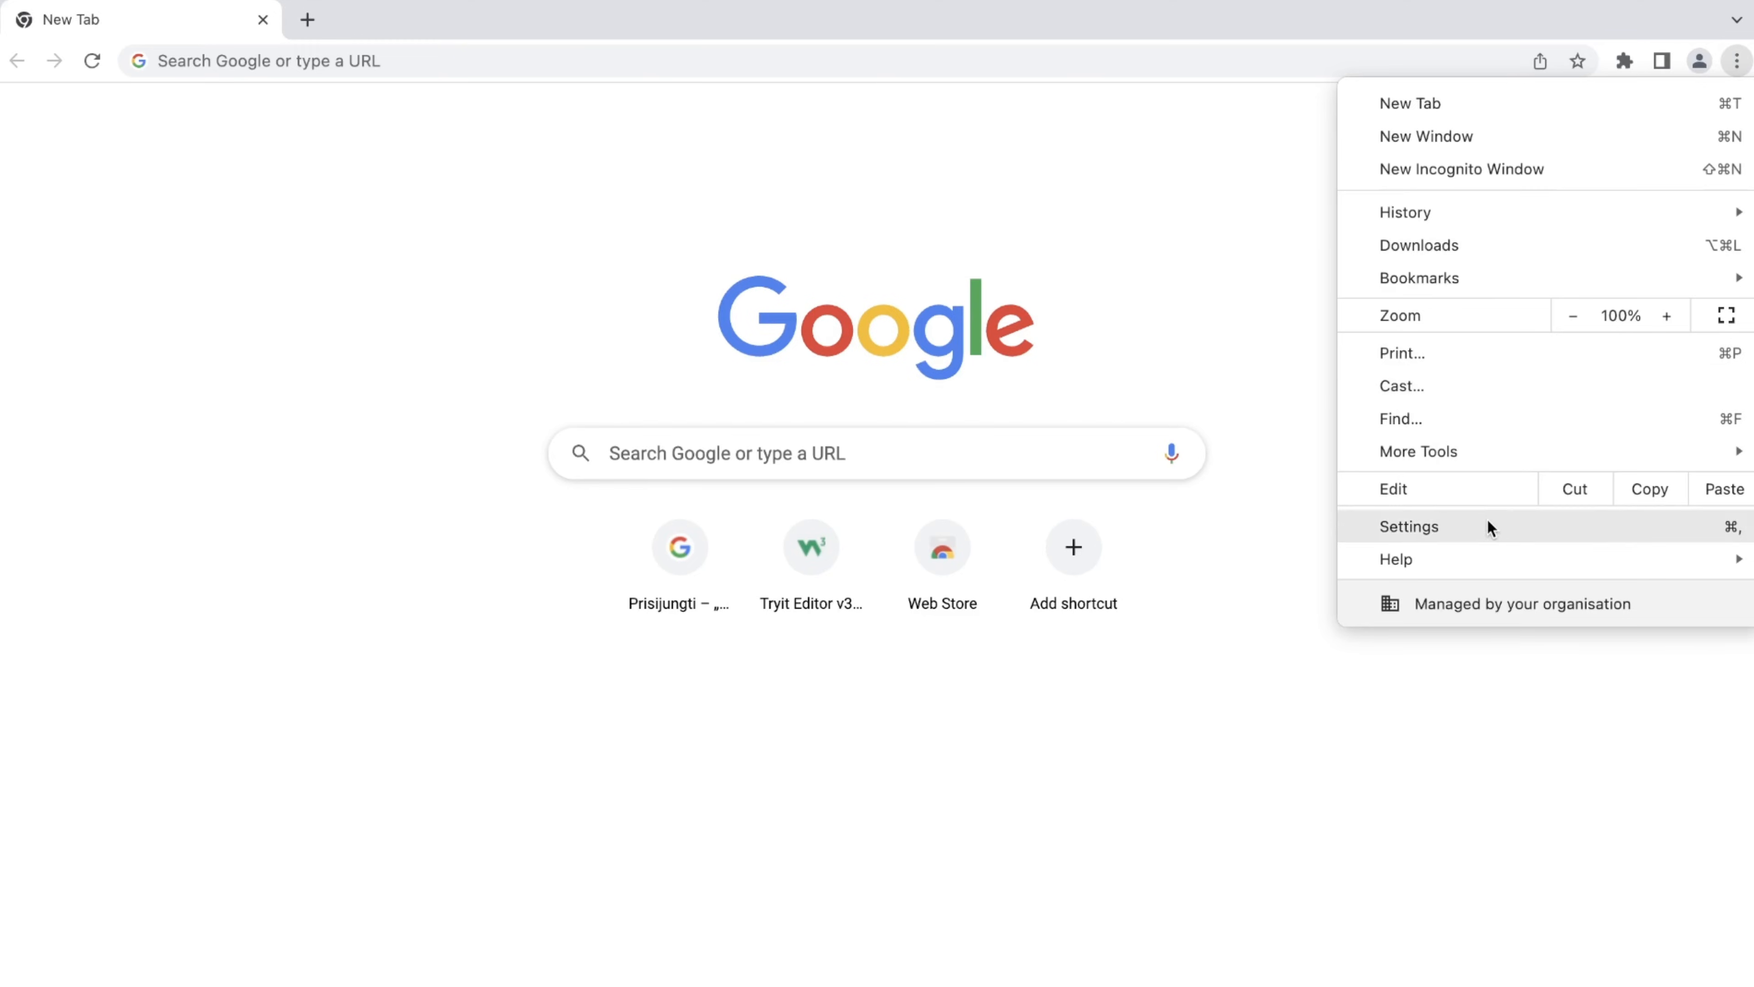
pyautogui.click(1408, 526)
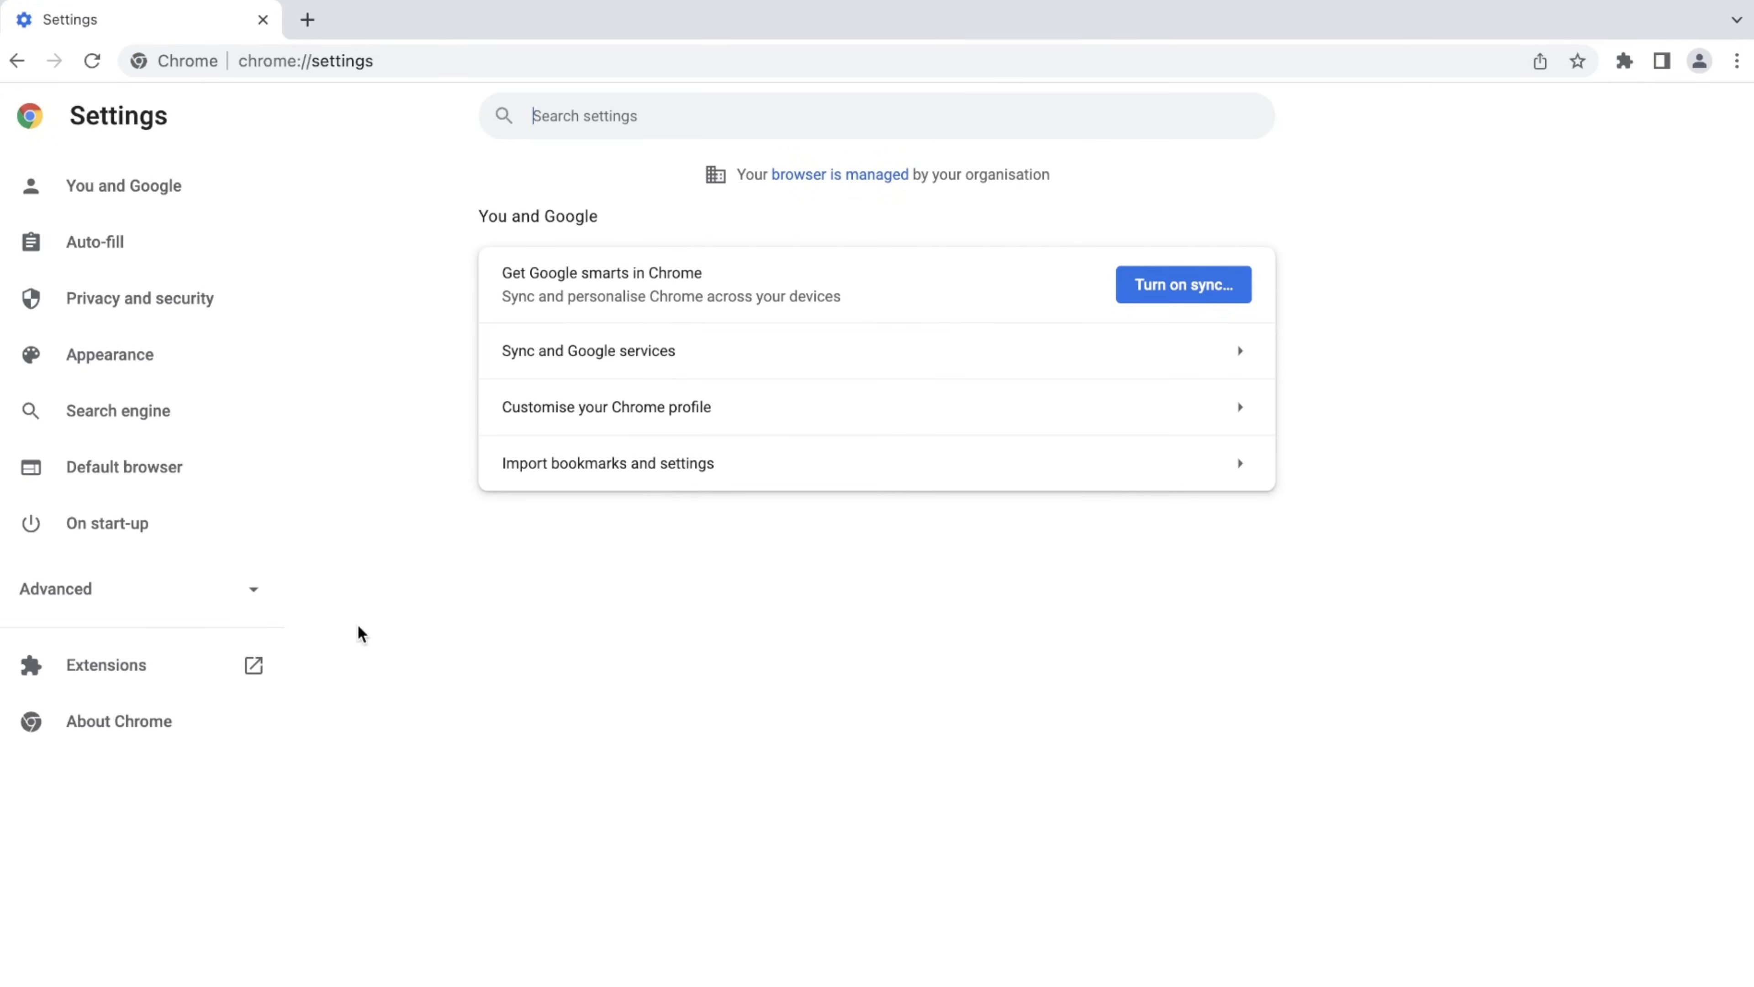
pyautogui.click(55, 588)
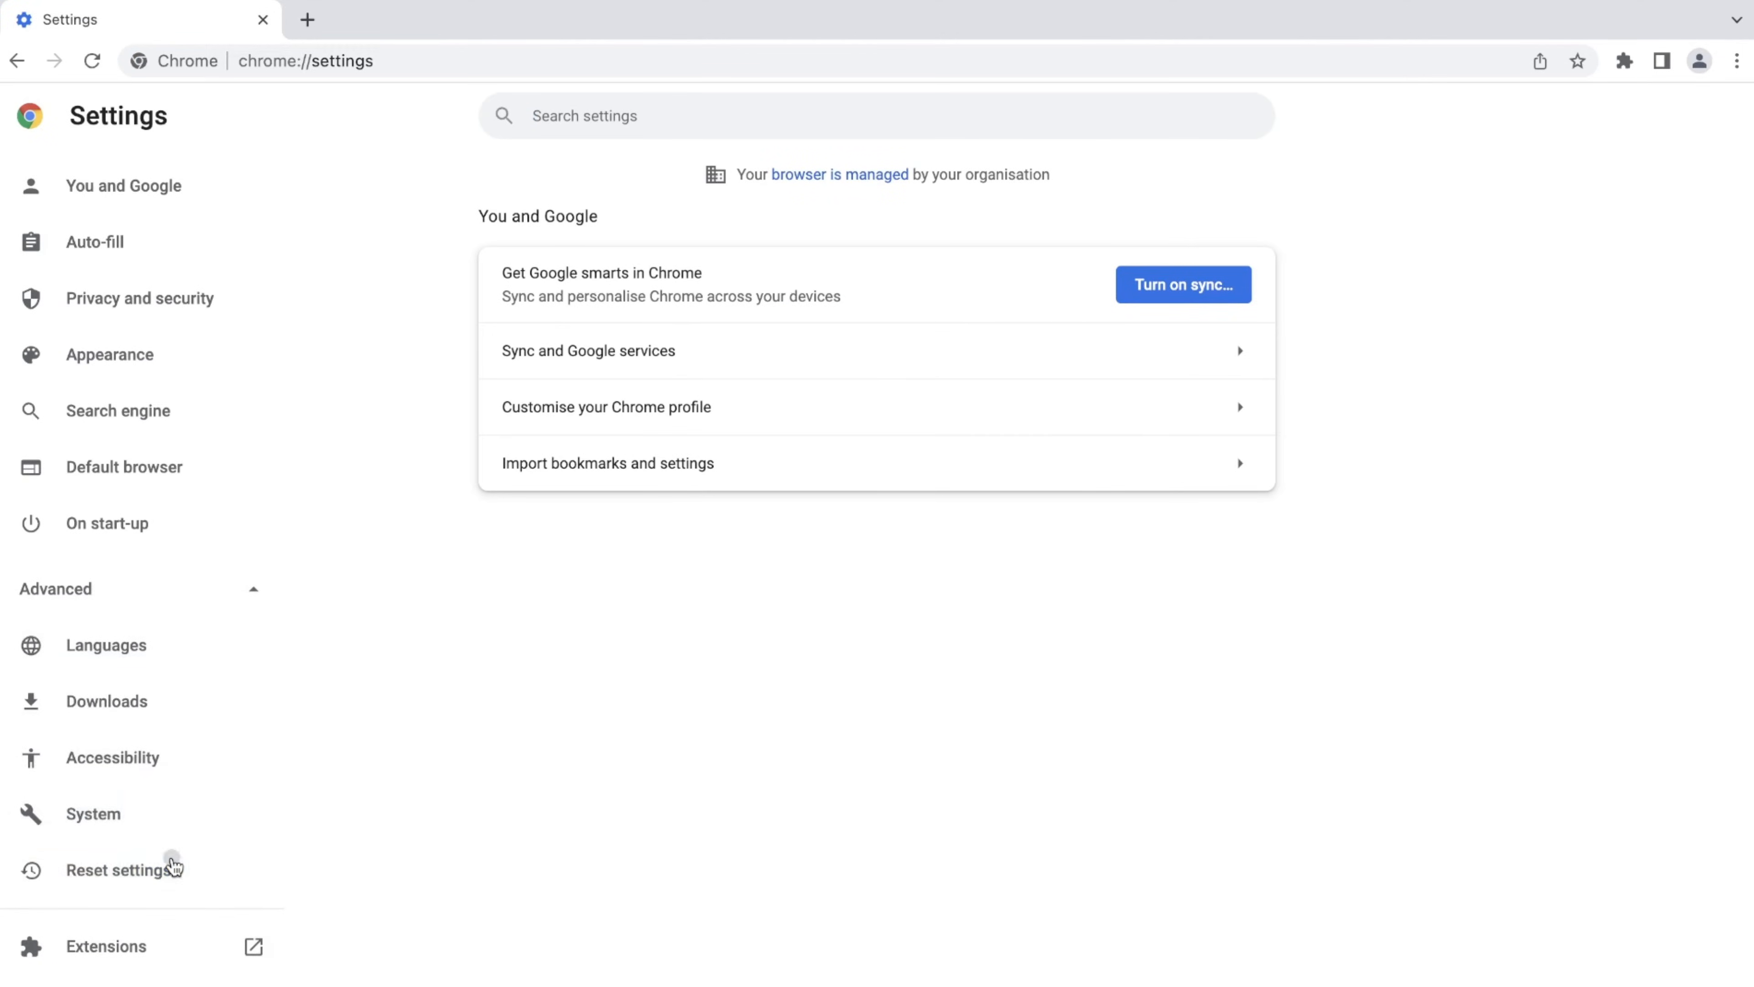
pyautogui.click(118, 869)
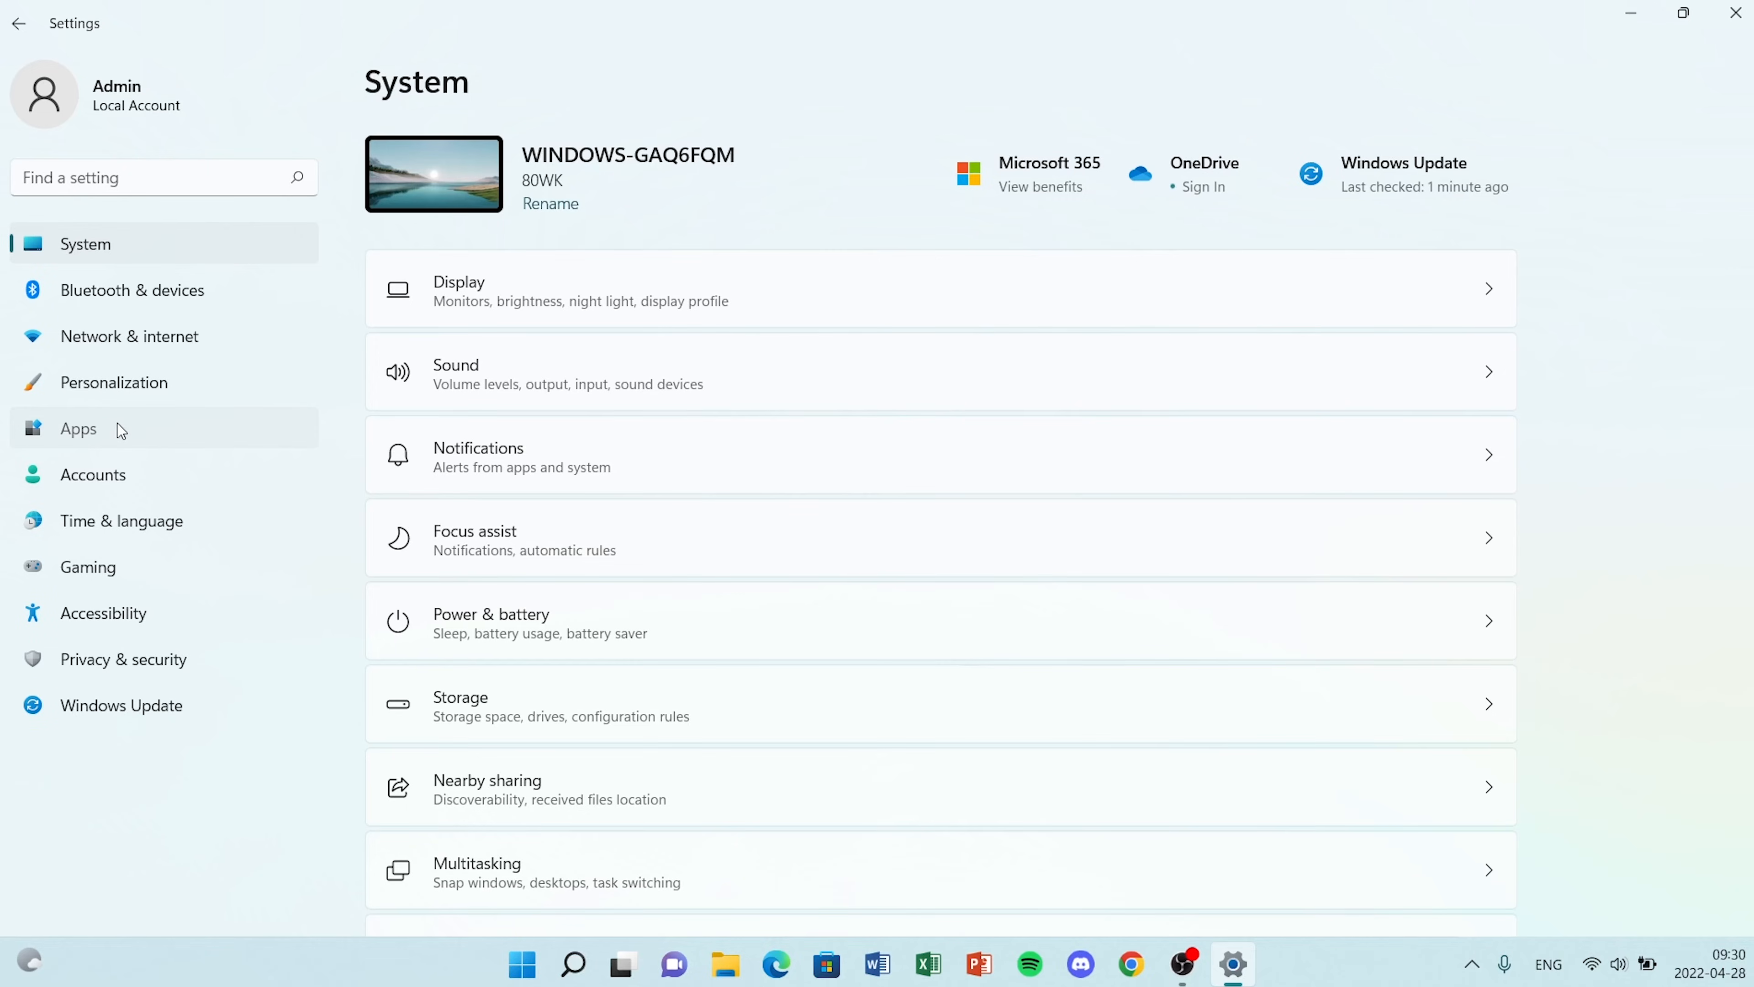
# Filter the installed apps list by "Google" to show Google Chrome
pyautogui.click(79, 429)
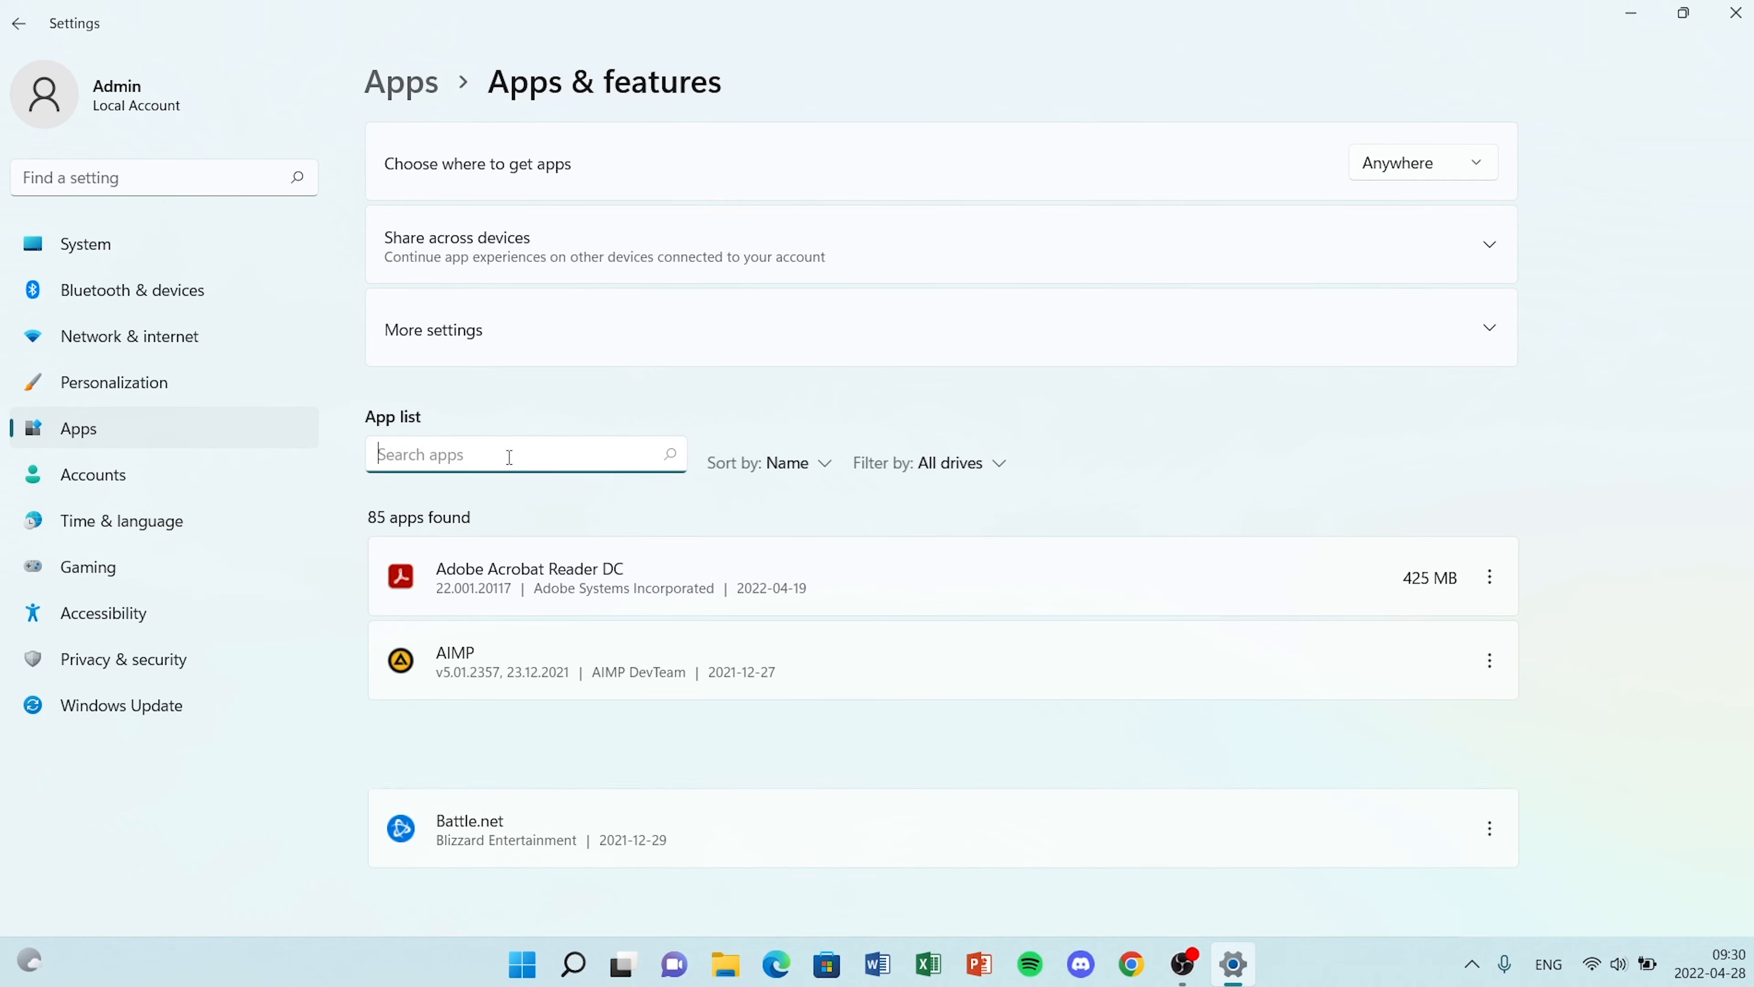
pyautogui.write('Google')
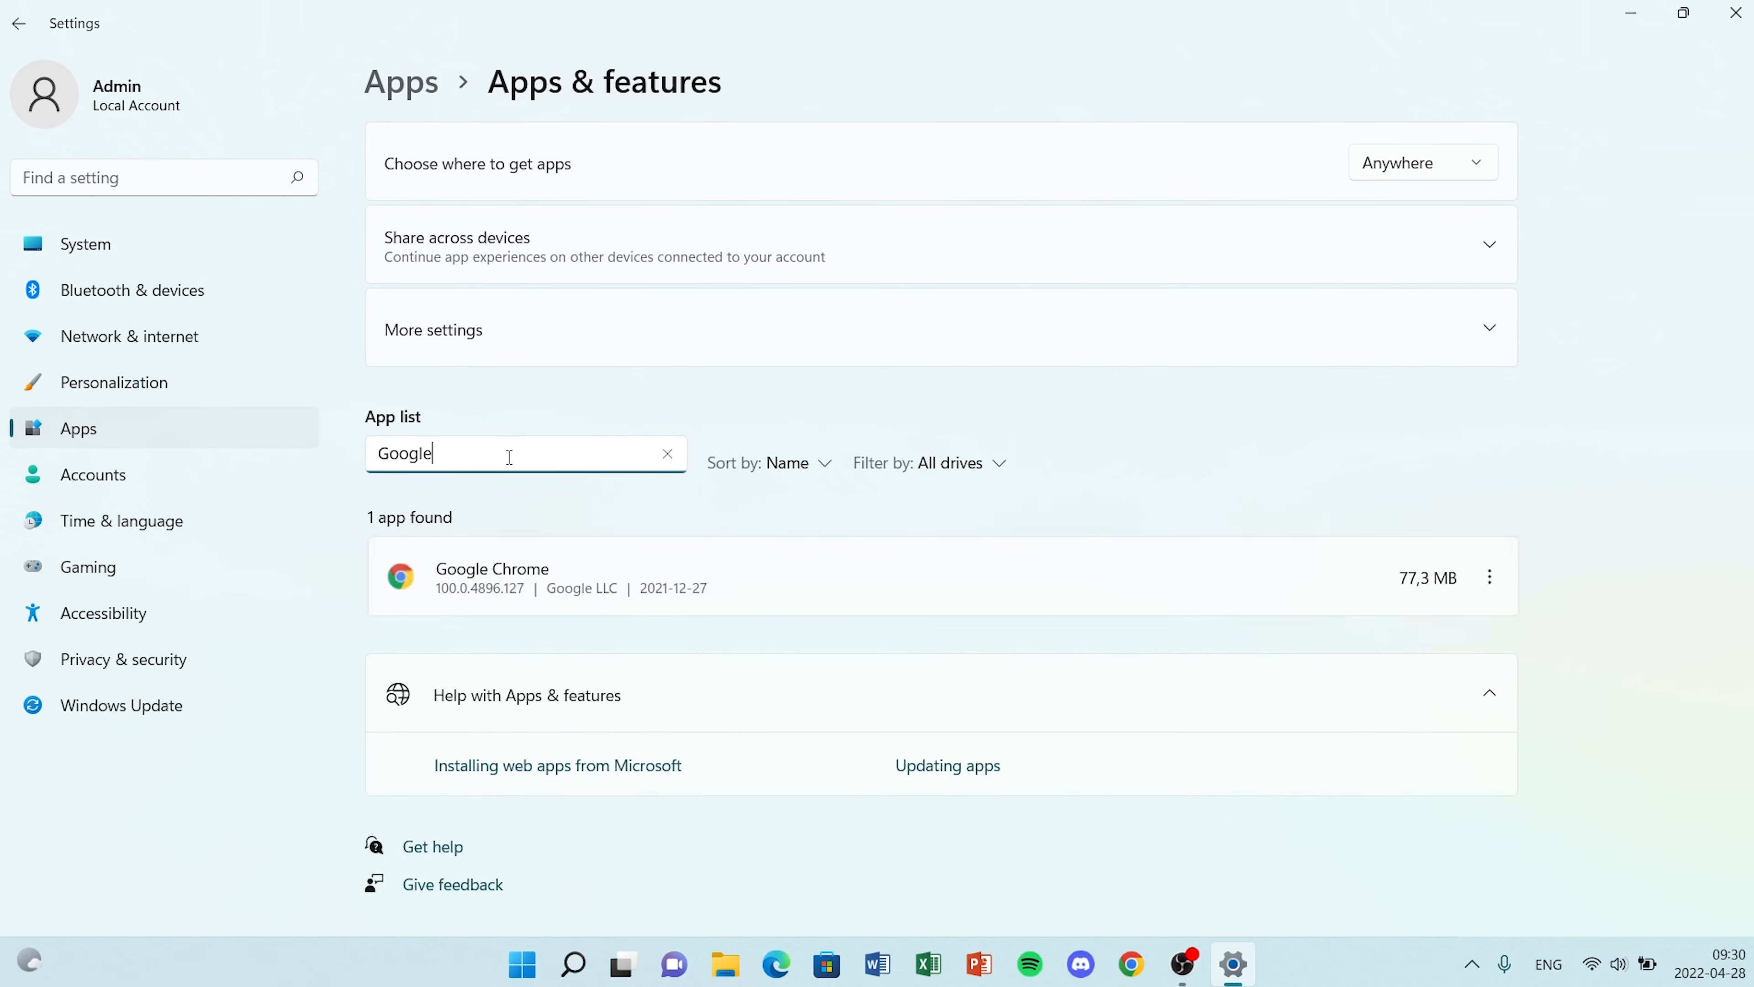
pyautogui.moveTo(1489, 578)
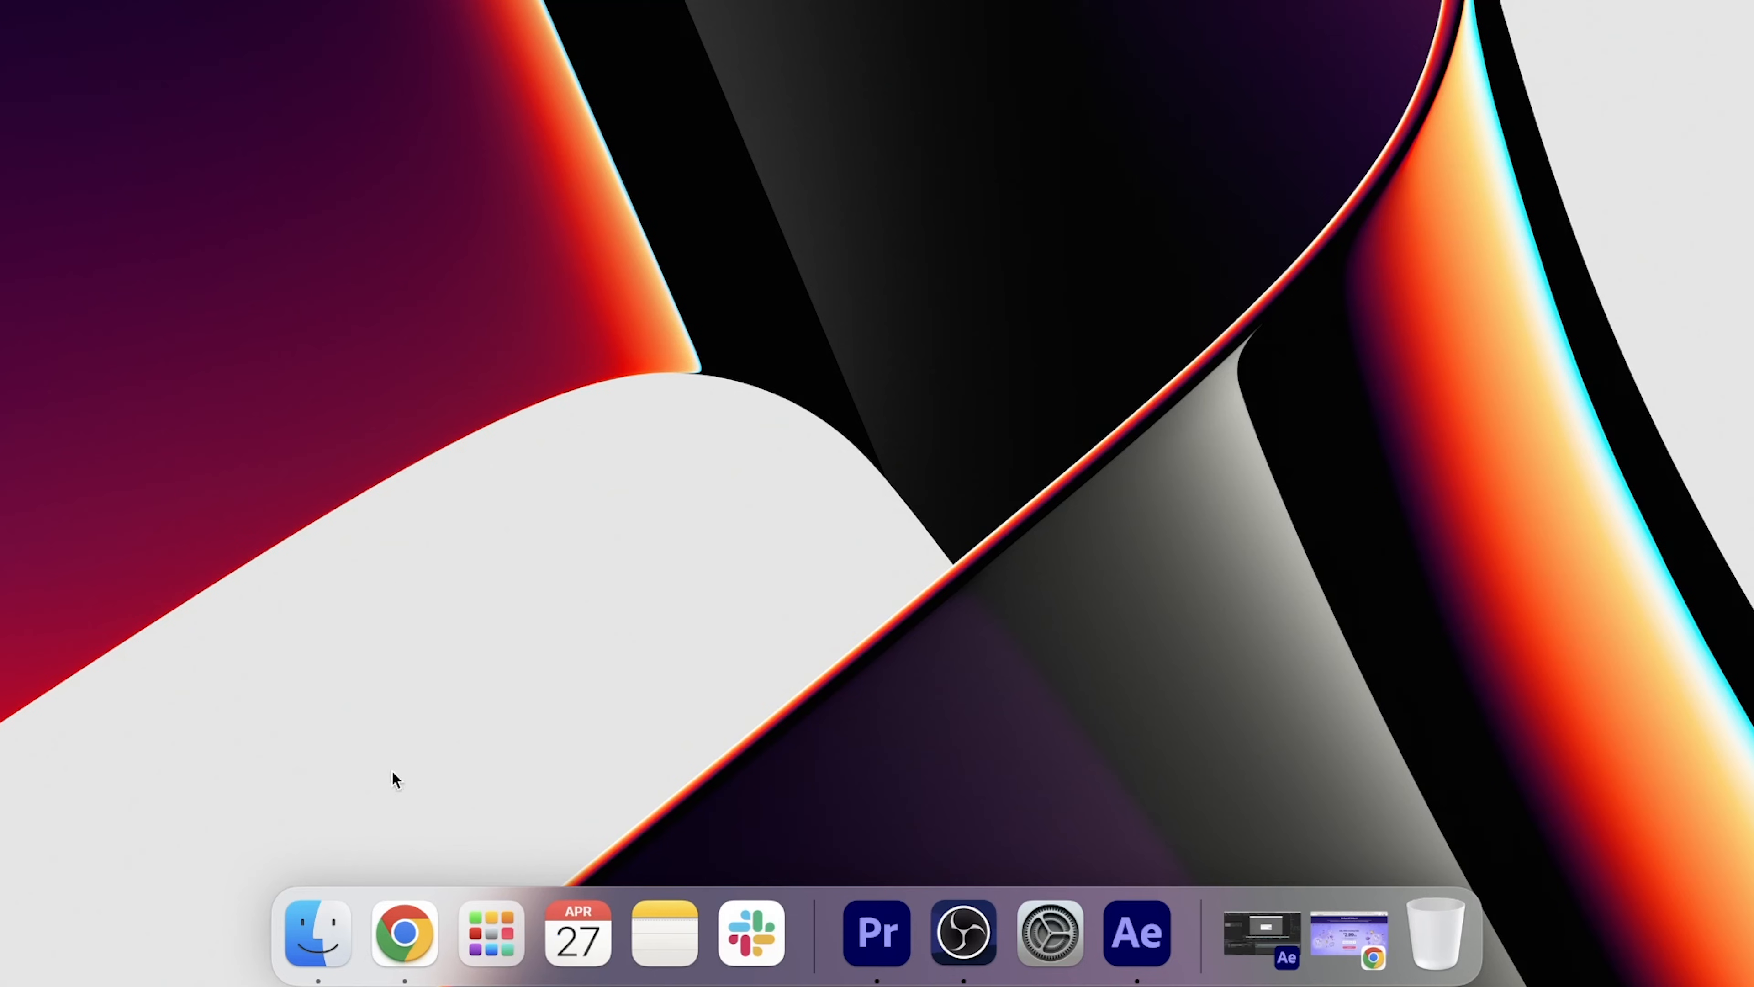
# Quit Google Chrome from its Dock icon's options
pyautogui.rightClick(403, 931)
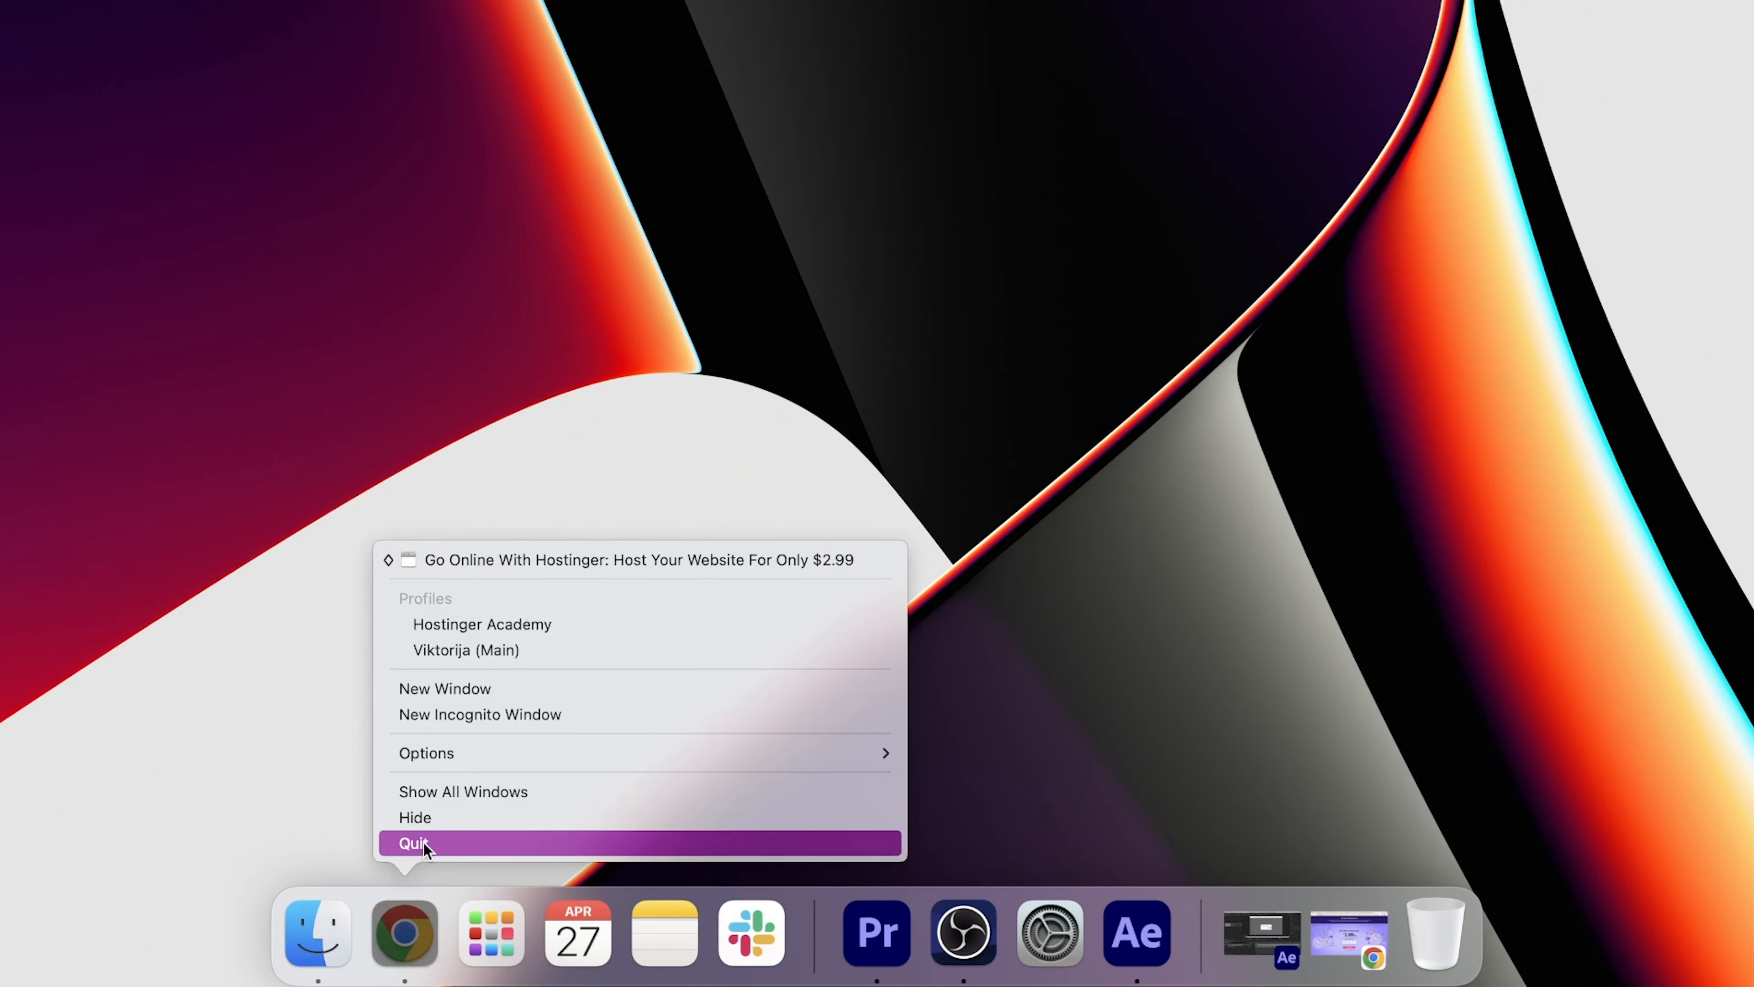
pyautogui.click(413, 842)
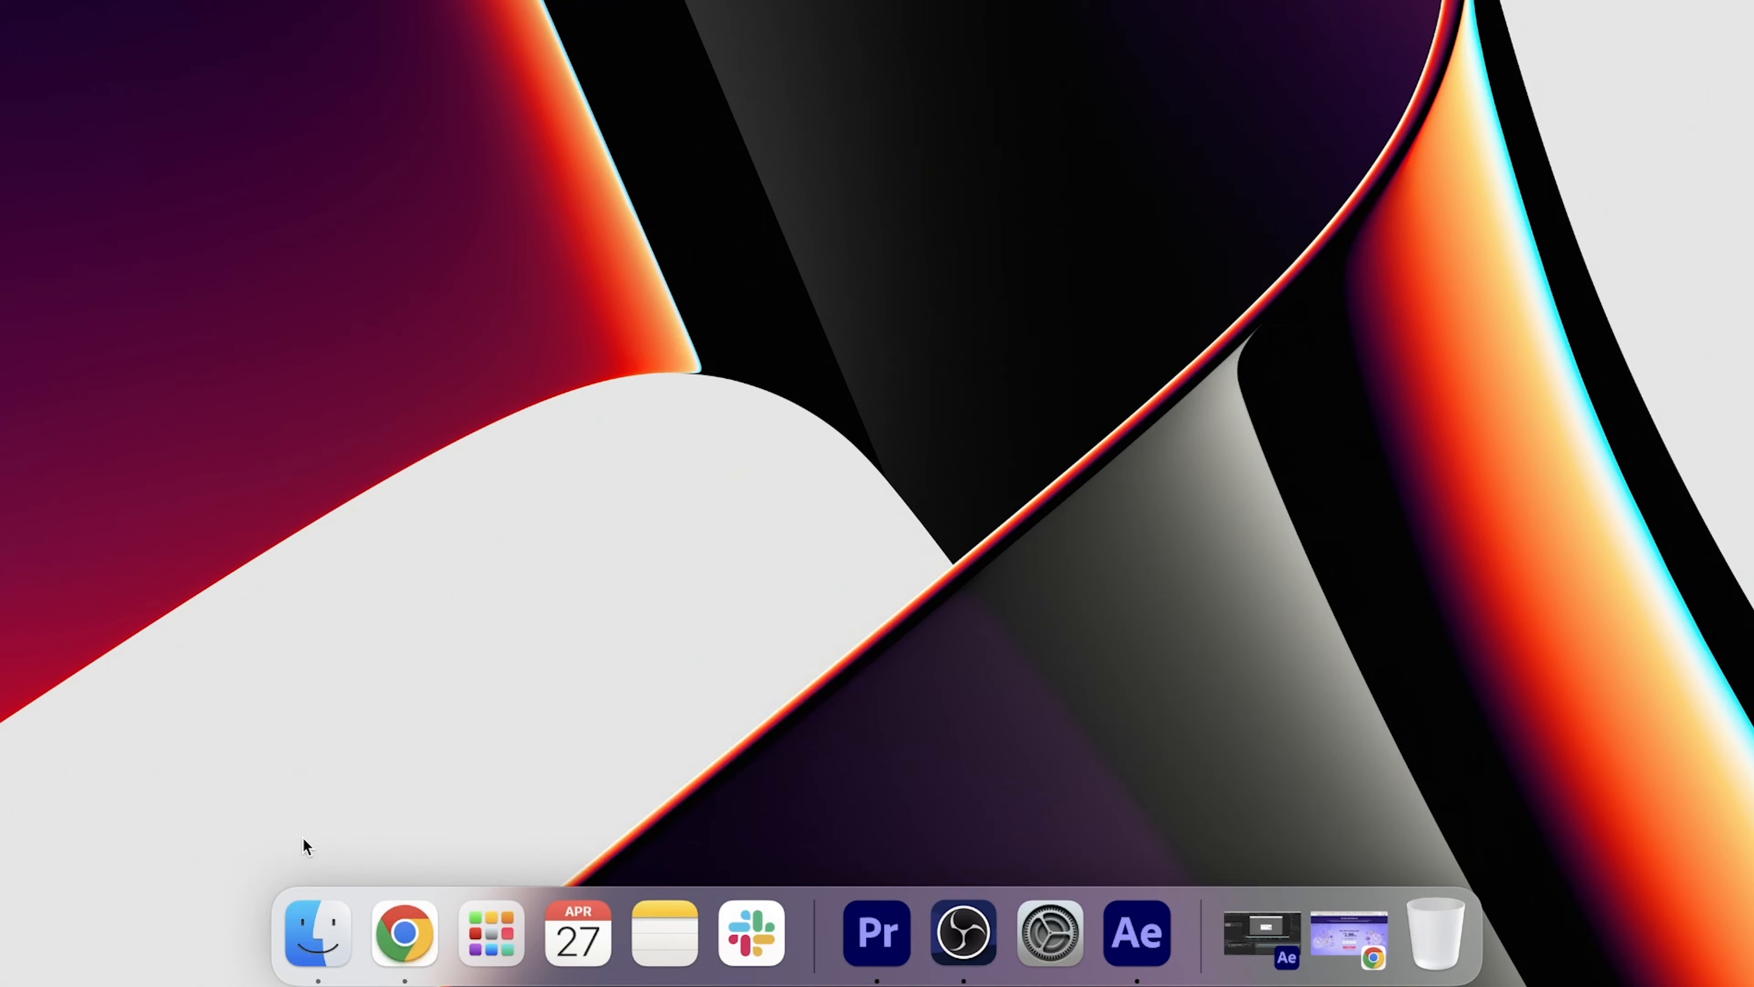
pyautogui.click(317, 932)
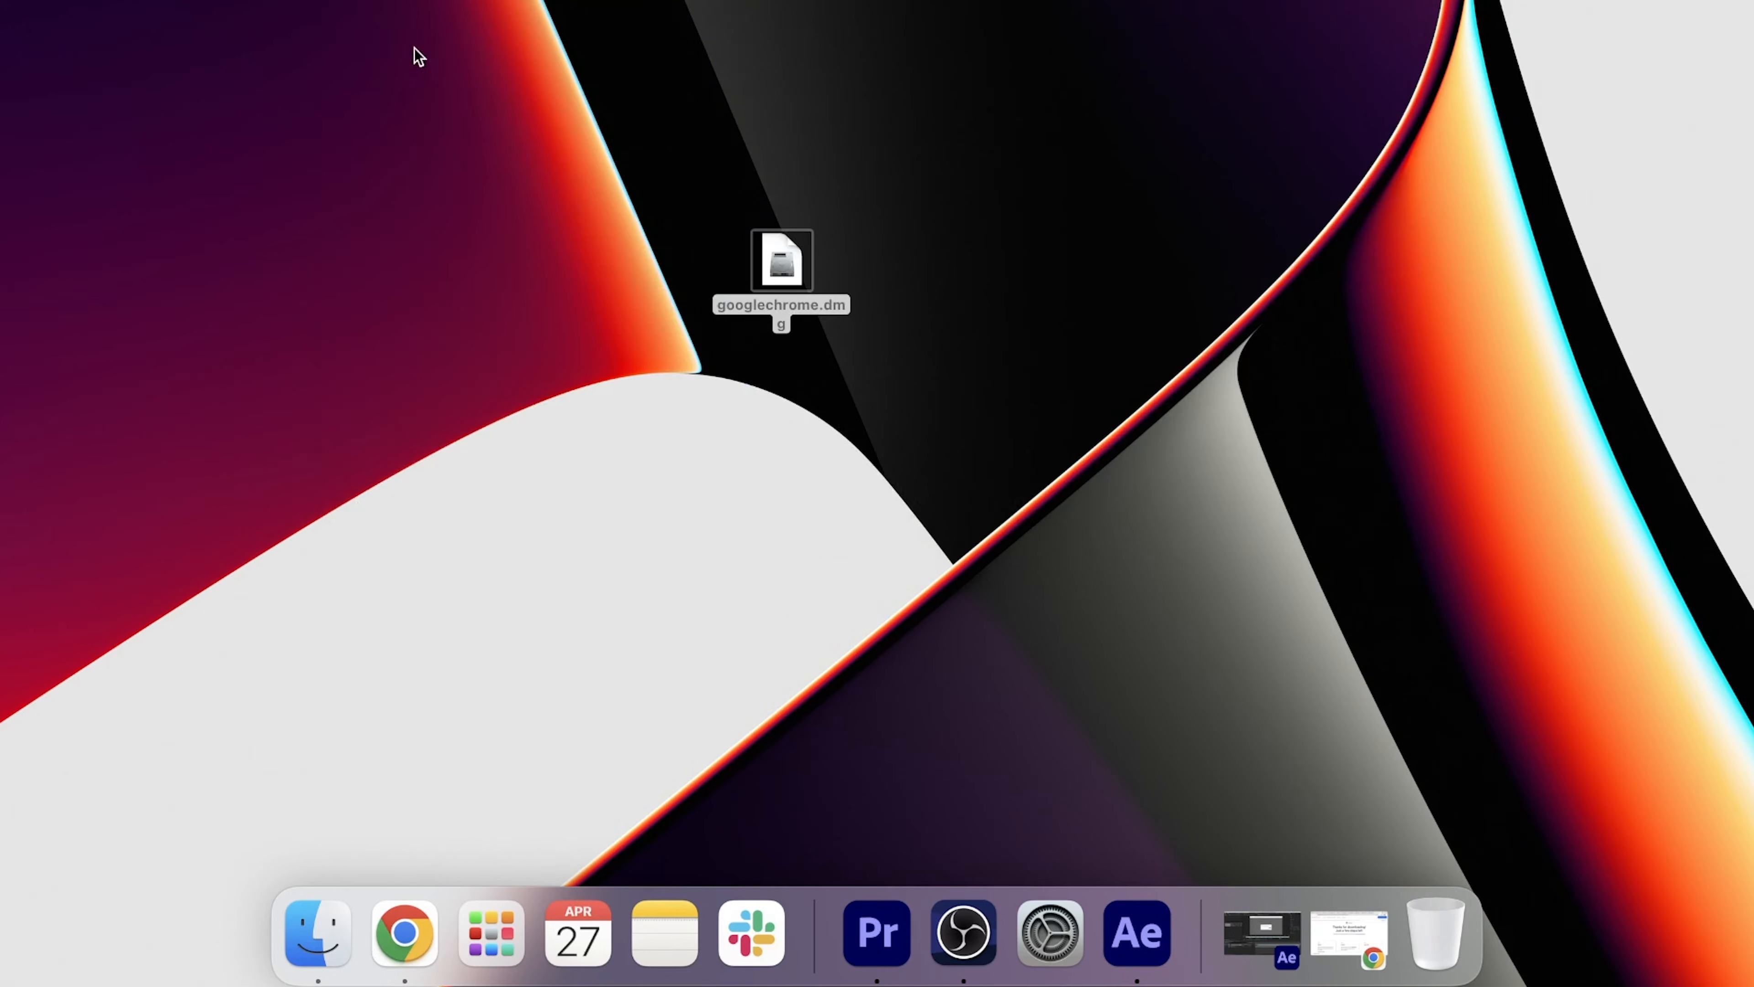
# Mount the googlechrome.dmg installer from the desktop
pyautogui.click(781, 263)
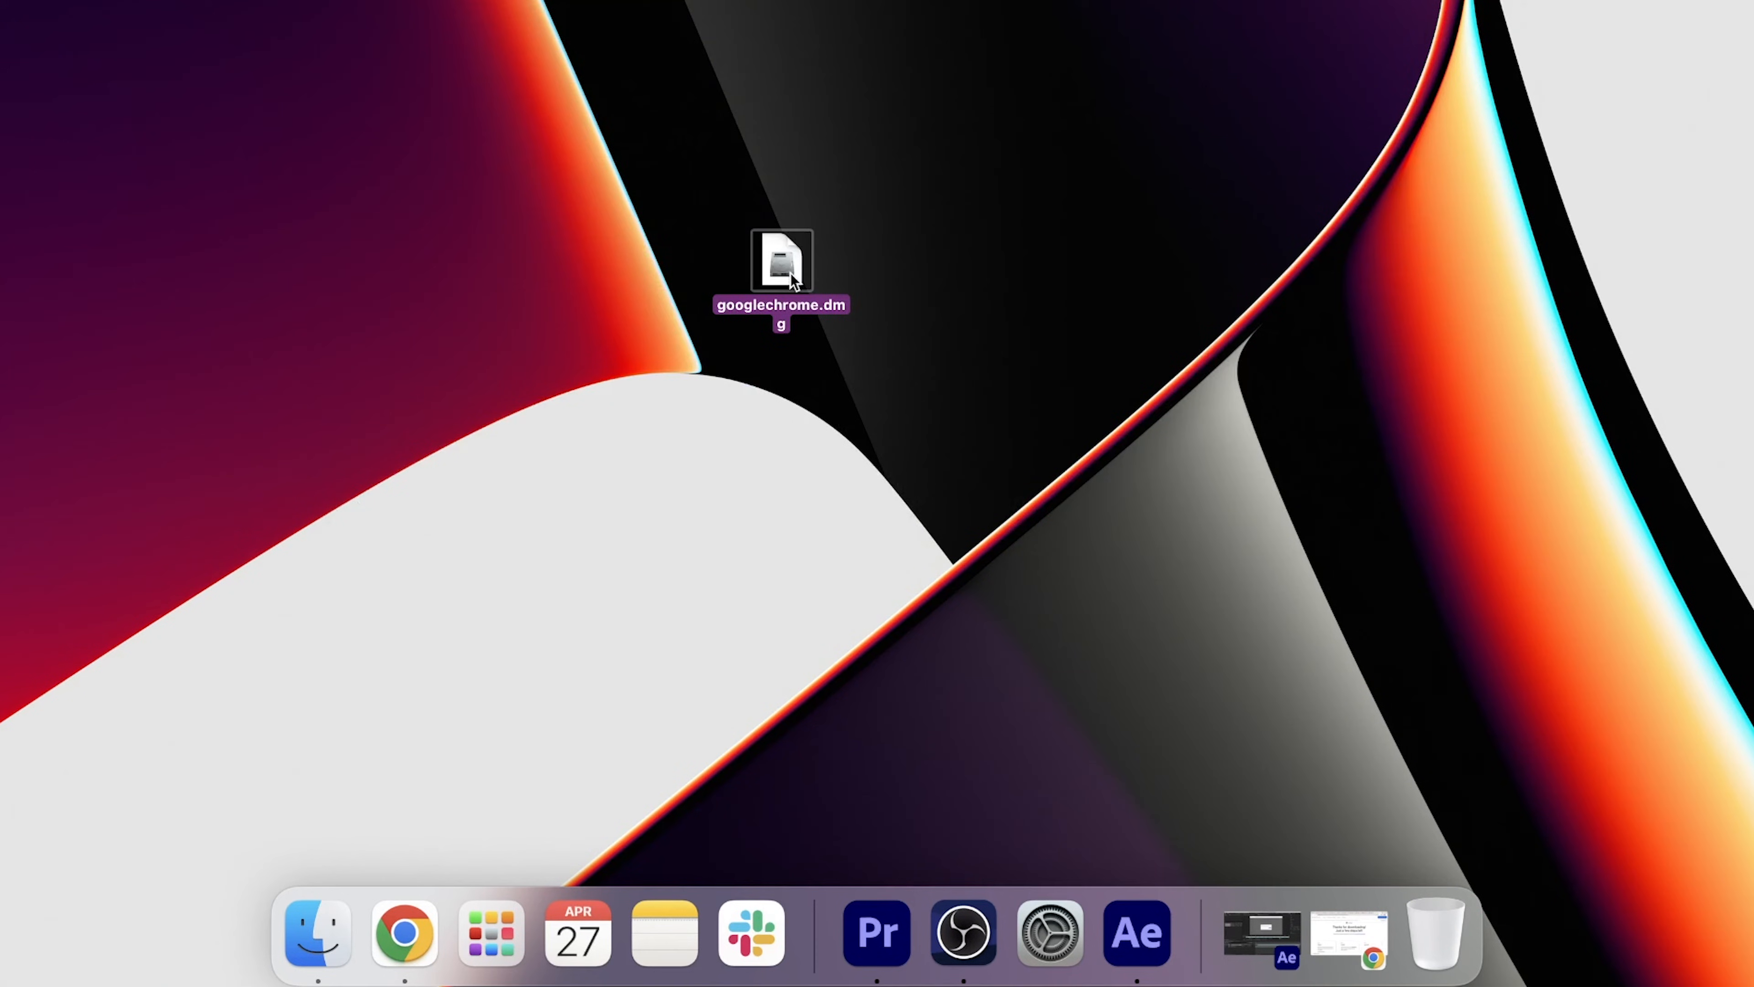
pyautogui.doubleClick(781, 260)
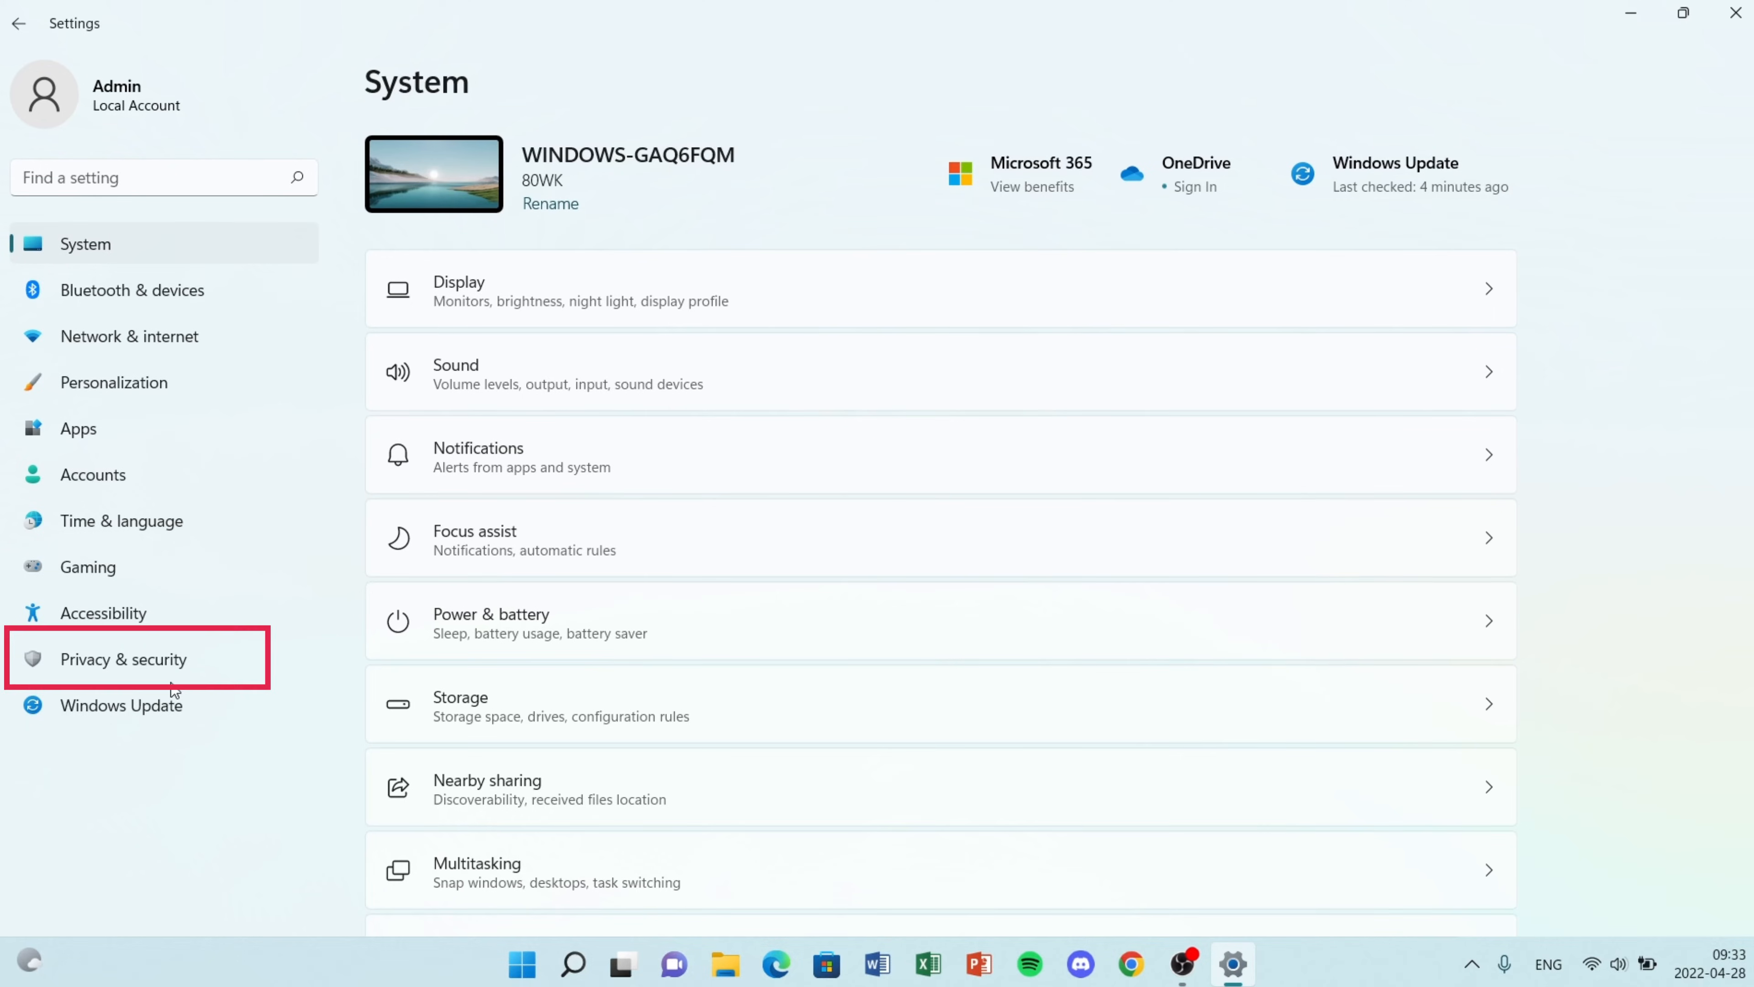
# Reach Windows Security's Virus & threat protection page via Privacy & security
pyautogui.click(120, 658)
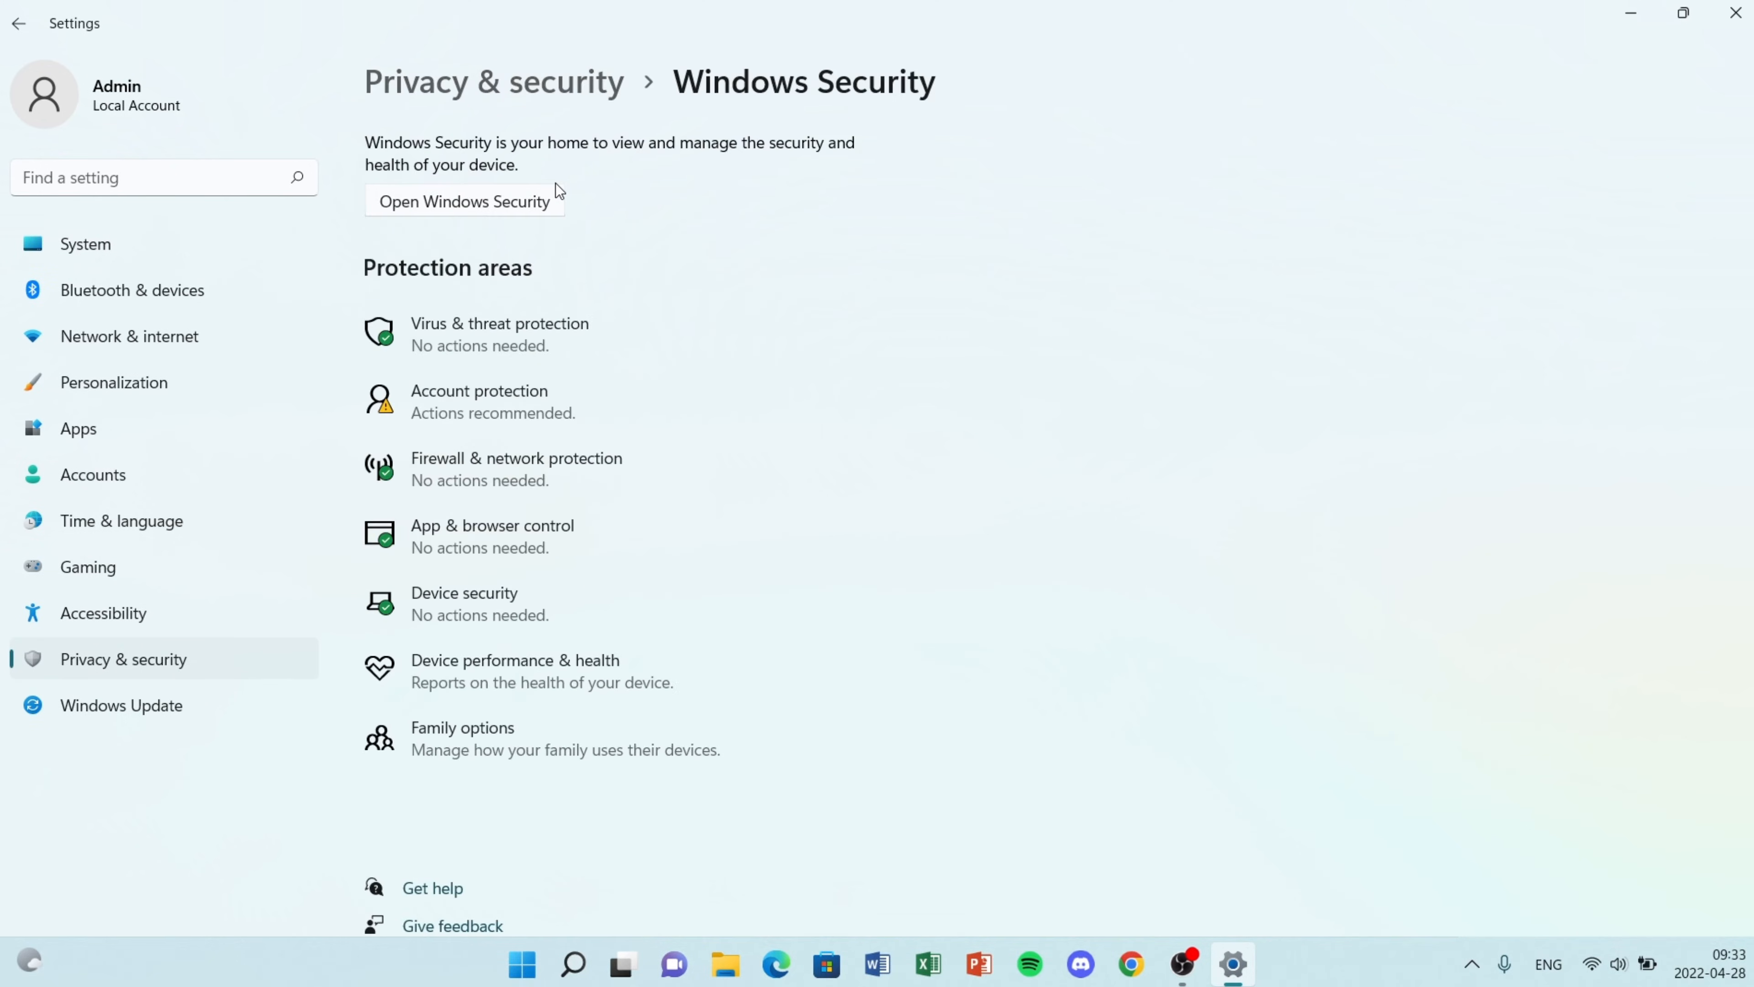
pyautogui.moveTo(517, 324)
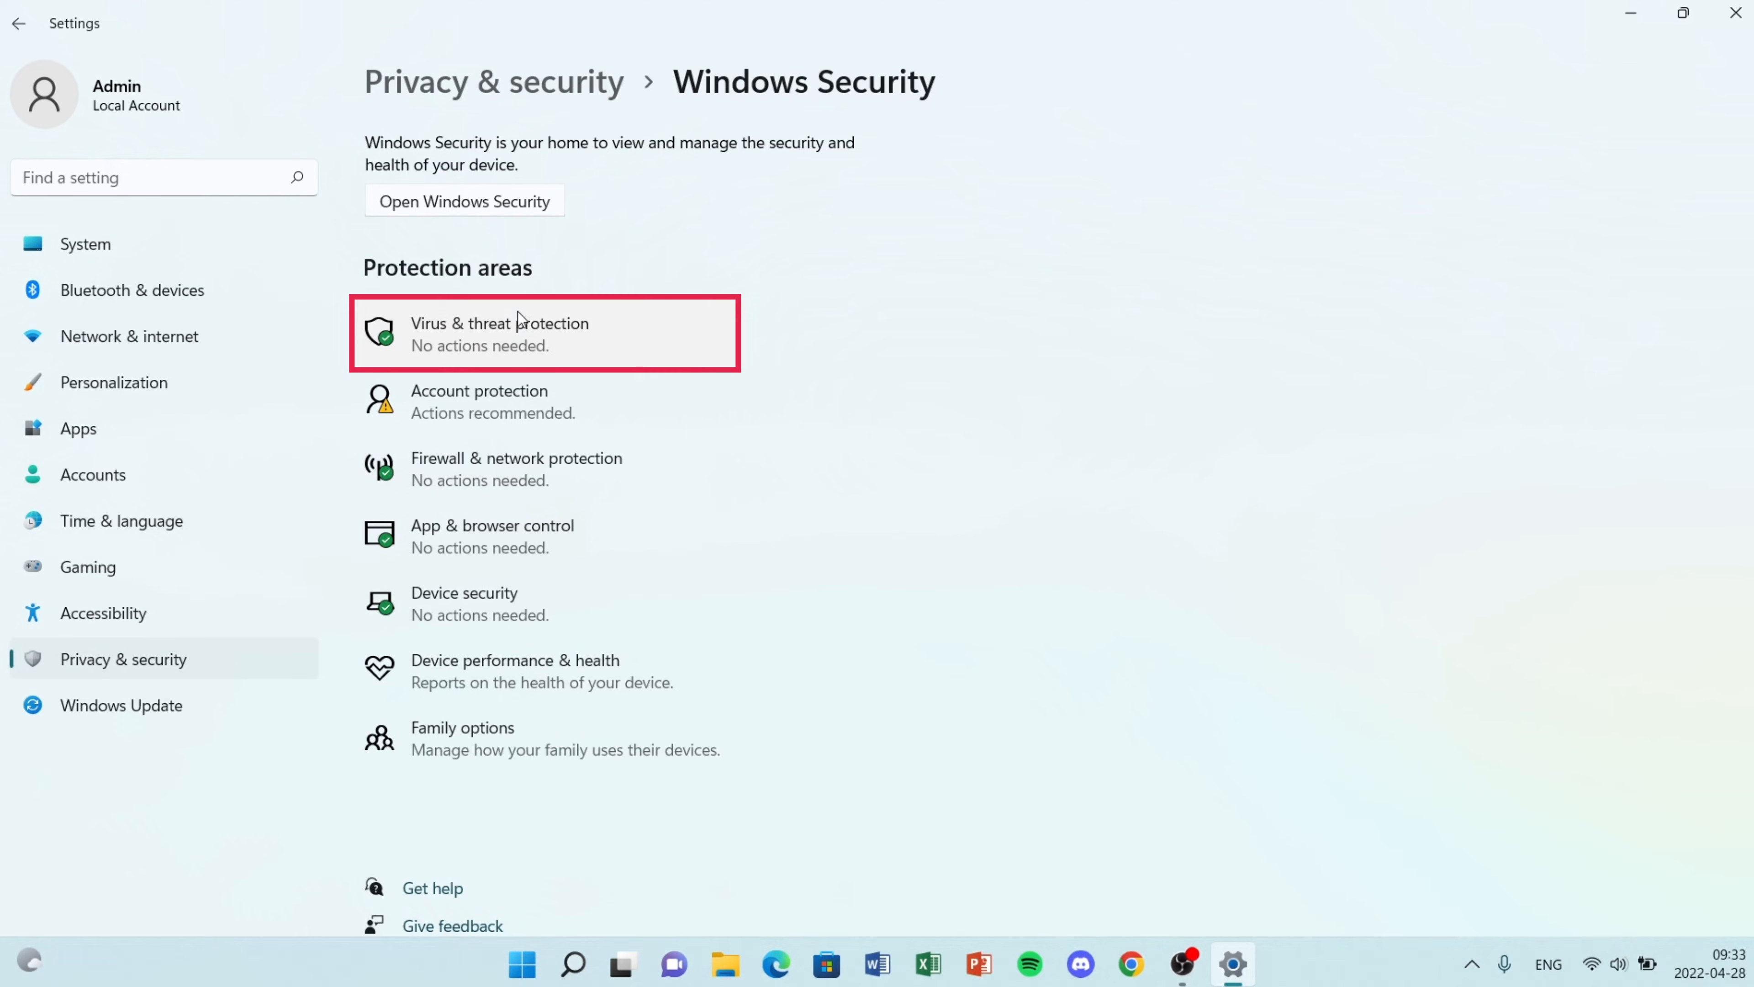
pyautogui.click(542, 332)
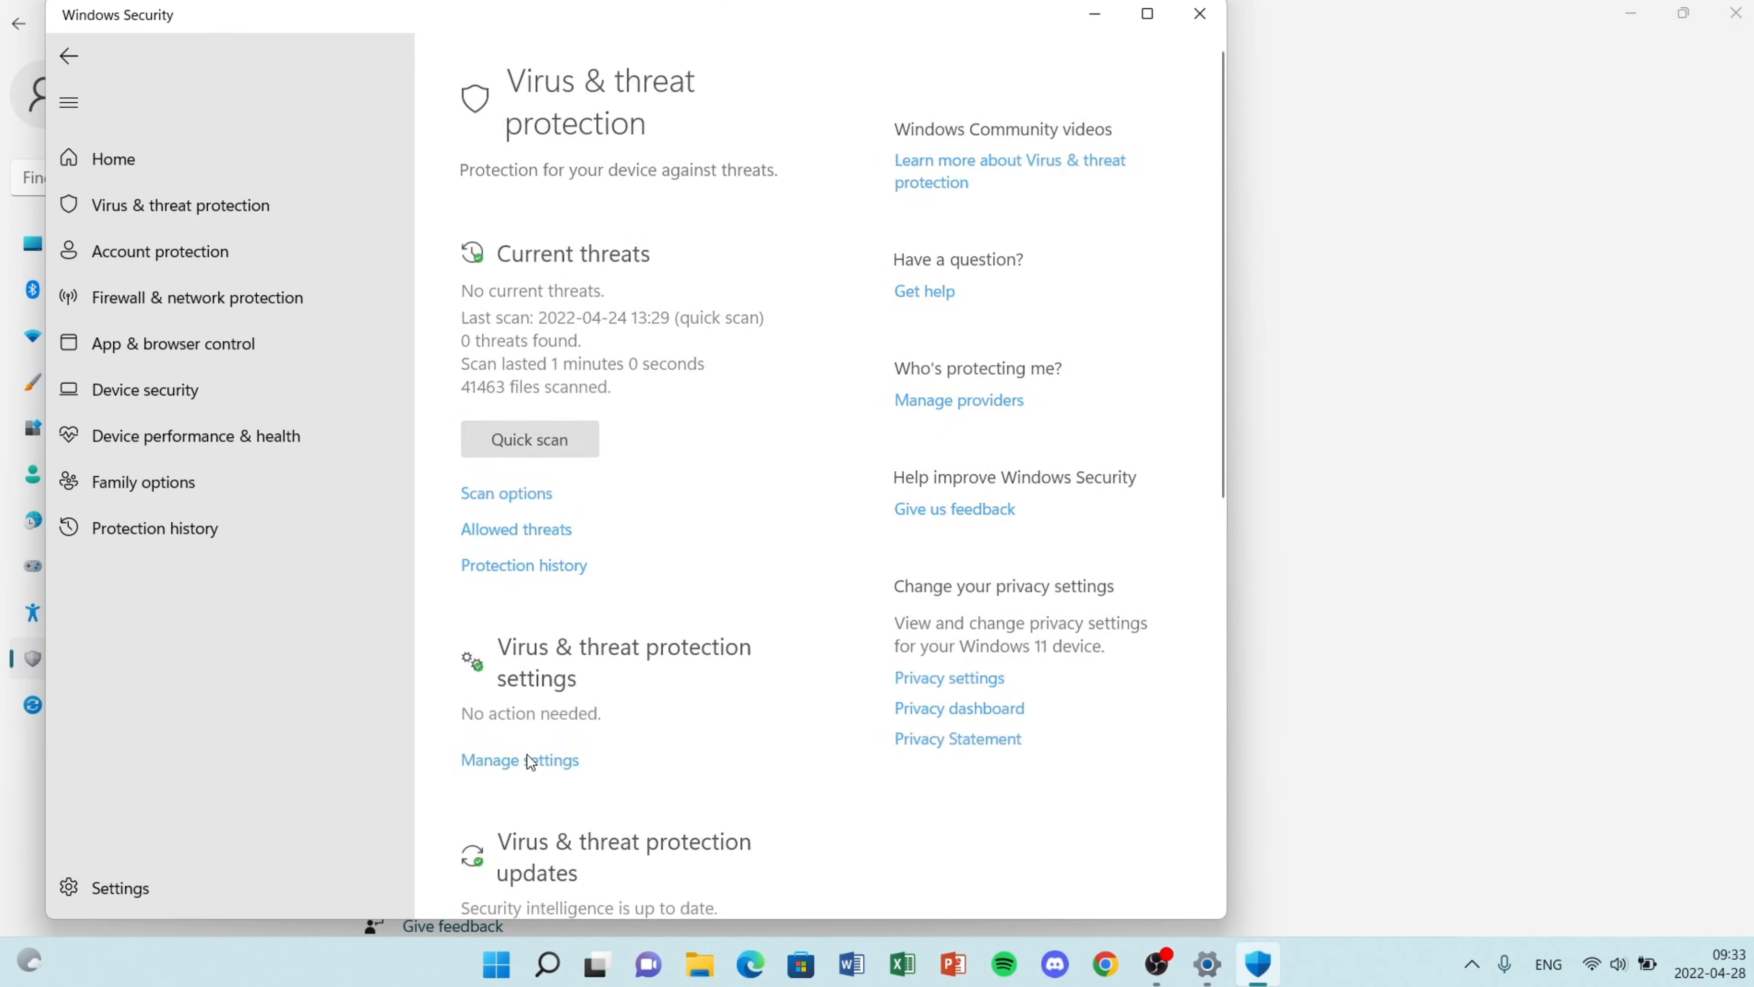
# Turn Real-time protection off, then switch off the Domain network firewall setting
pyautogui.click(518, 759)
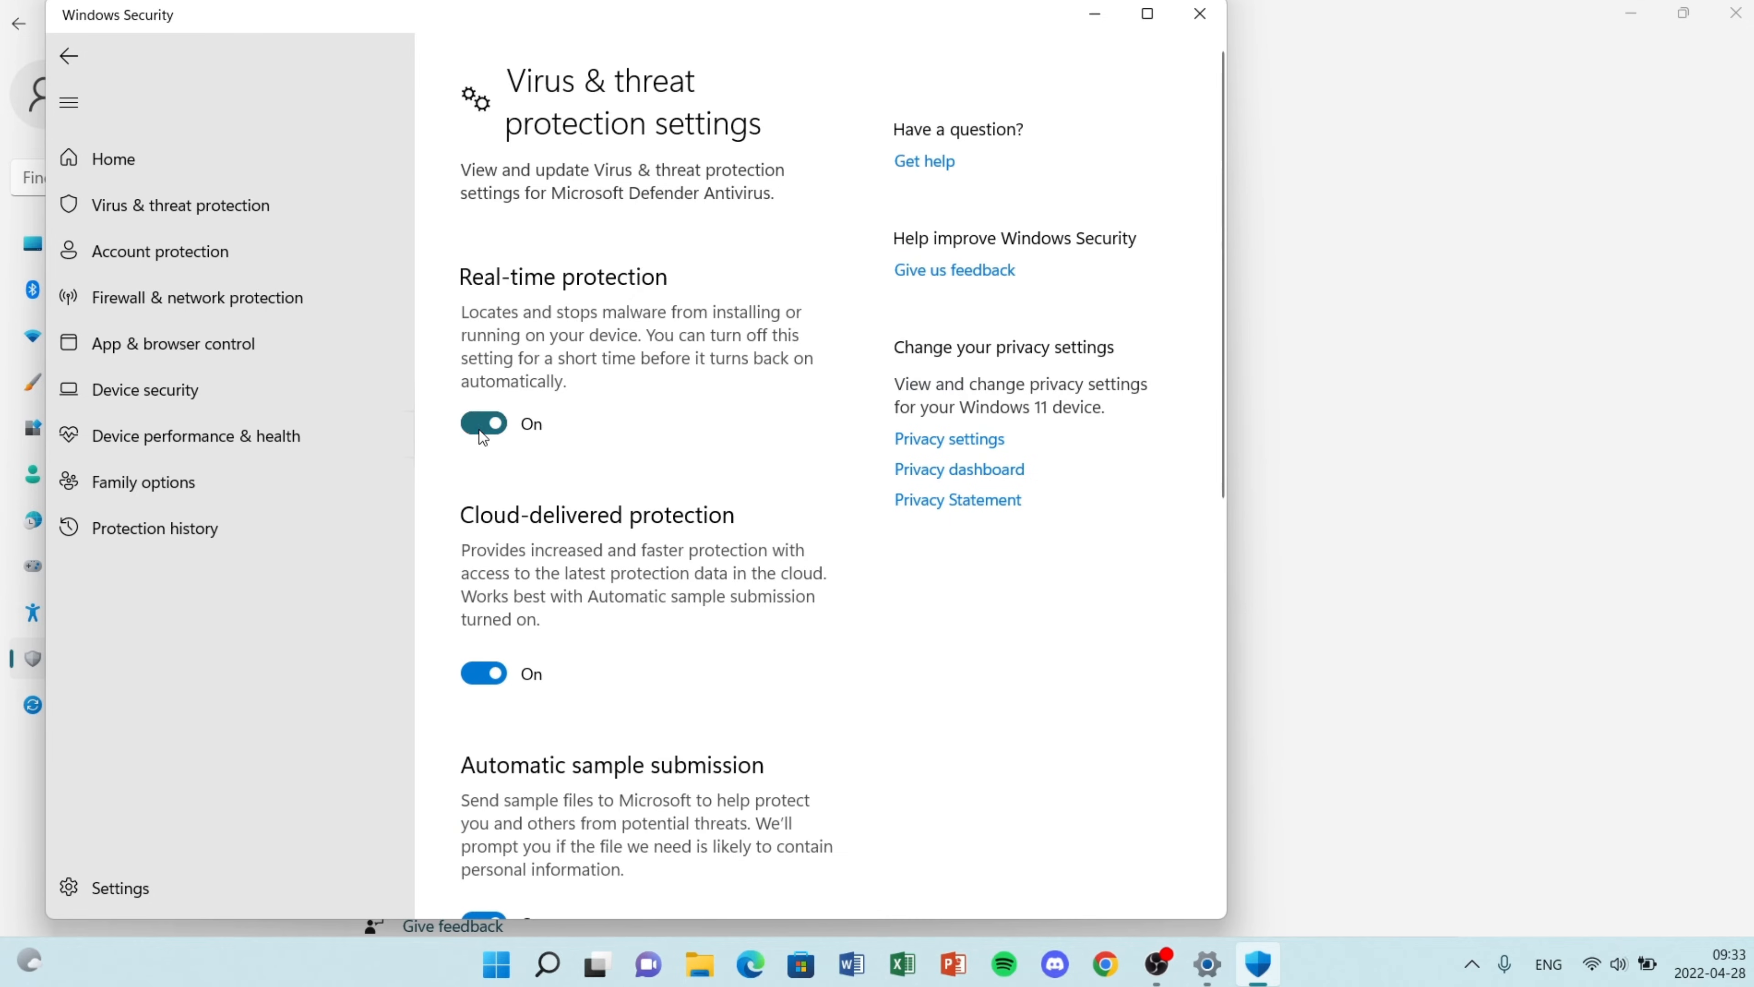
pyautogui.click(482, 423)
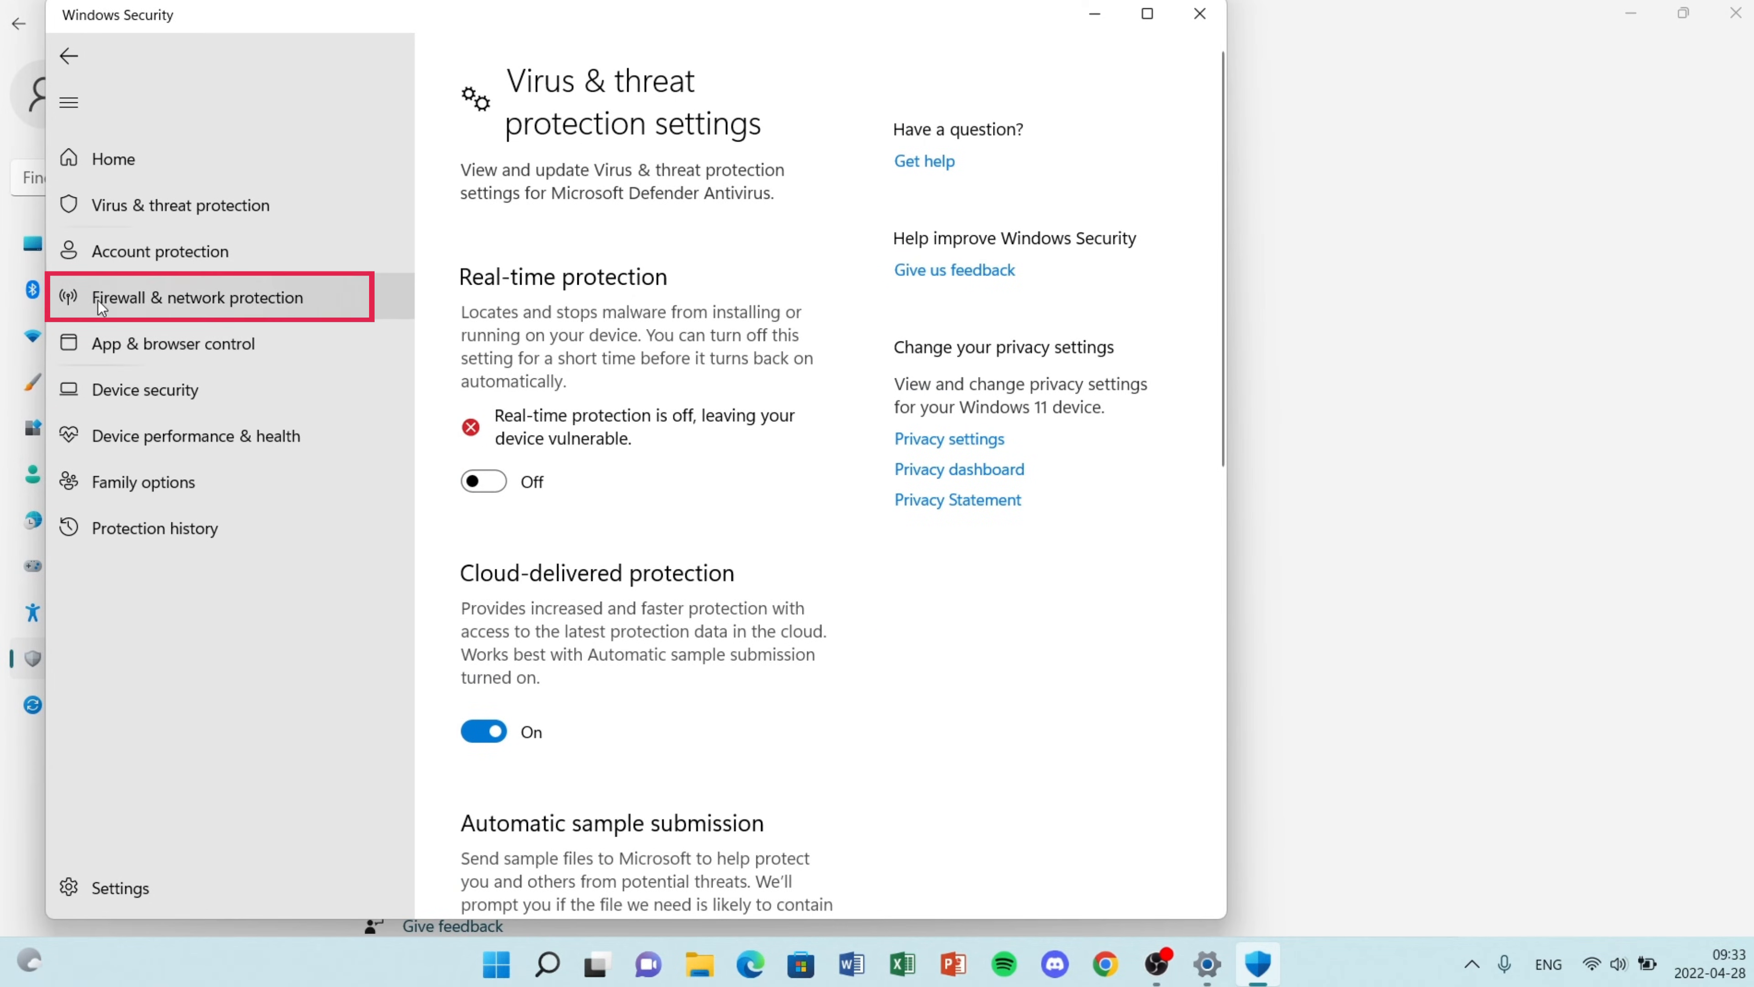
pyautogui.click(198, 298)
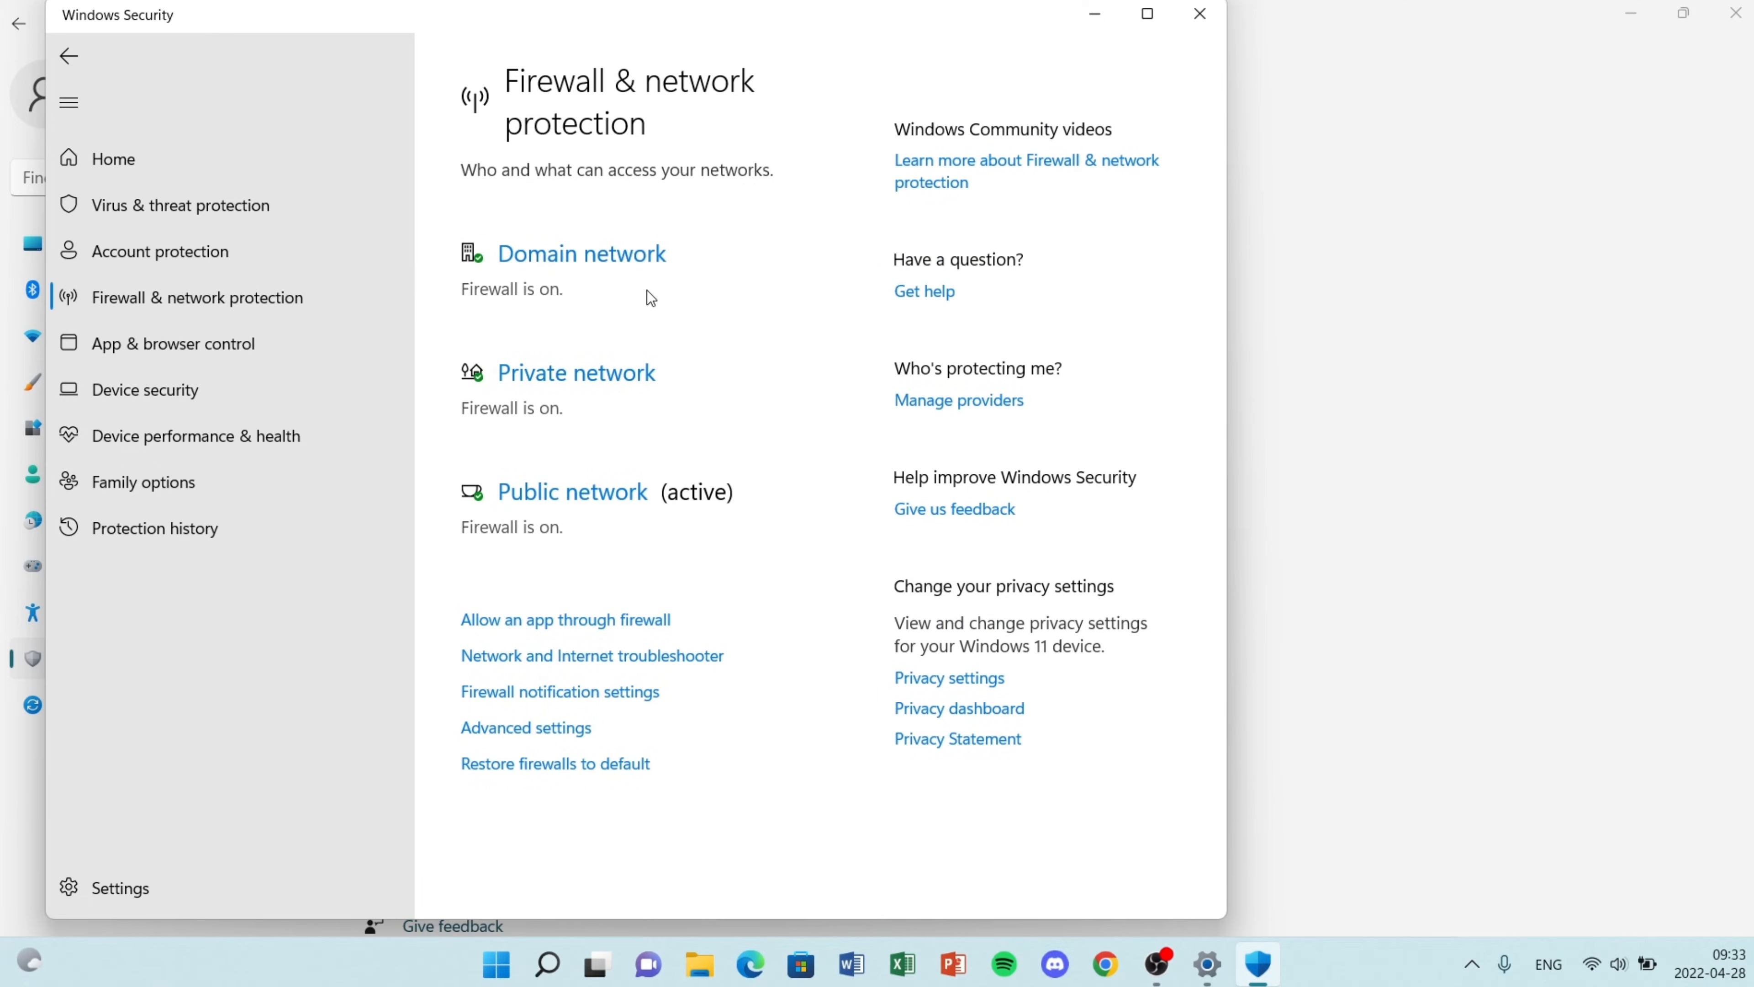
pyautogui.click(579, 254)
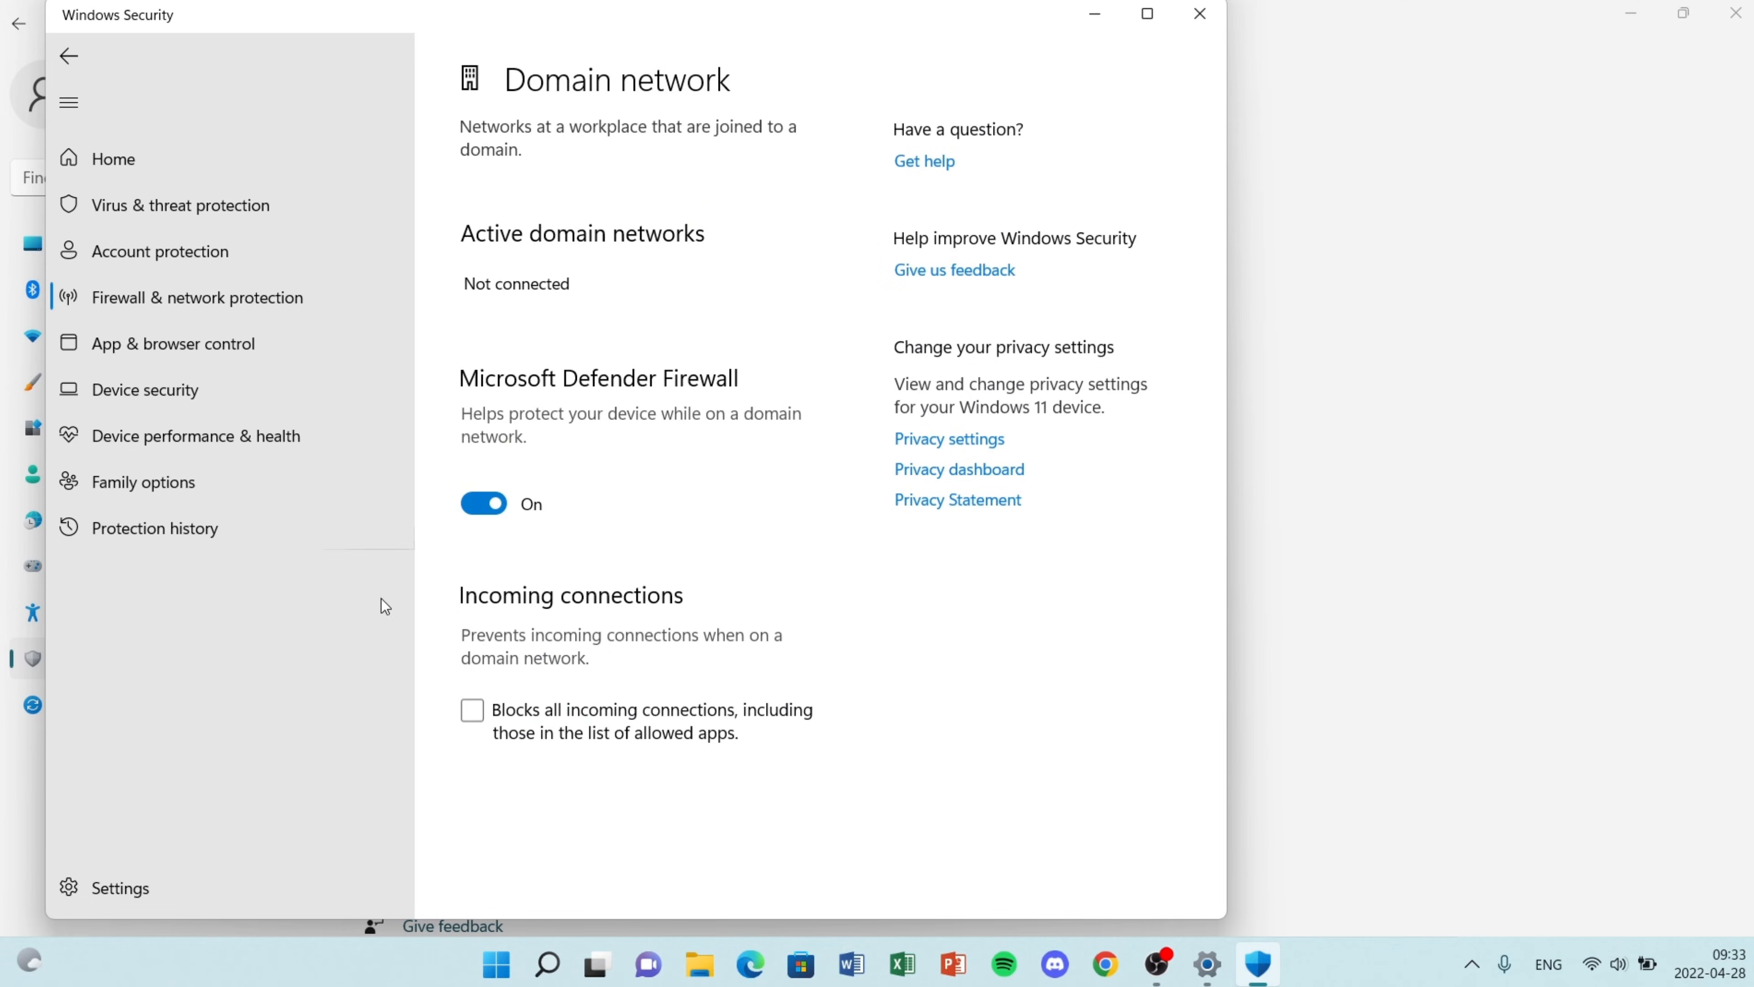
pyautogui.click(482, 503)
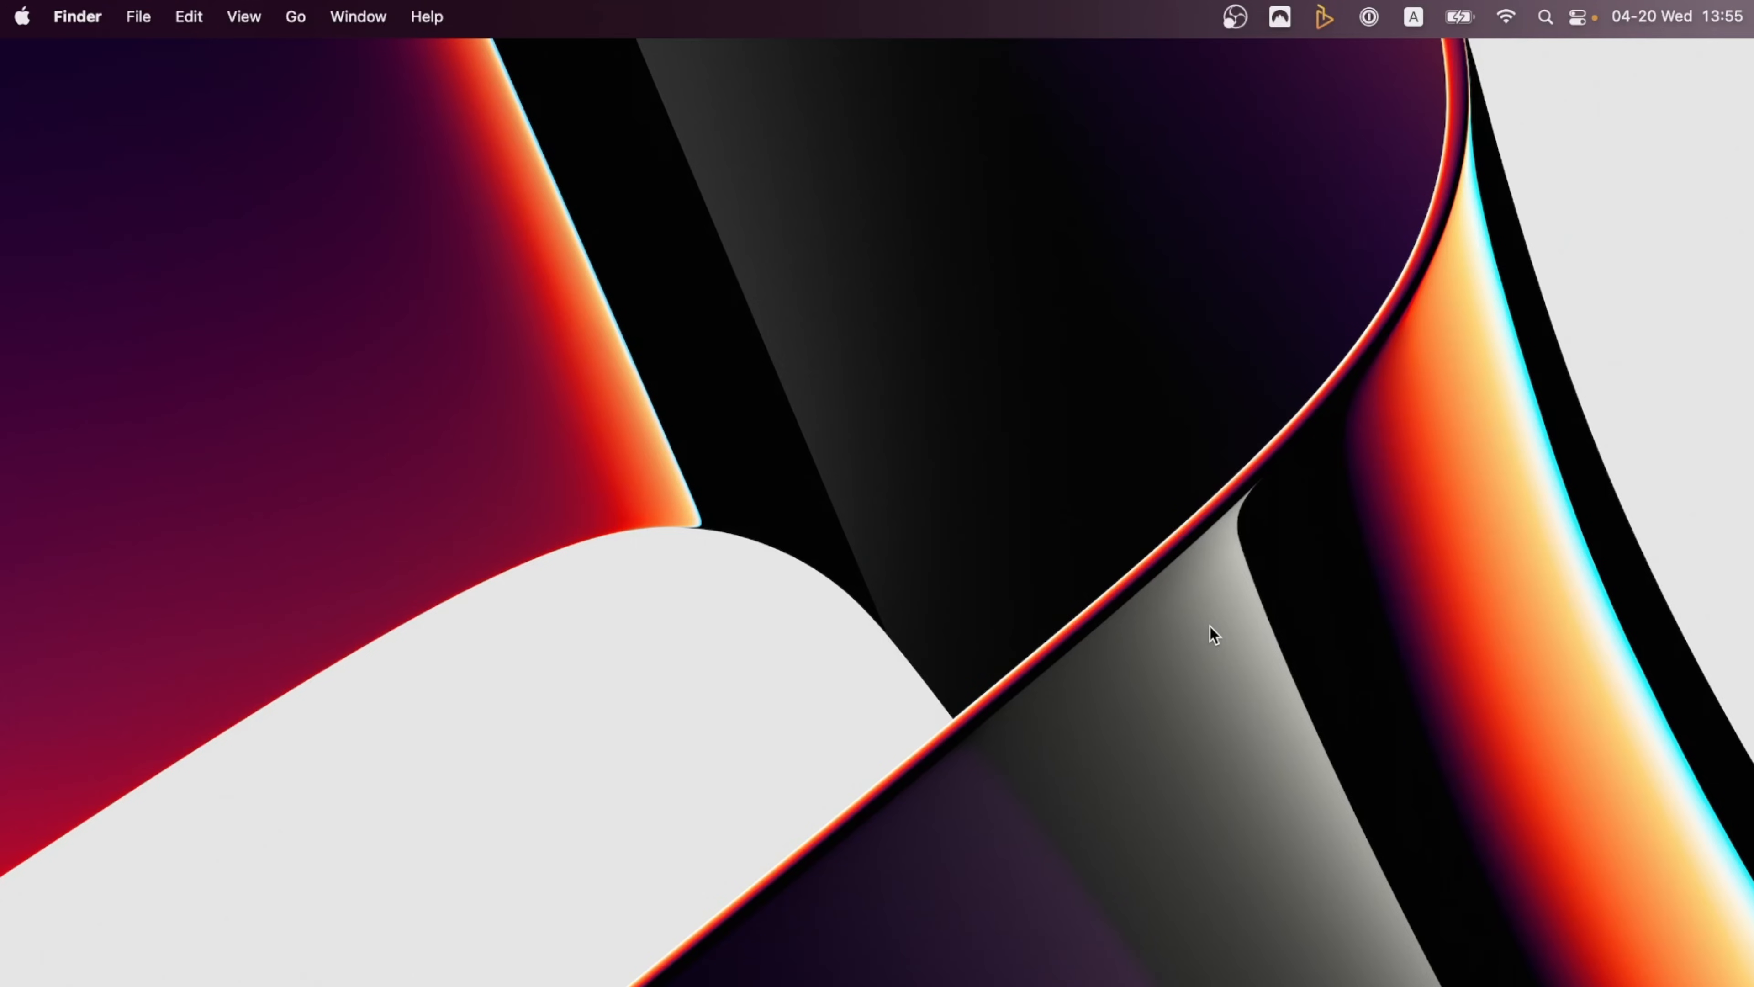
# Unlock the Firewall settings in Security & Privacy so the Mac firewall can be changed
pyautogui.click(20, 15)
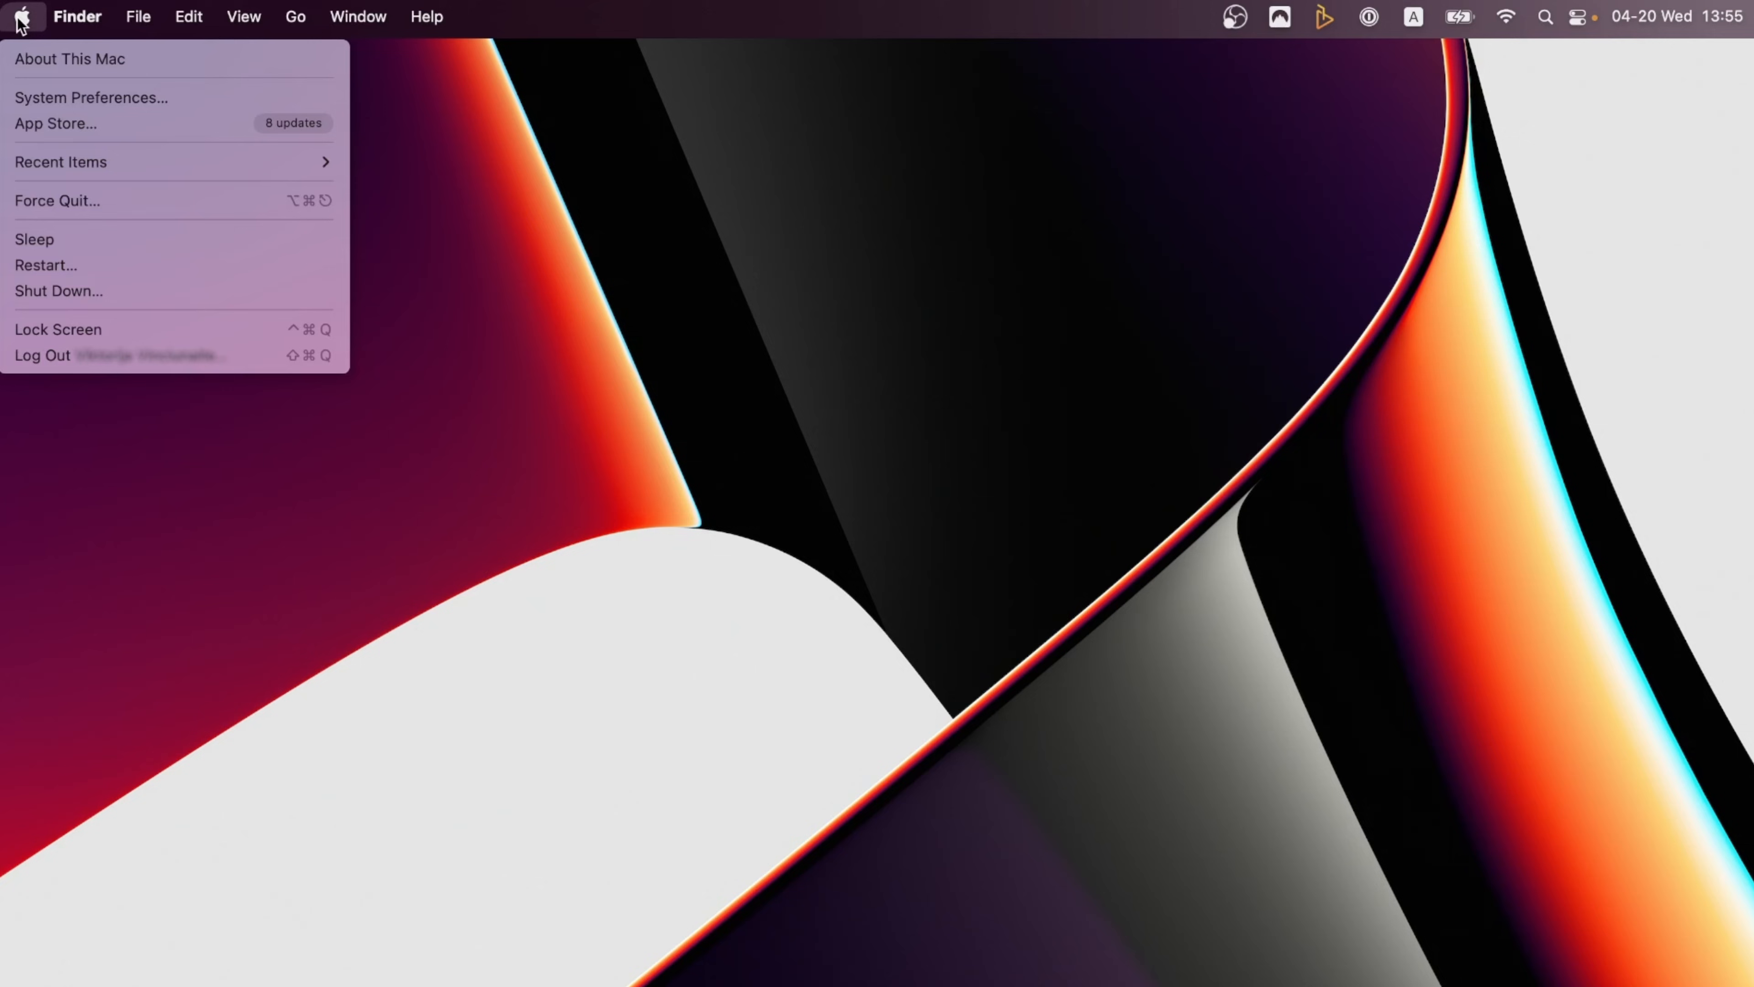
pyautogui.click(91, 97)
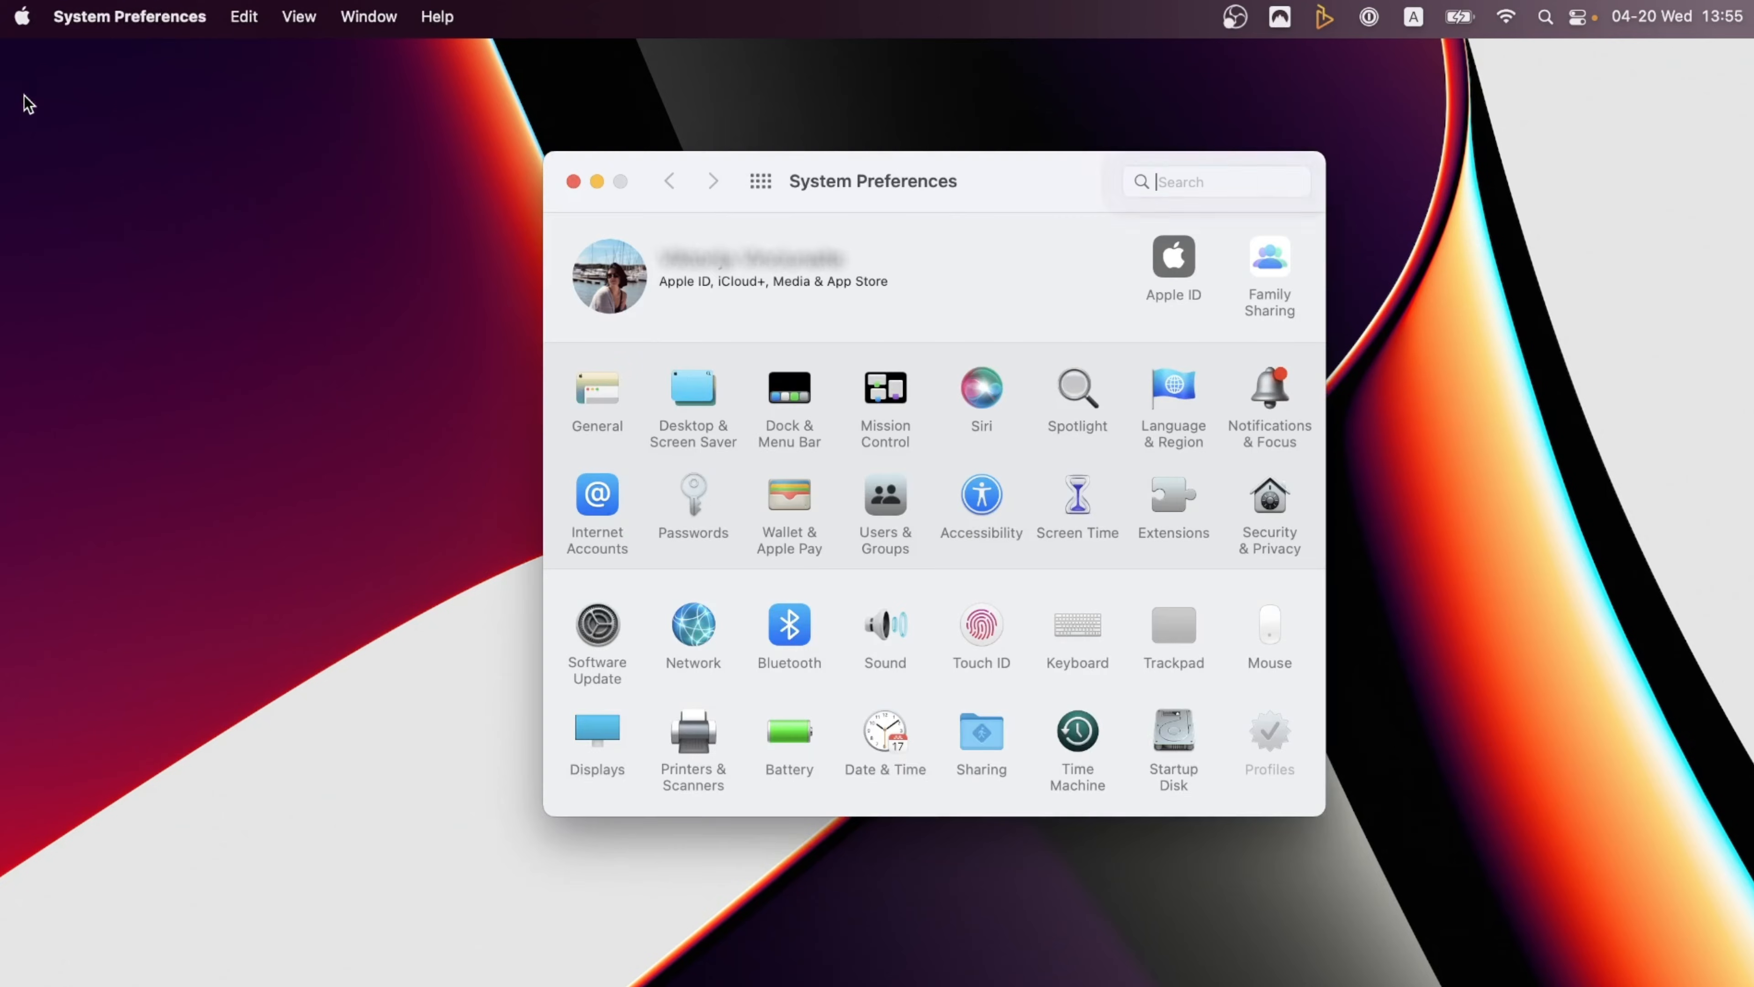
pyautogui.click(1215, 181)
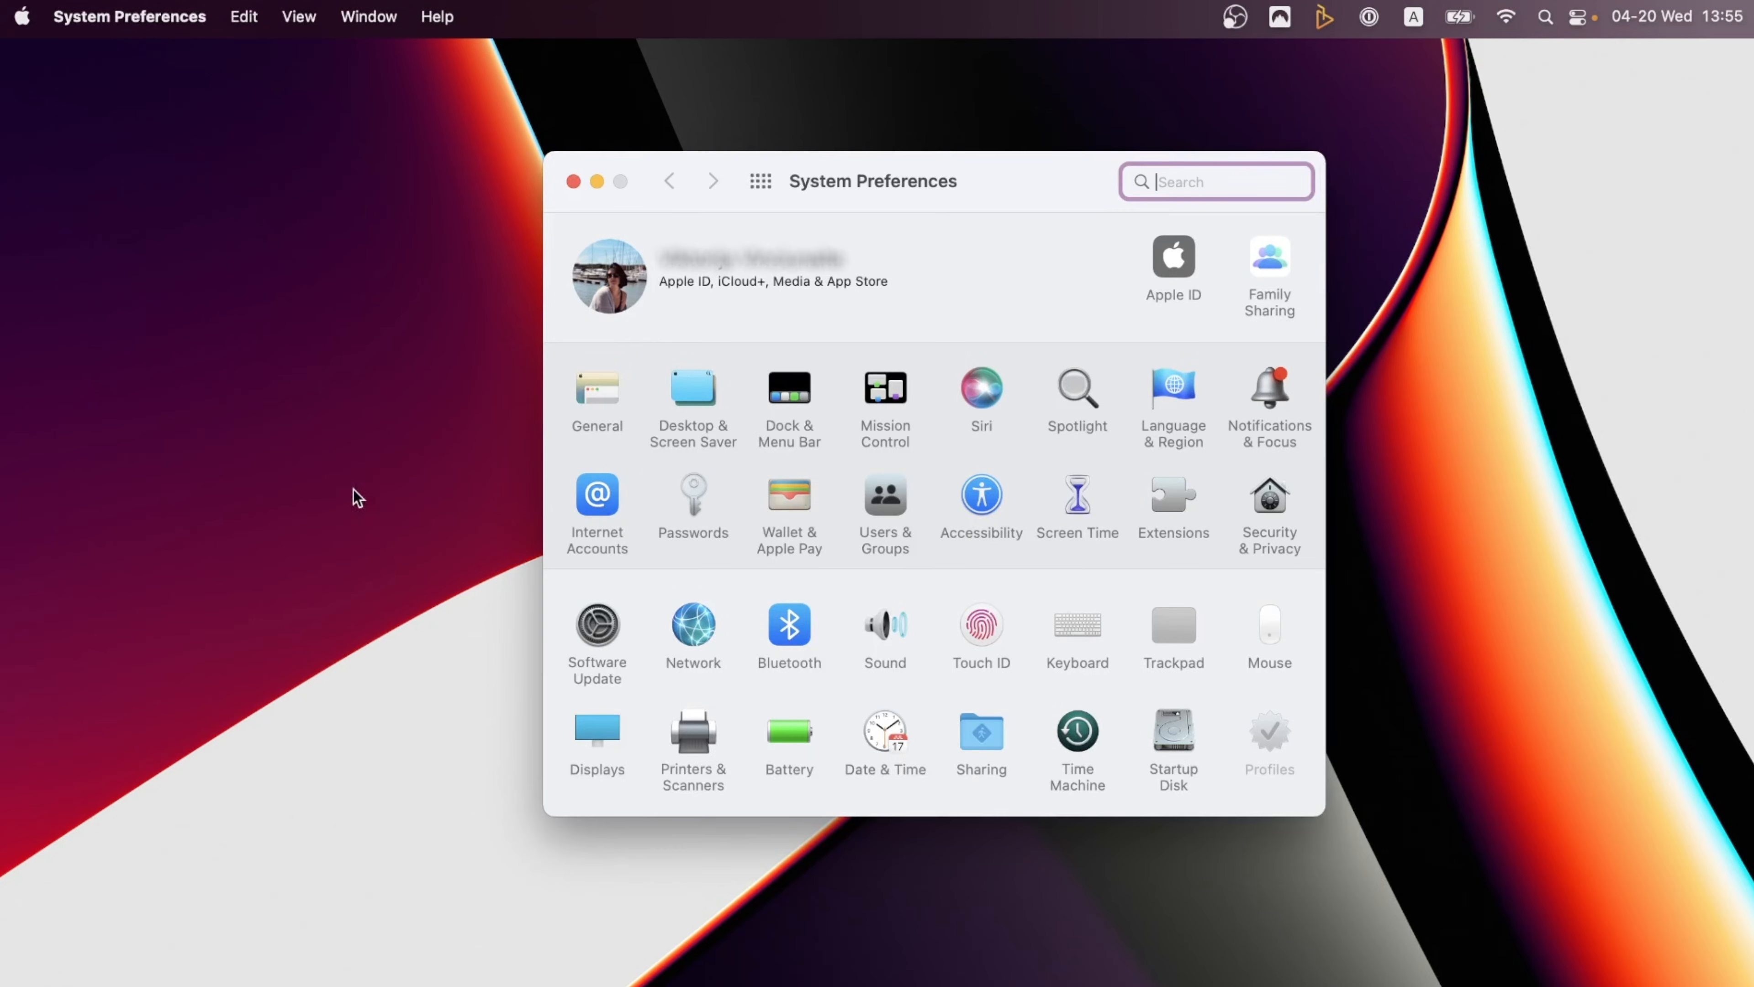
pyautogui.click(1269, 502)
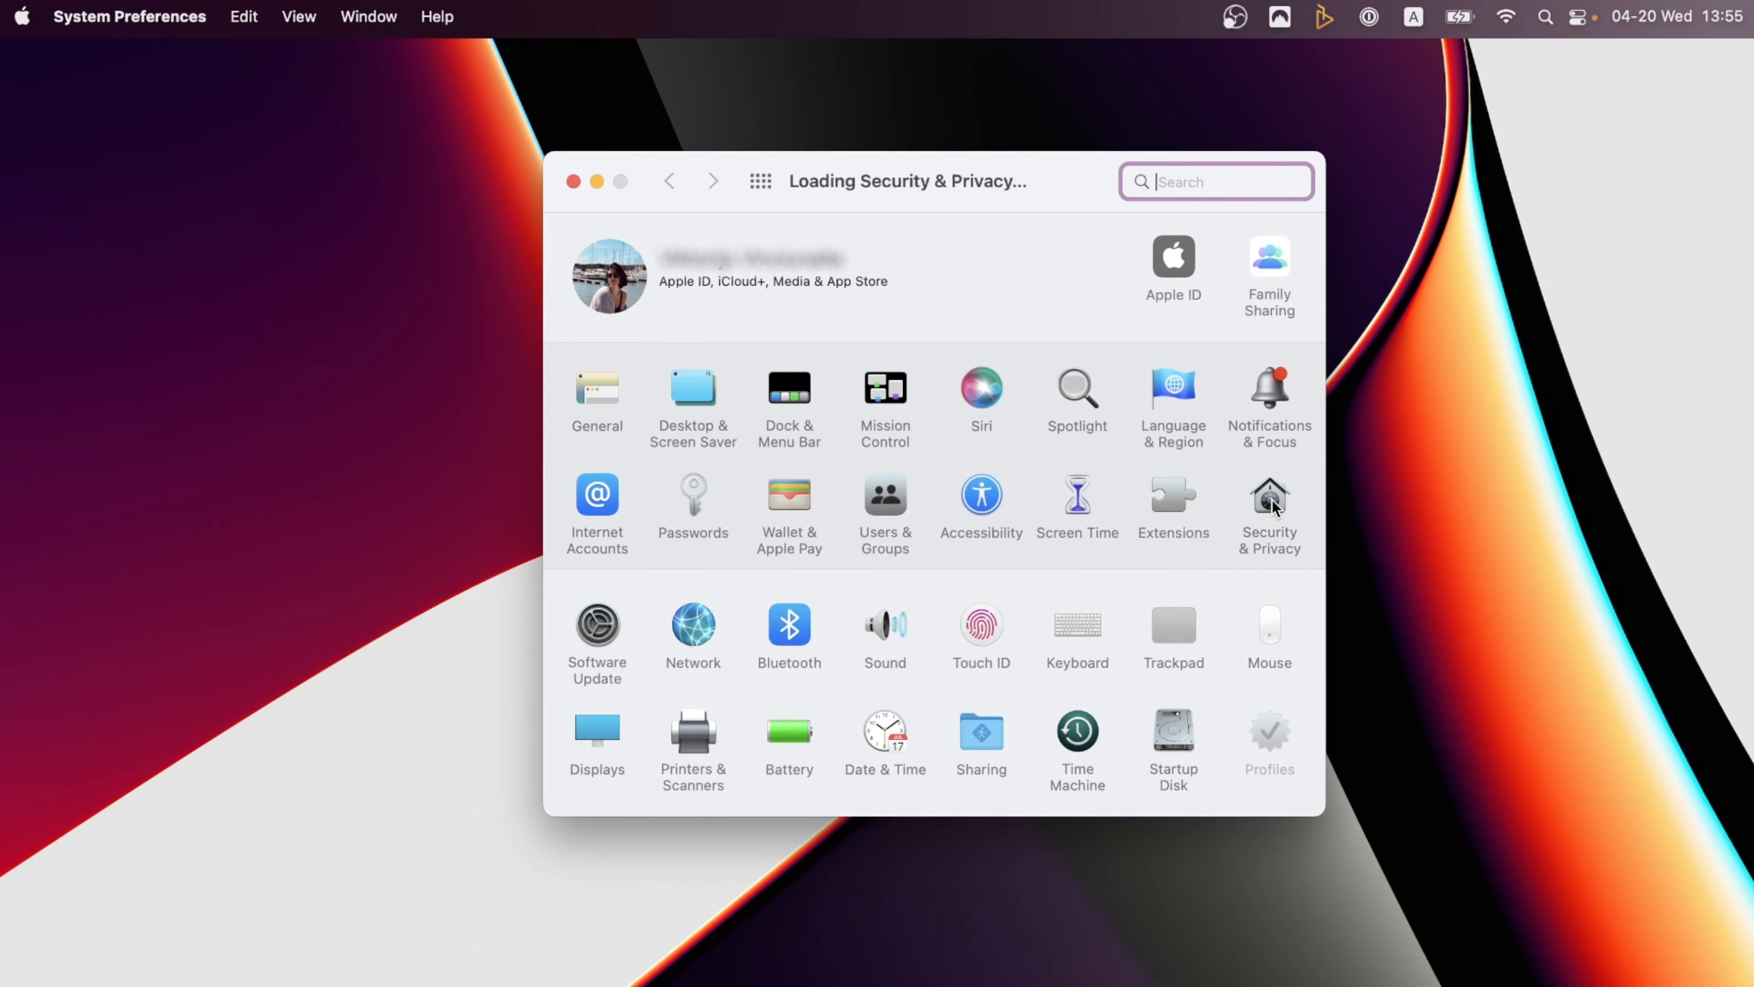
pyautogui.click(1269, 504)
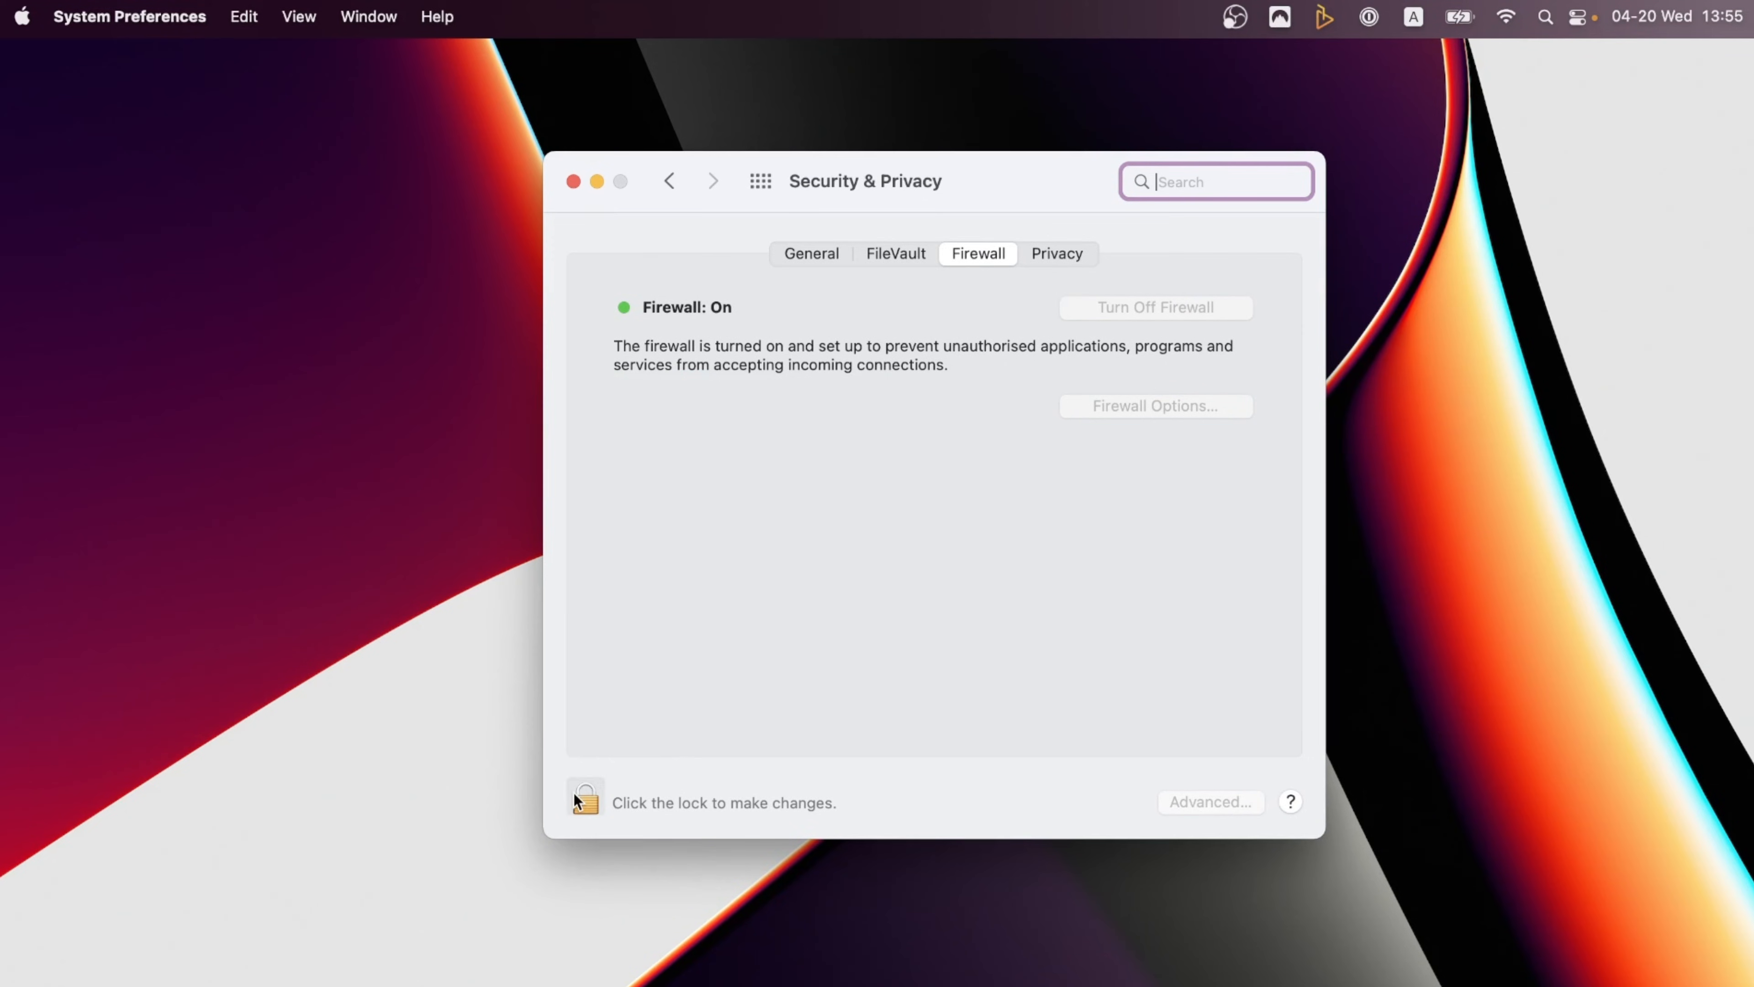
pyautogui.click(582, 802)
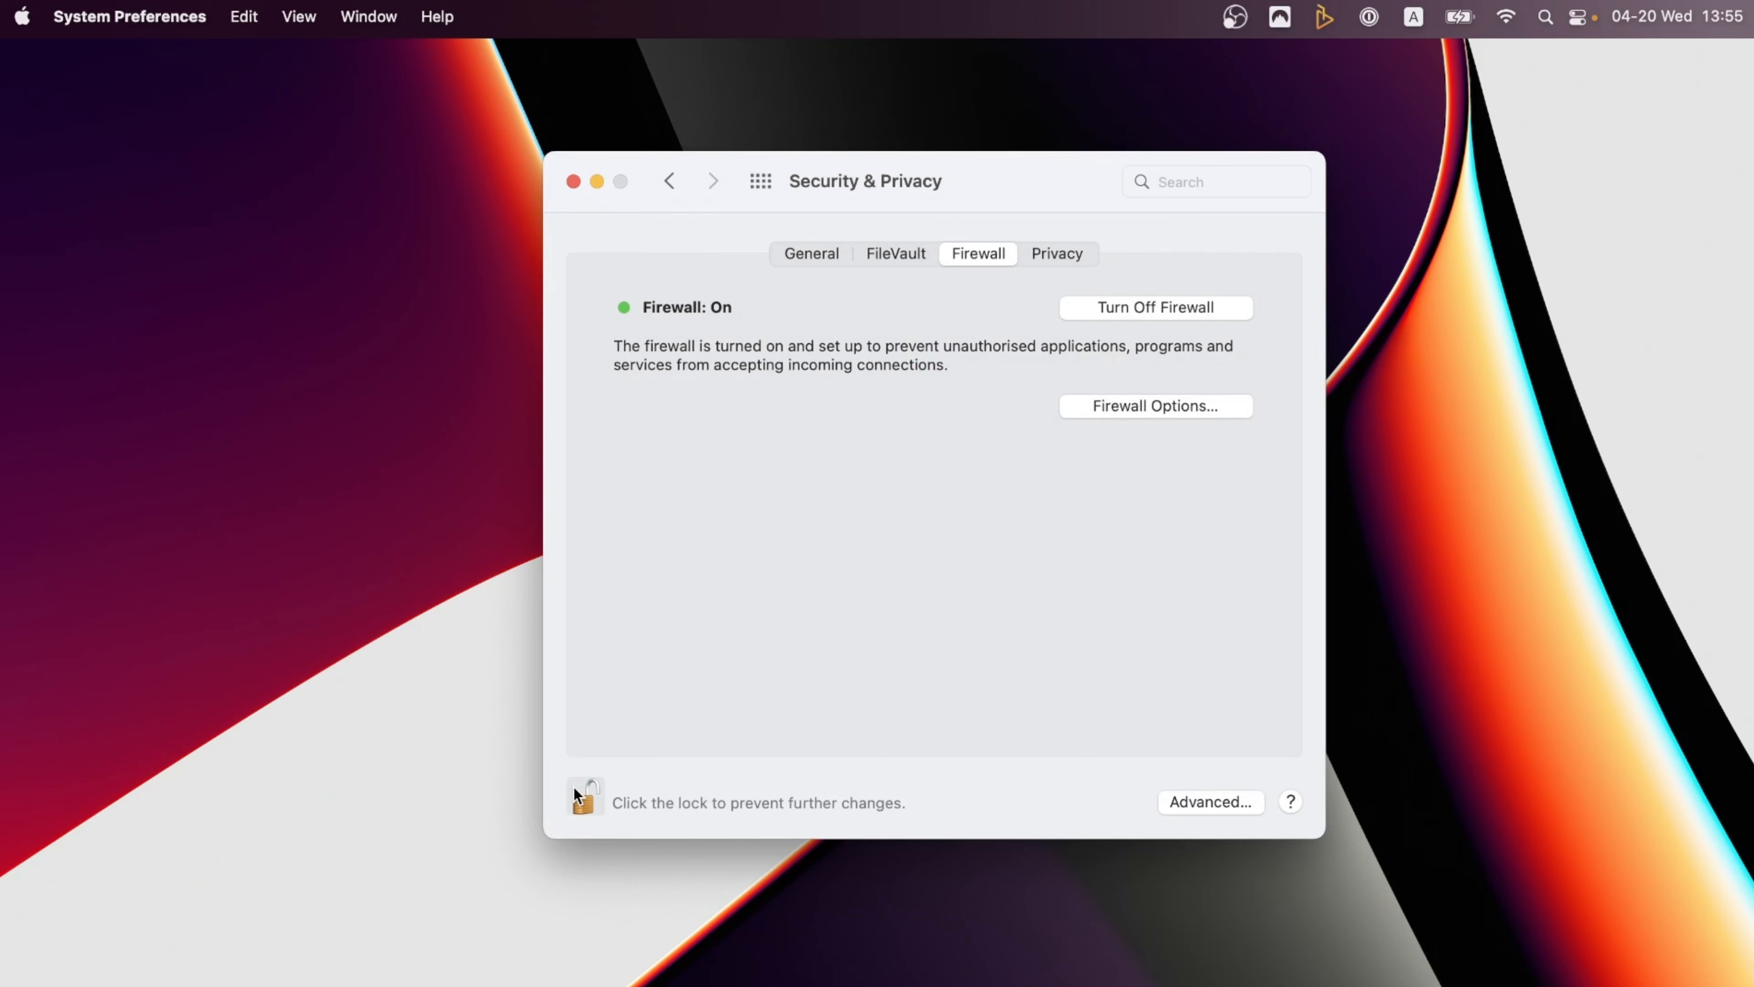
pyautogui.click(1155, 308)
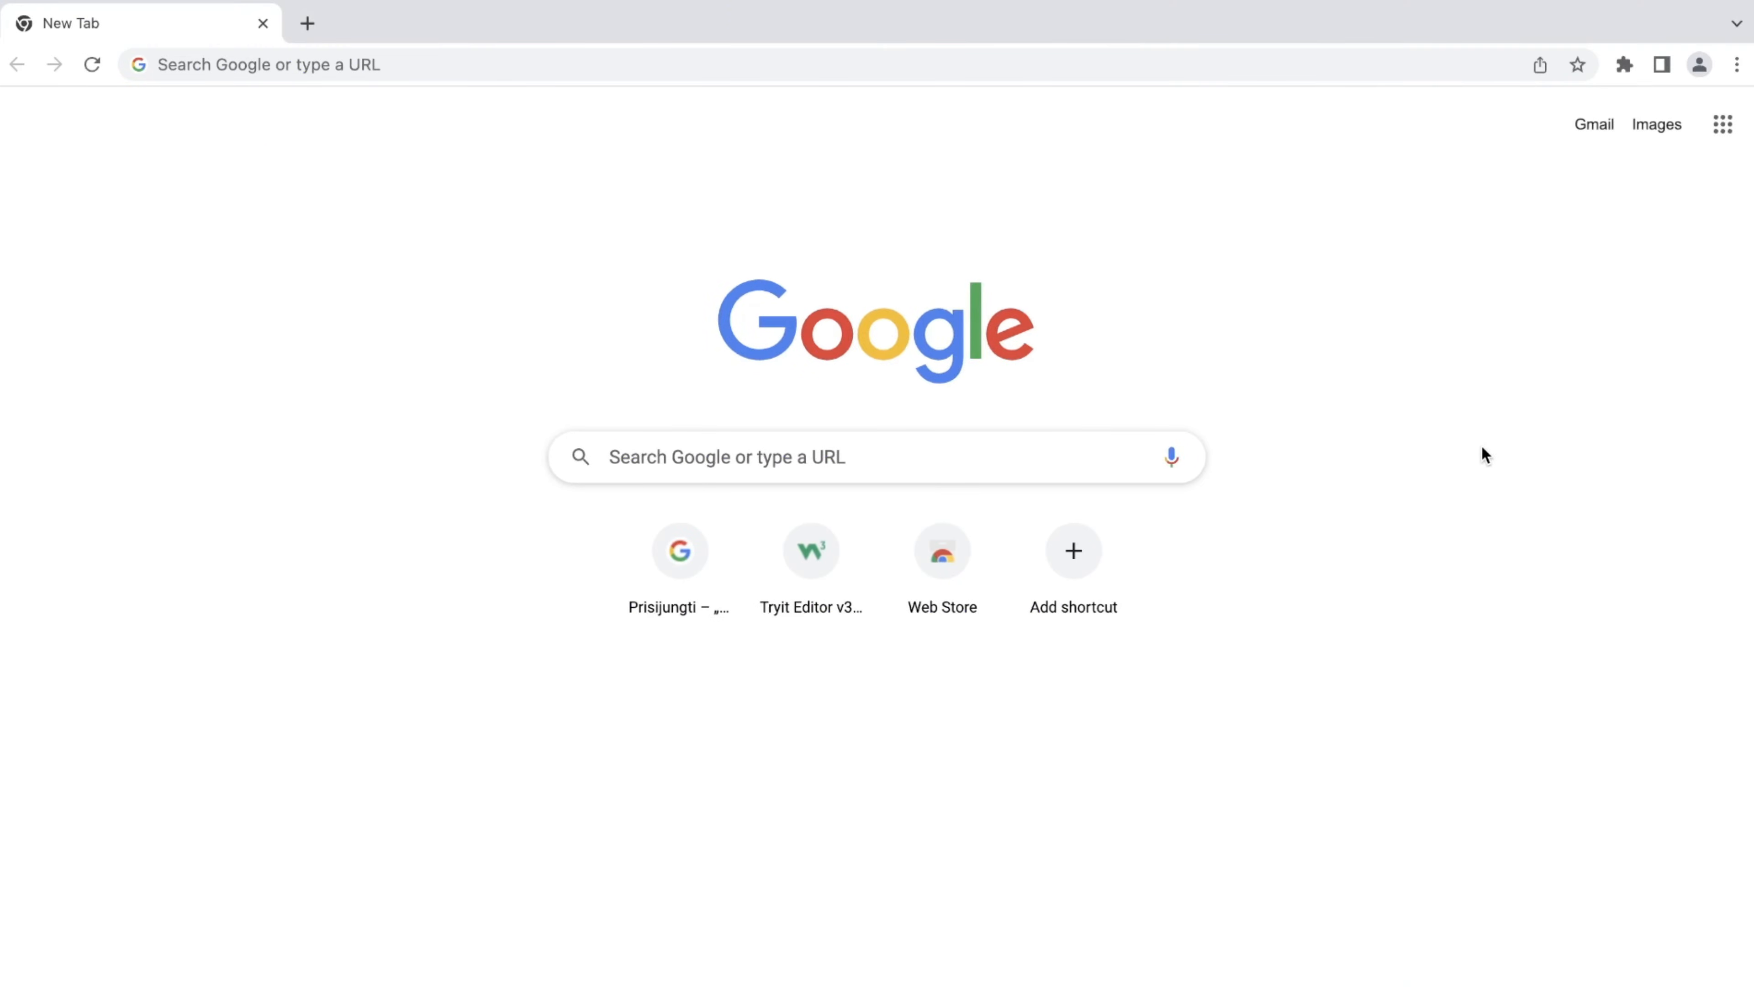
pyautogui.moveTo(1630, 278)
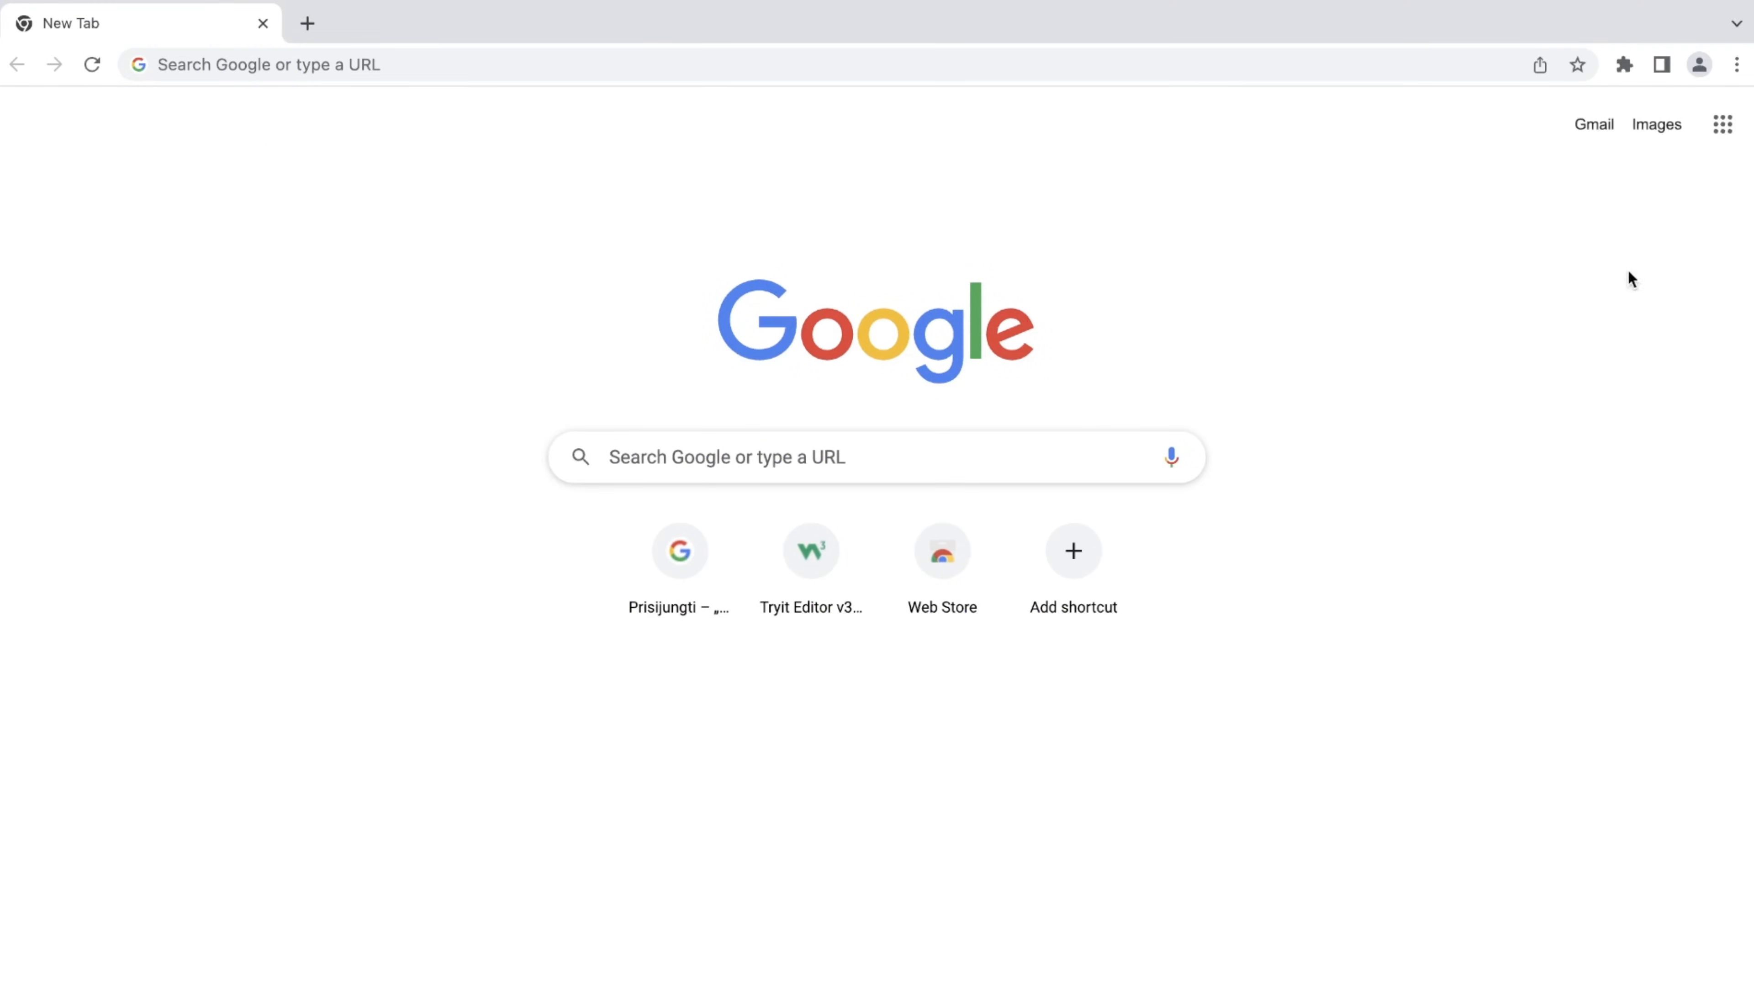
# Reach Clear browsing data from the ⋮ menu and set its time range to All time
pyautogui.click(1737, 64)
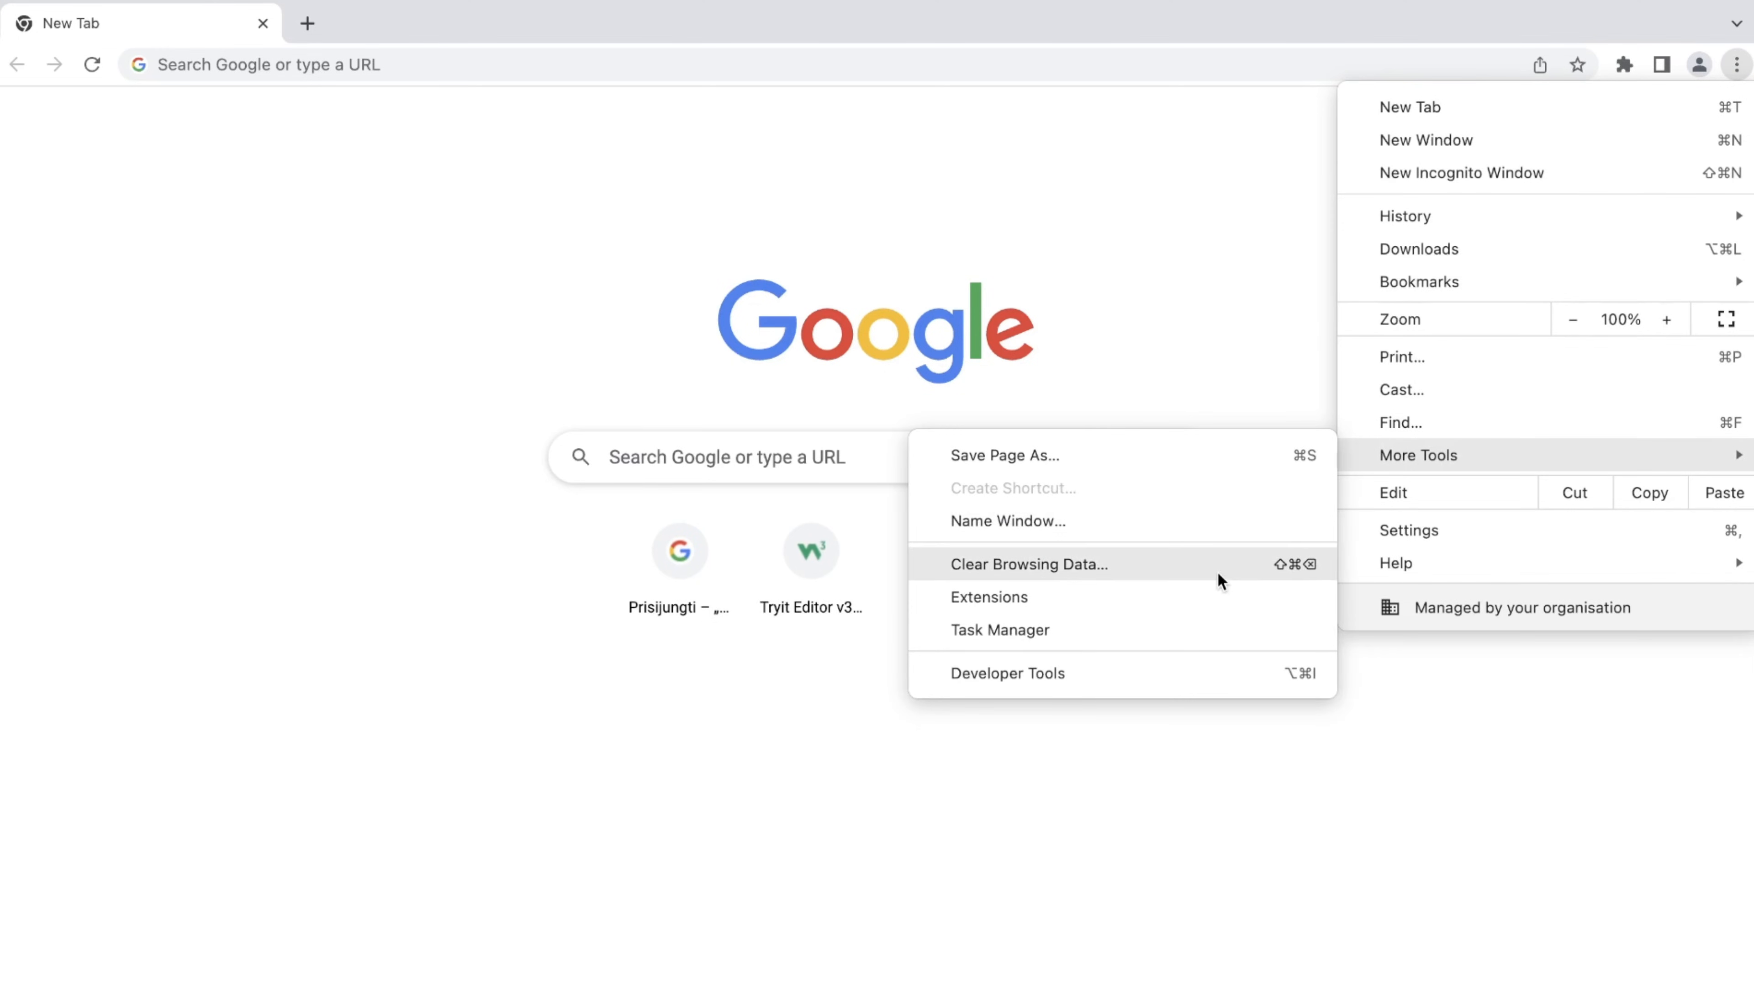
pyautogui.click(1027, 562)
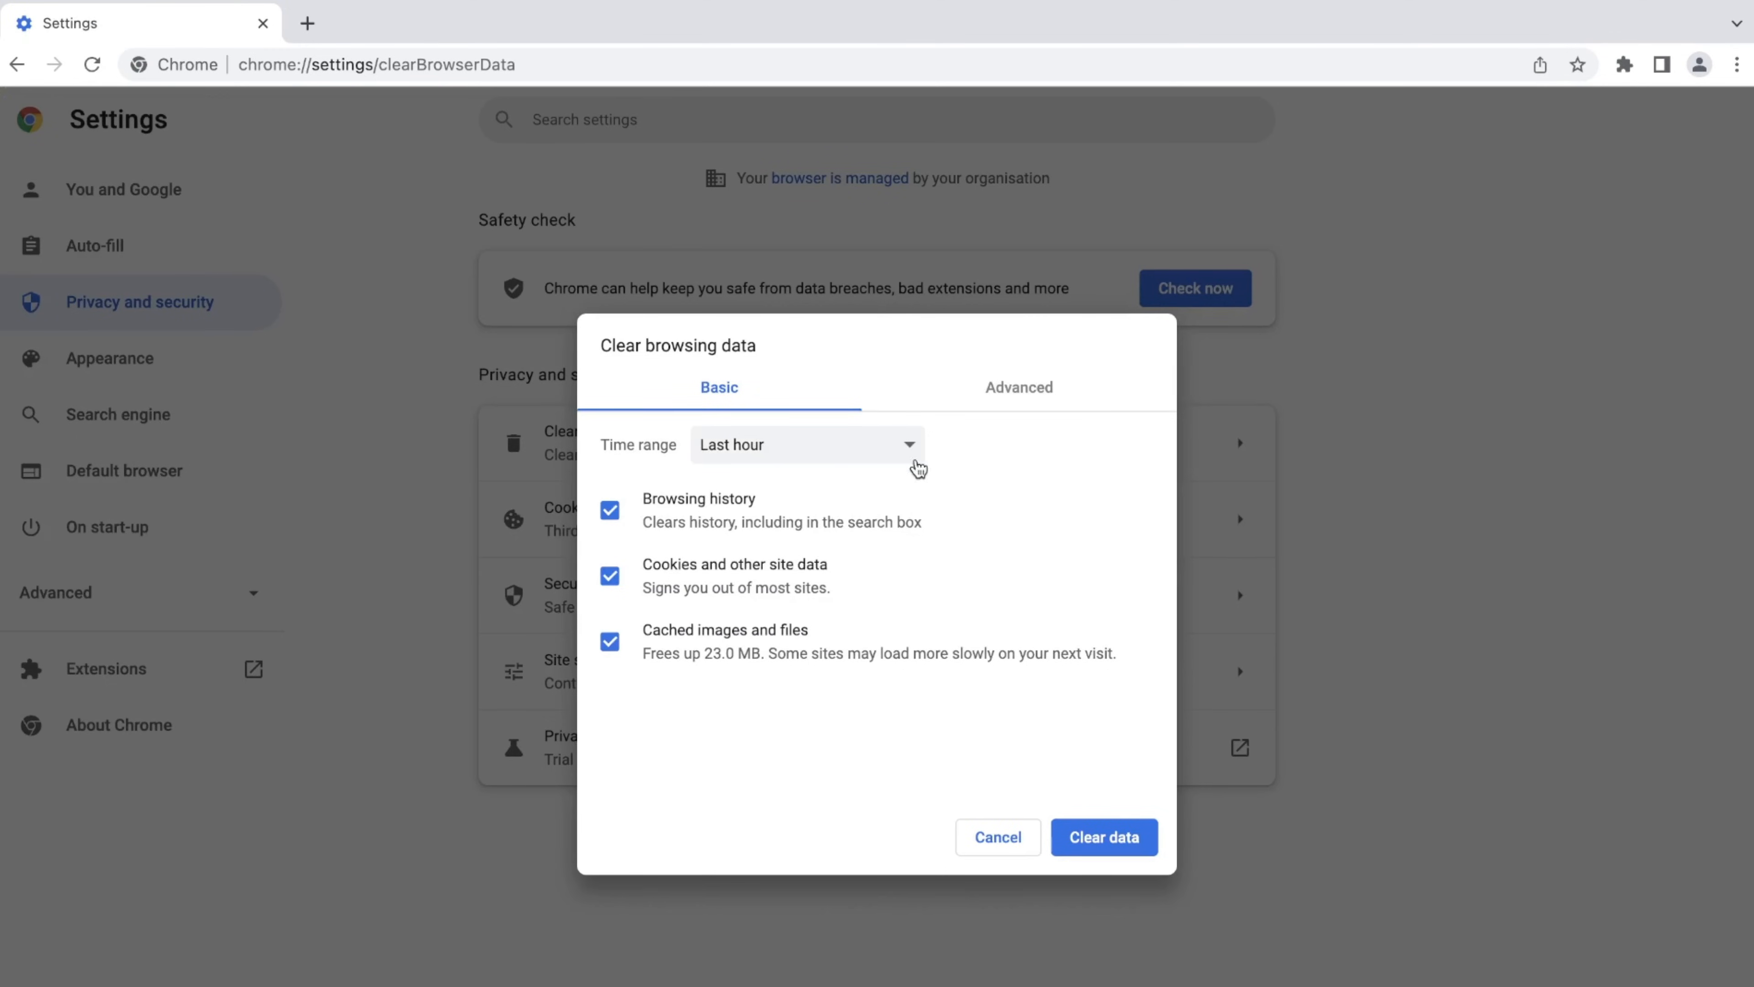
pyautogui.click(806, 444)
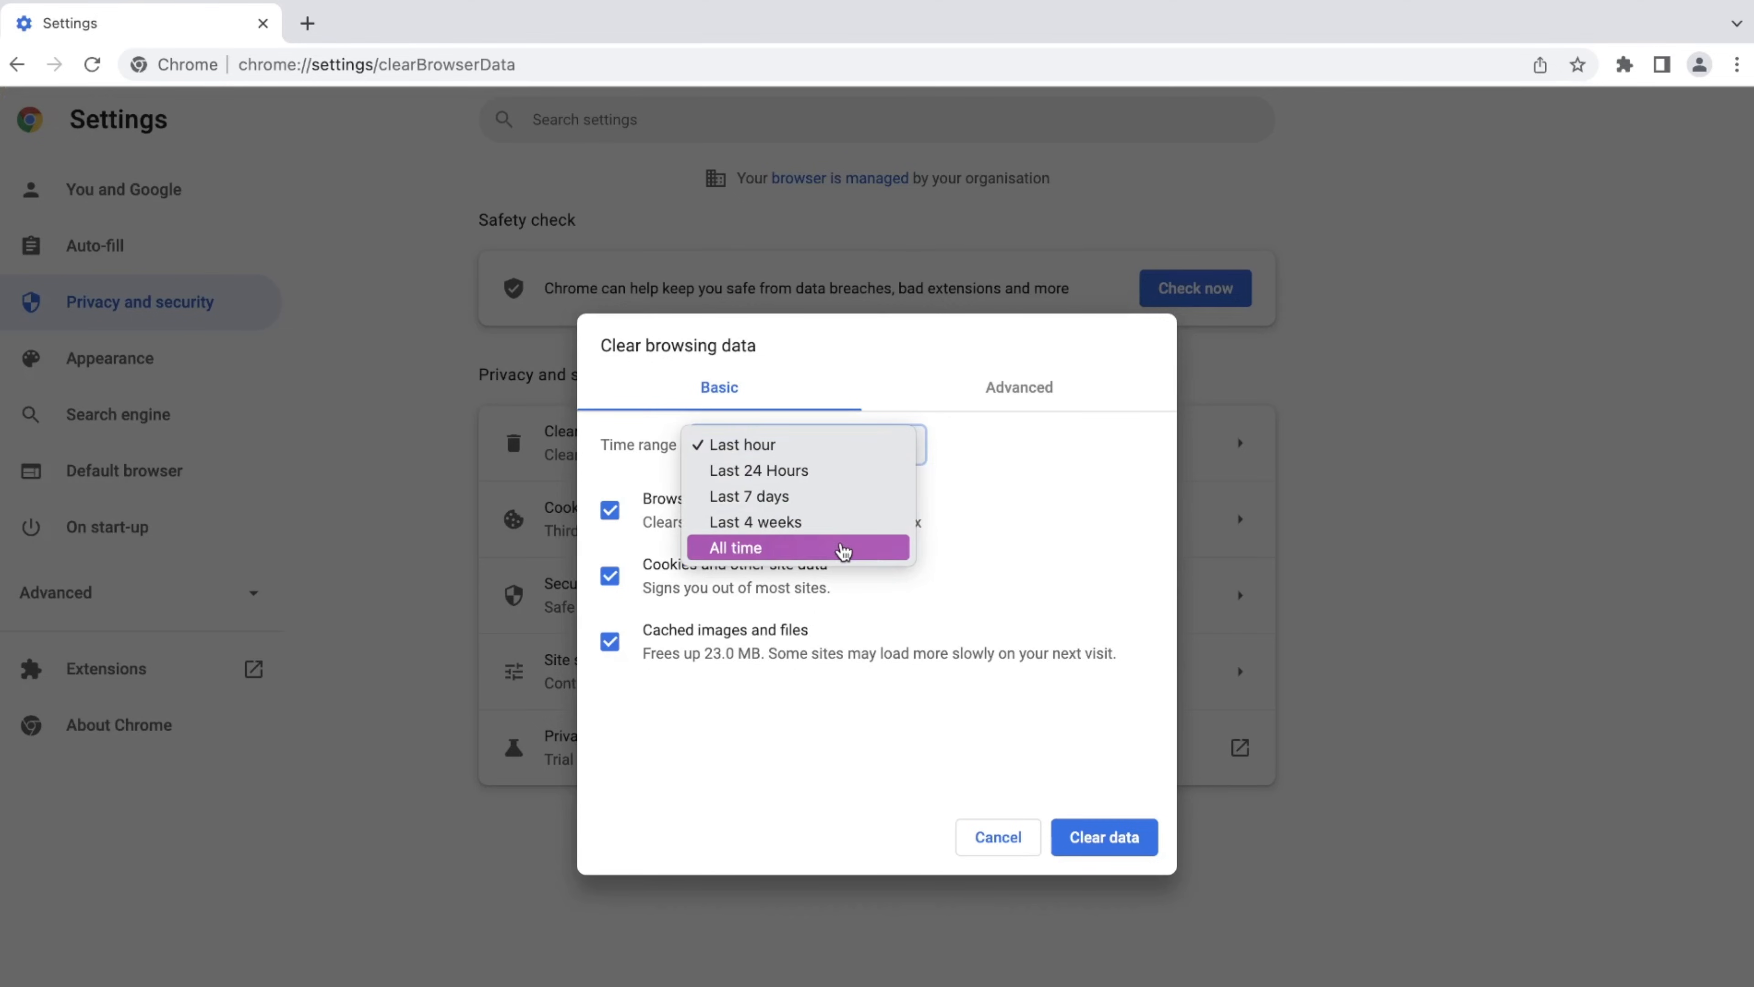
pyautogui.click(732, 548)
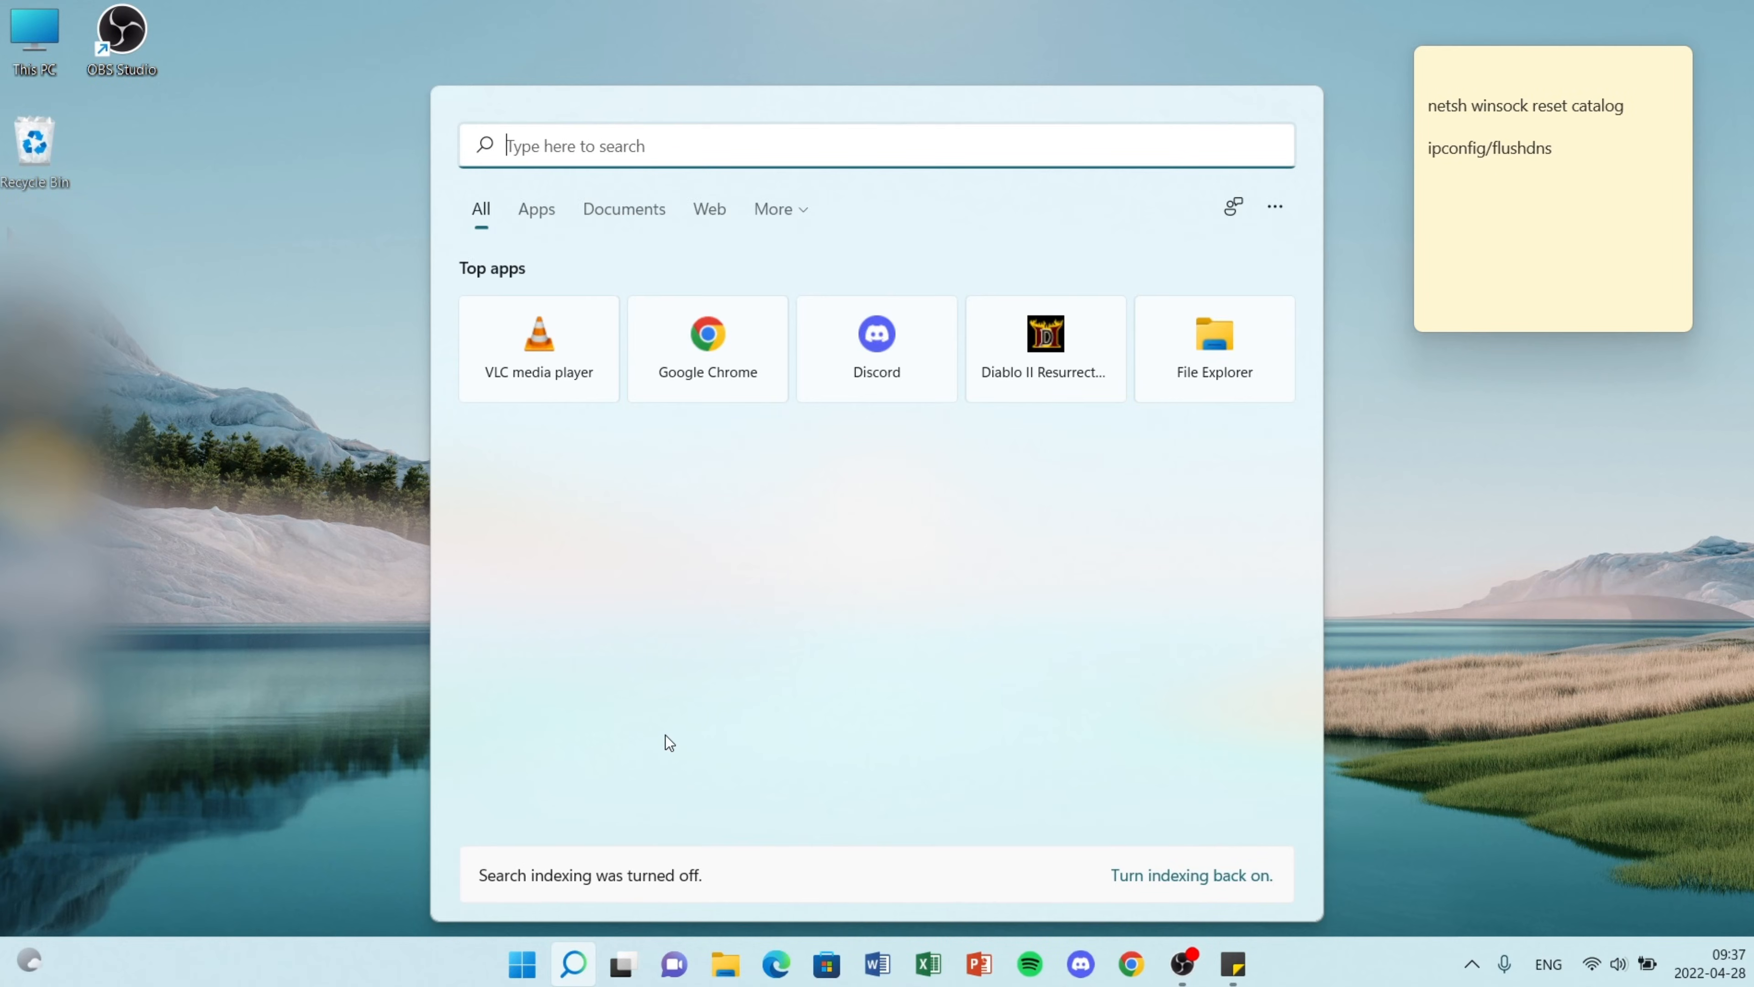
# Search 'command', run Command Prompt as administrator and enter ipconfig/flushdns
pyautogui.write('command')
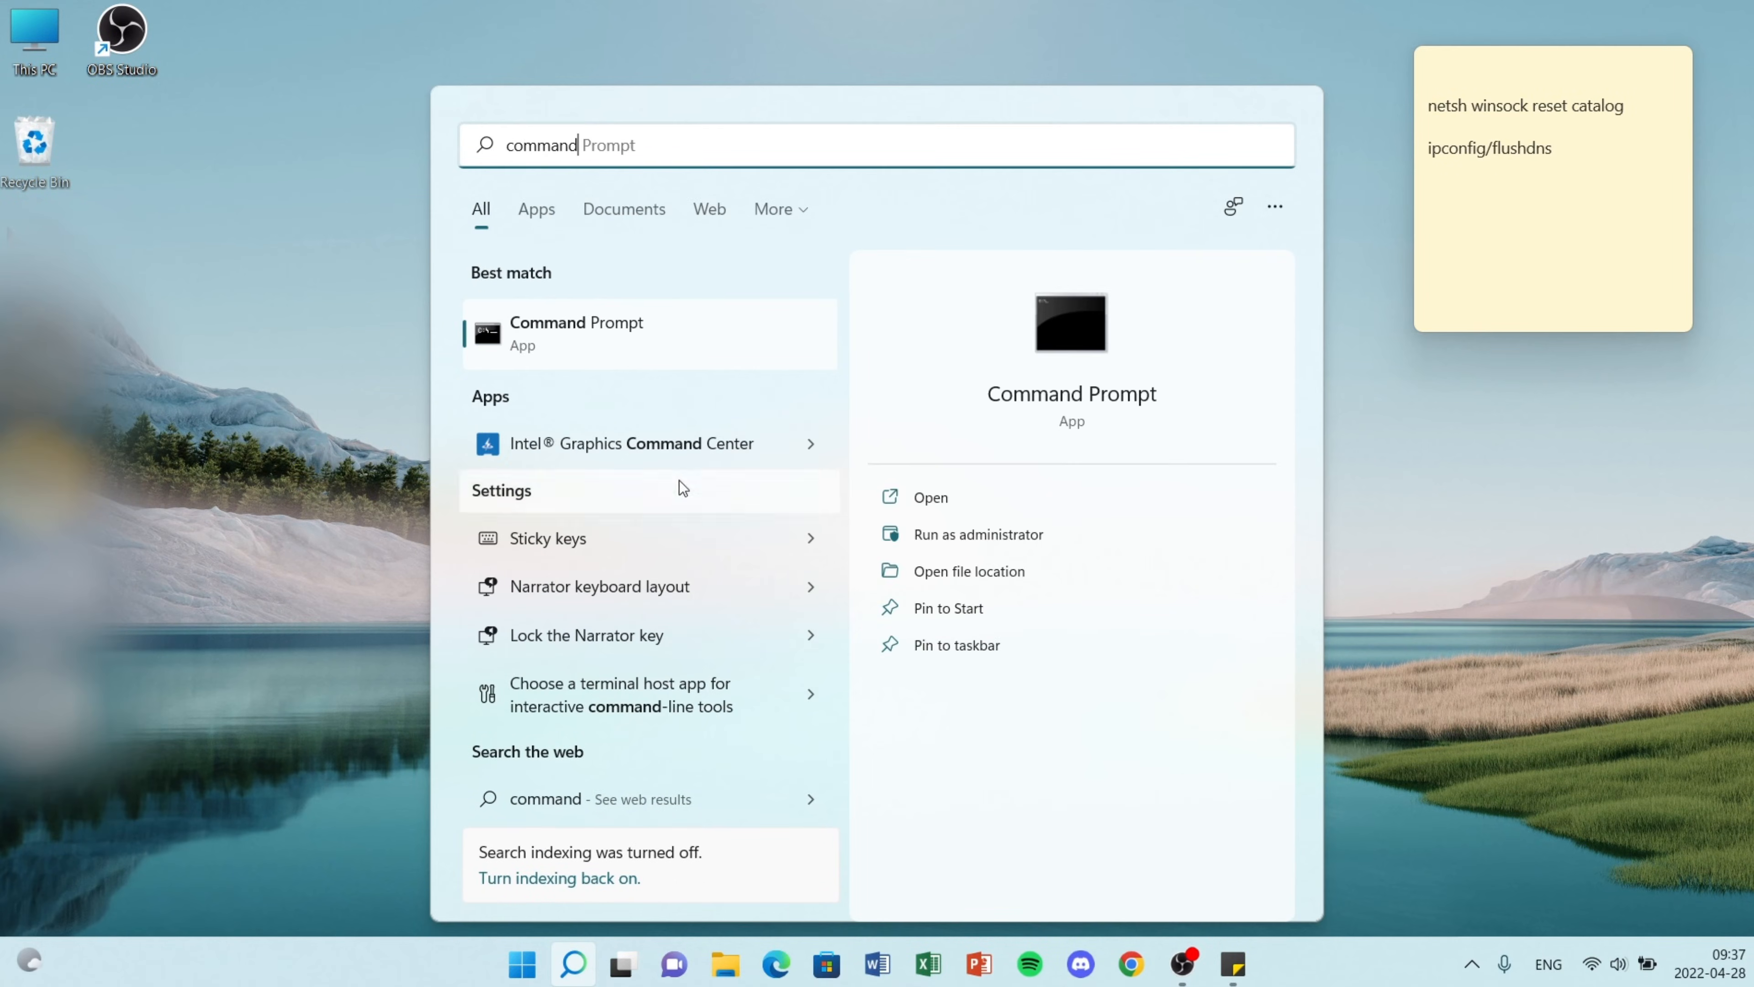
pyautogui.moveTo(716, 340)
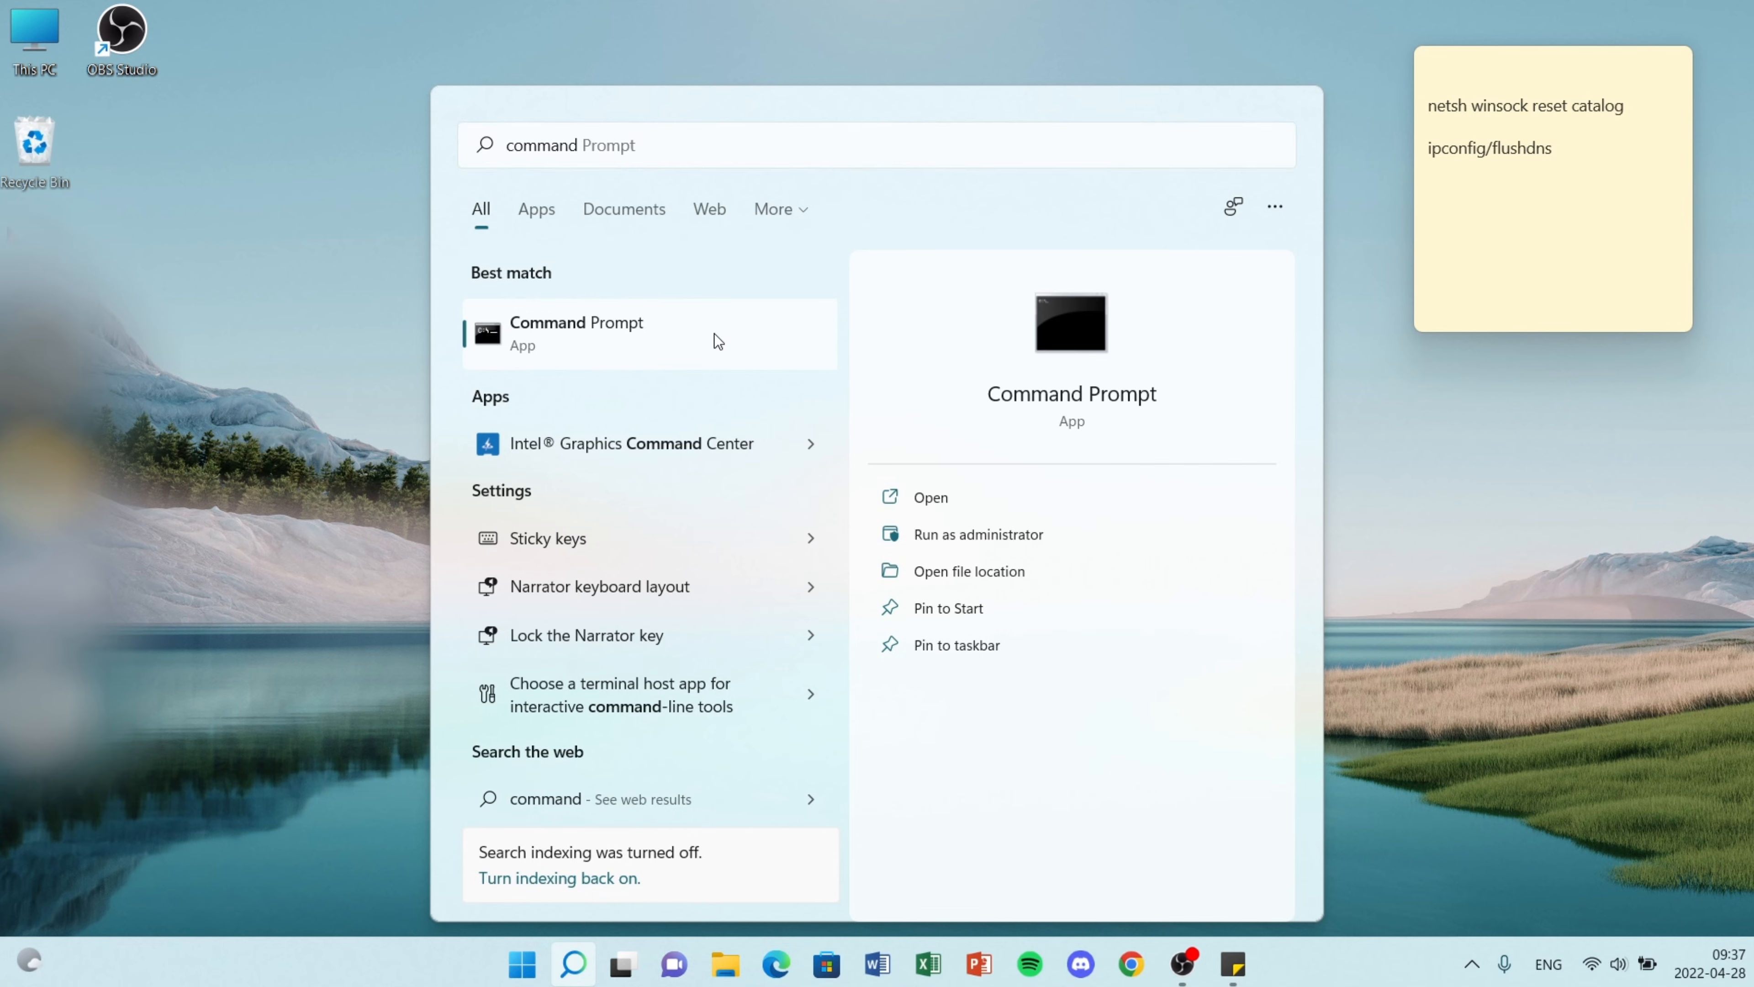
pyautogui.rightClick(576, 332)
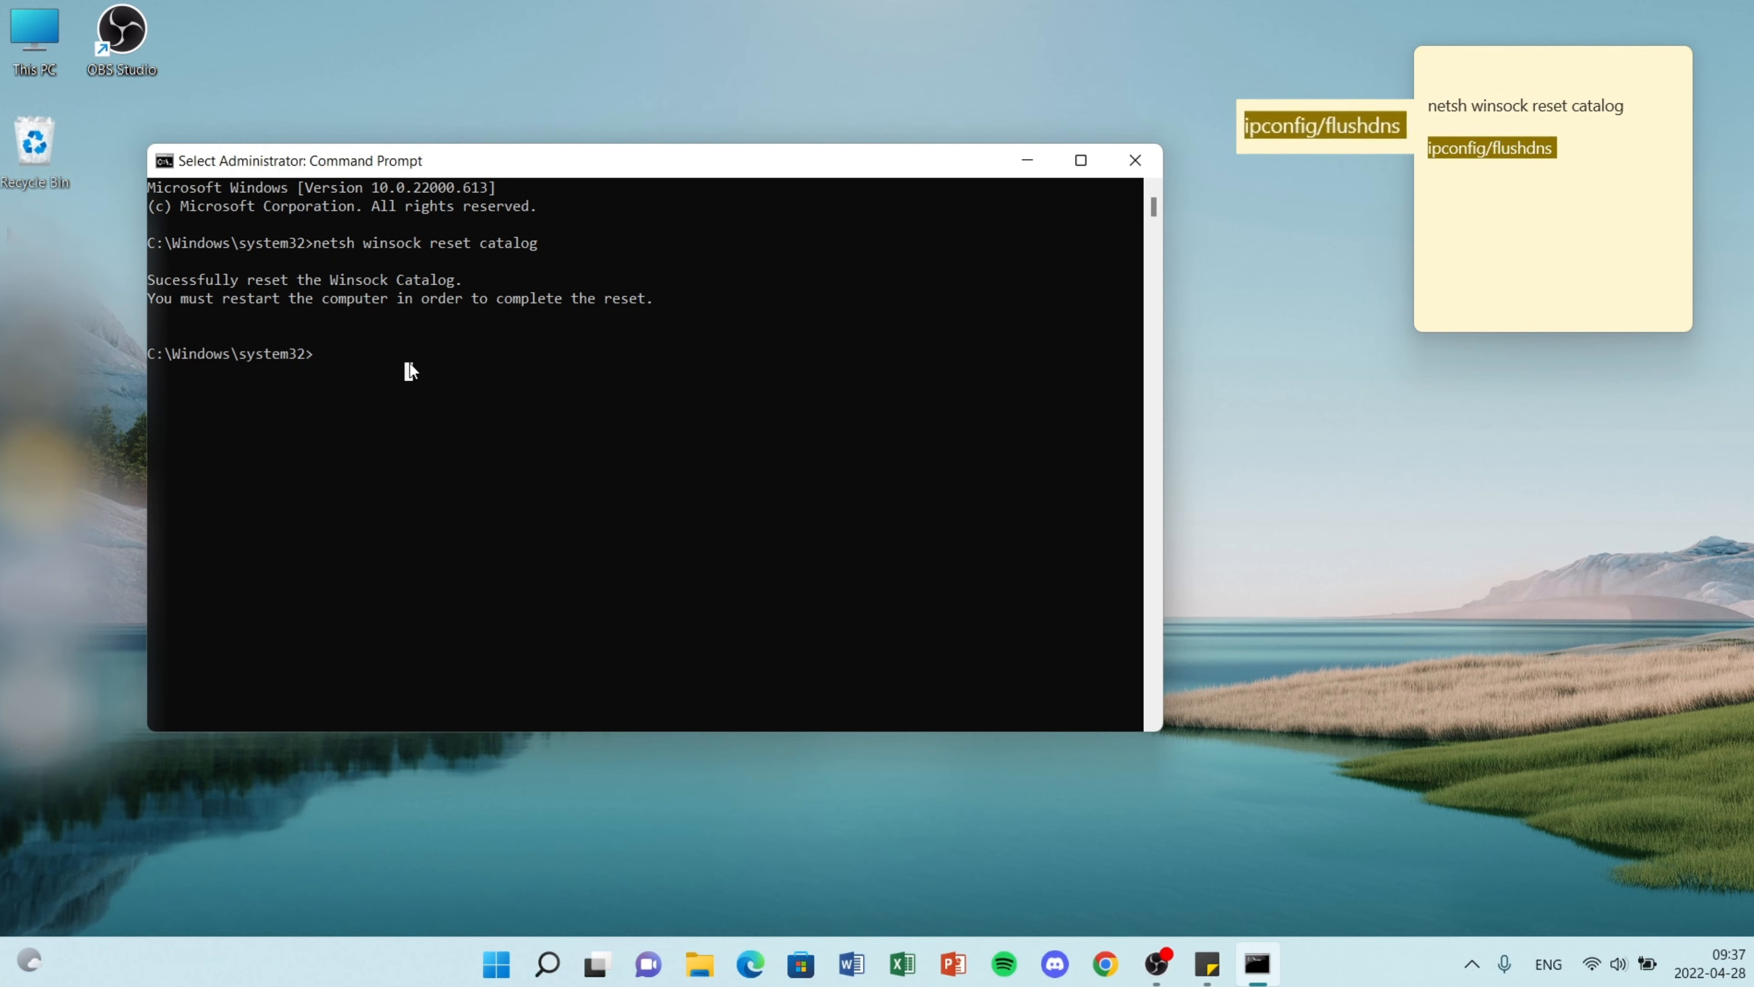
pyautogui.write('ipconfig/flushdns')
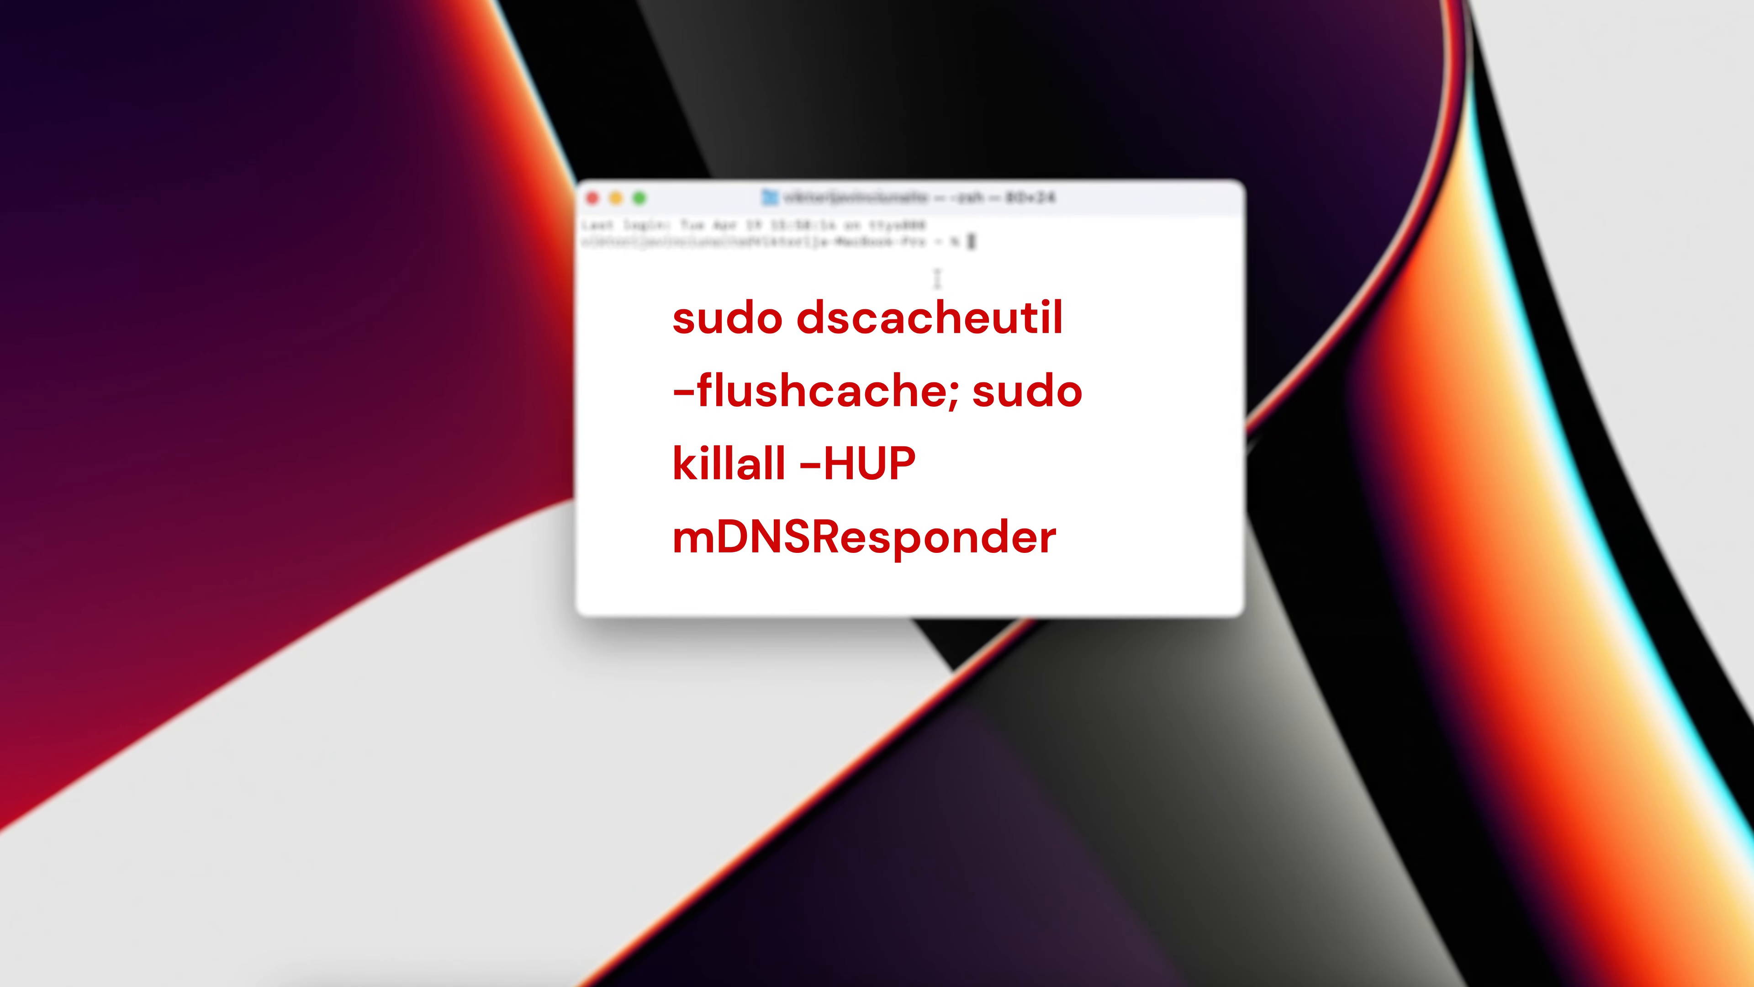
# Enter sudo dscacheutil -flushcache; sudo killall -HUP mDNSResponder at the Terminal prompt
pyautogui.write('sudo dscacheutil -flushcache; sudo killall -HUP mDNSResponder')
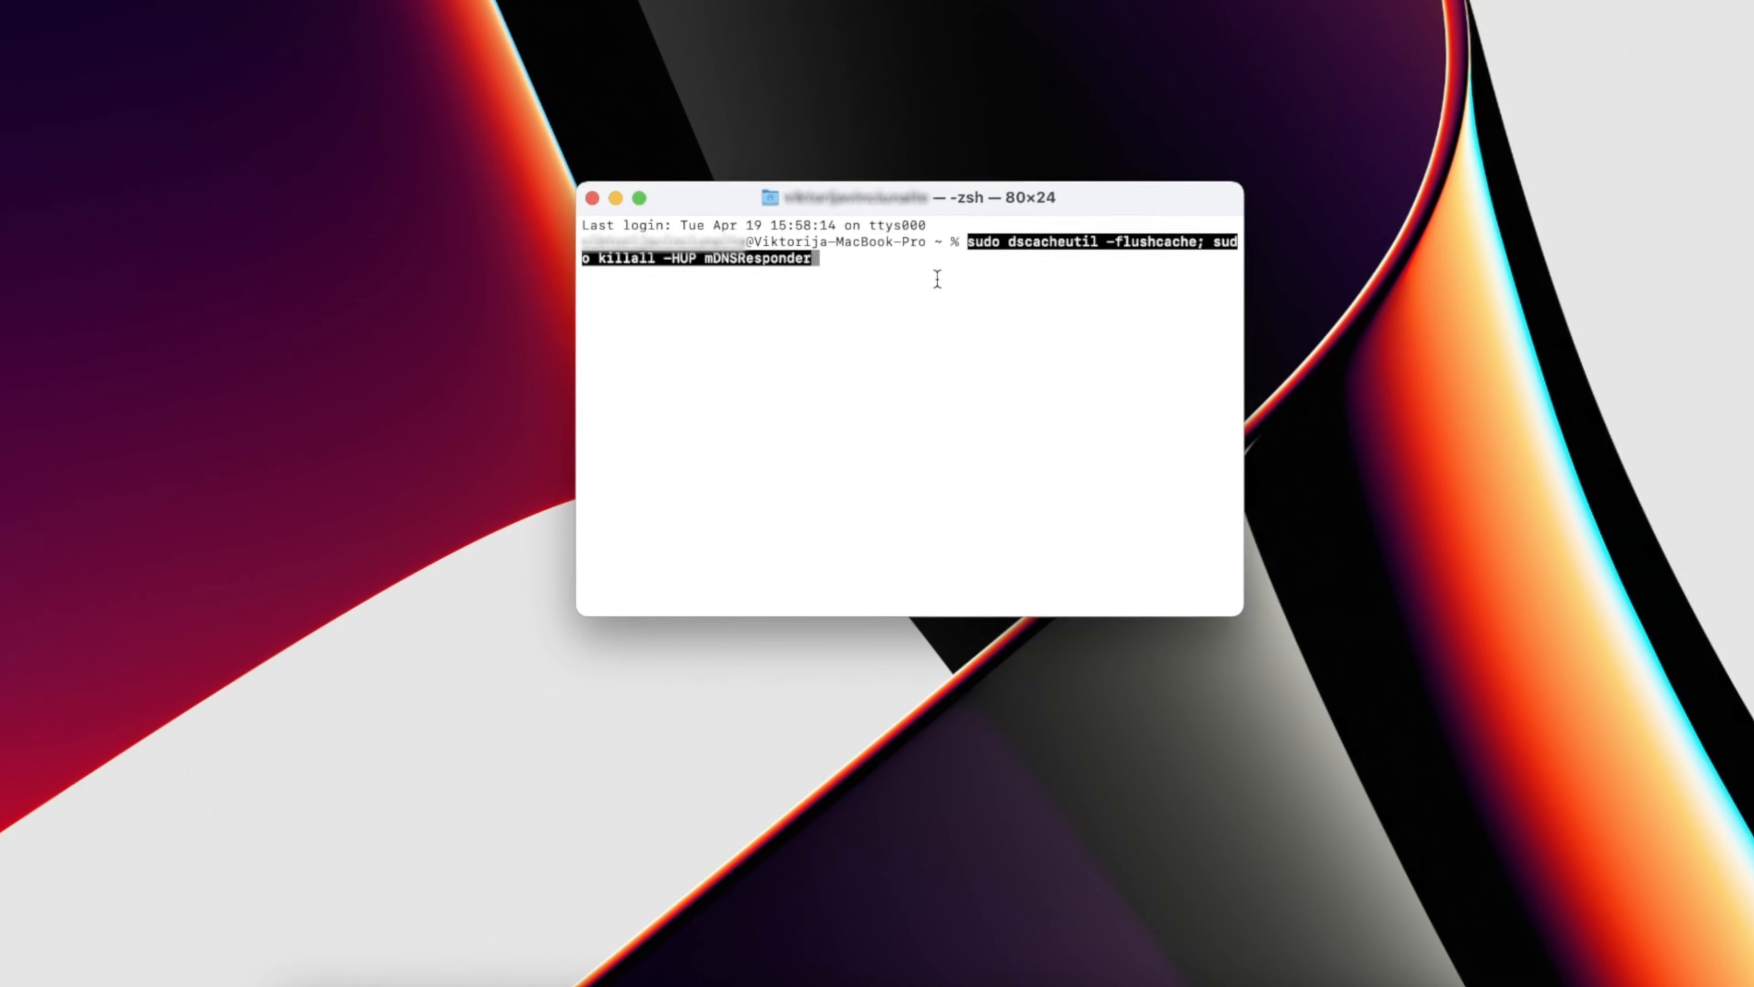